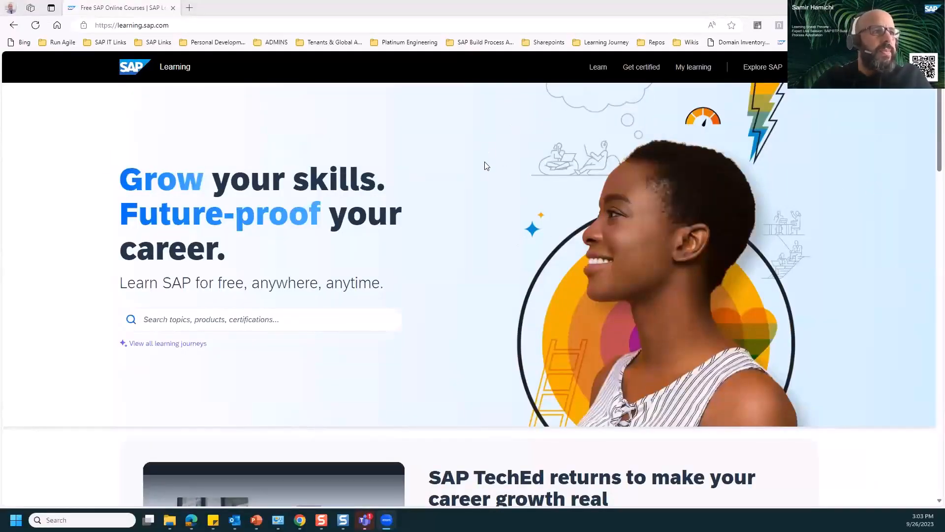
{"action": "mouse_move", "coordinate": [865, 180]}
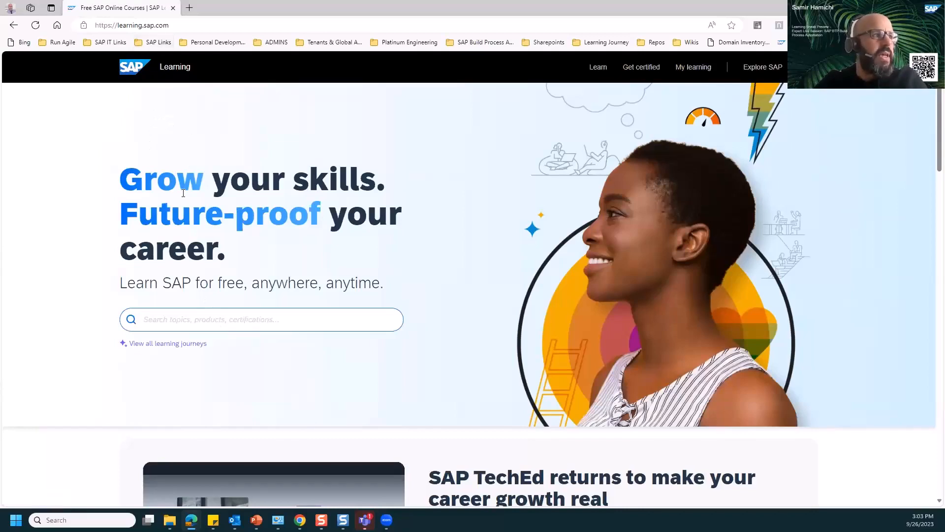
- Search SAP Learning for 'Build'
{"action": "type", "text": "B"}
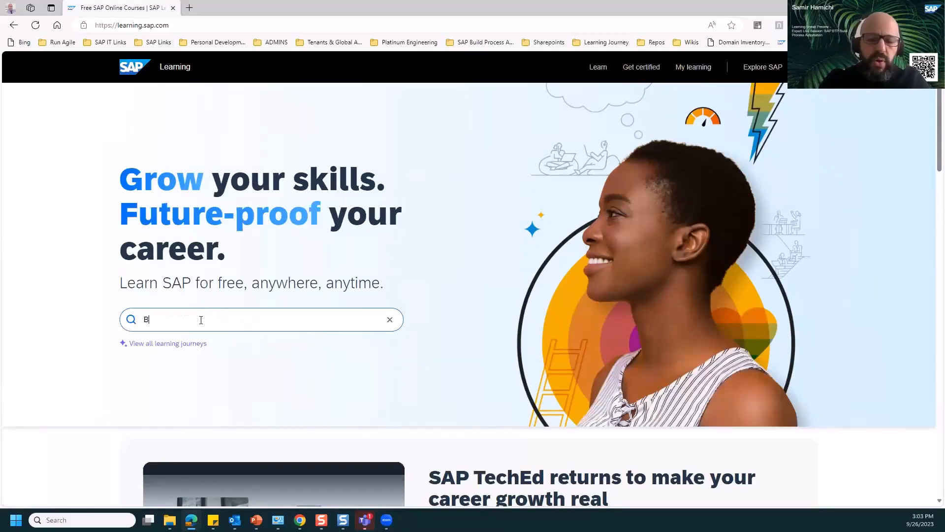
{"action": "type", "text": "uild"}
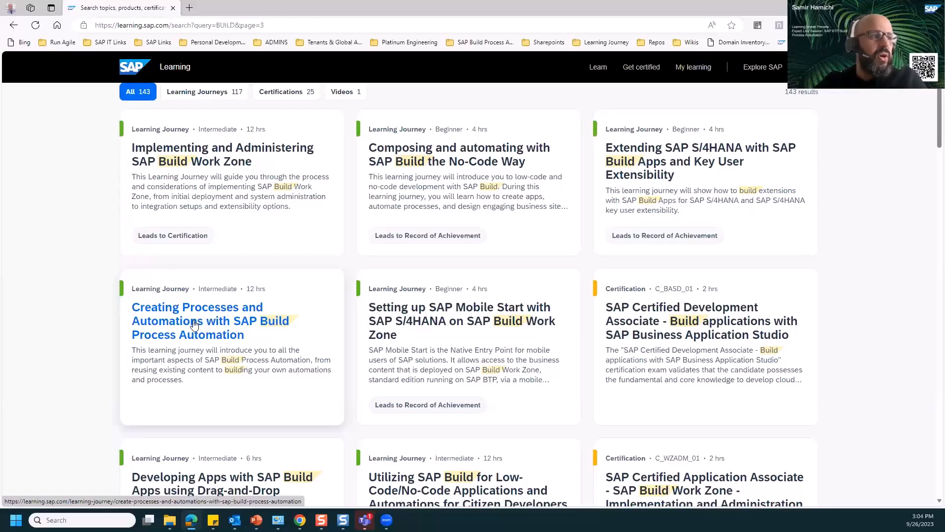
- Open the Creating Processes and Automations with SAP Build Process Automation journey and scroll to Course Content
{"action": "left_click", "coordinate": [196, 320]}
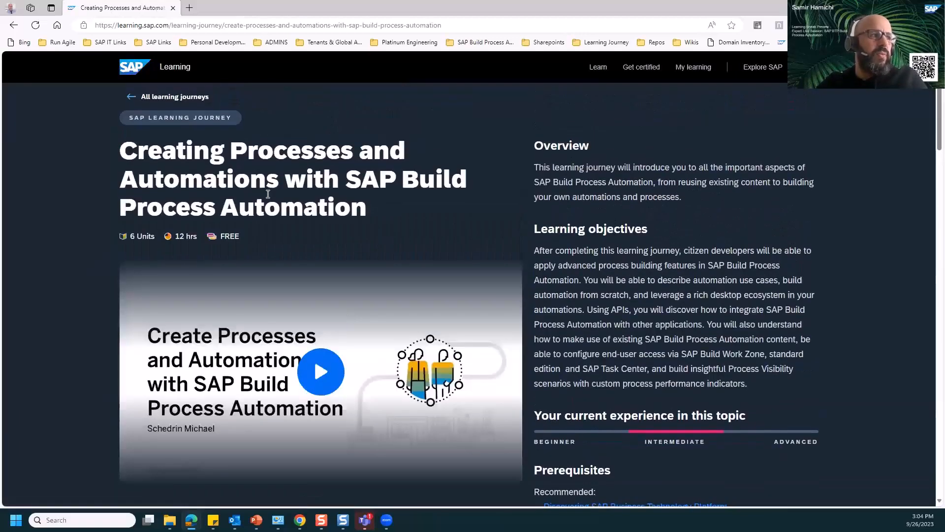
{"action": "mouse_move", "coordinate": [338, 225]}
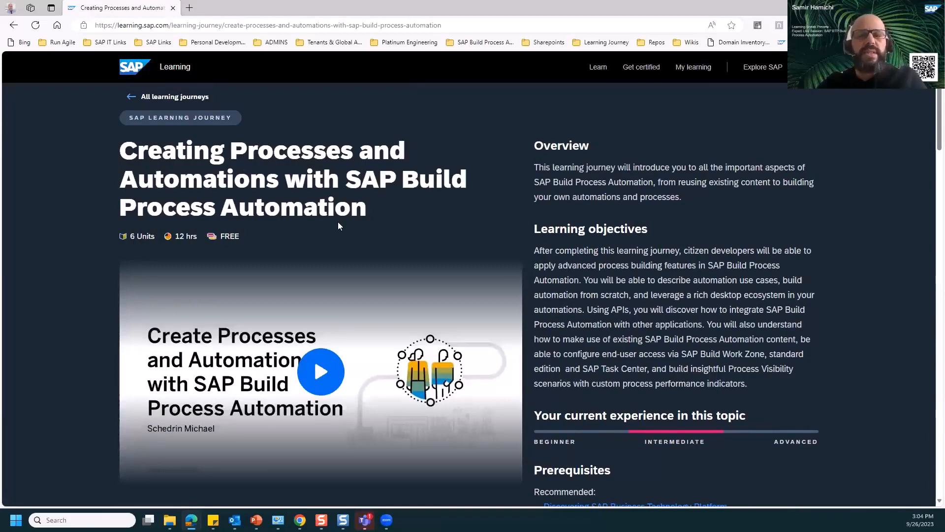
{"action": "mouse_move", "coordinate": [379, 247]}
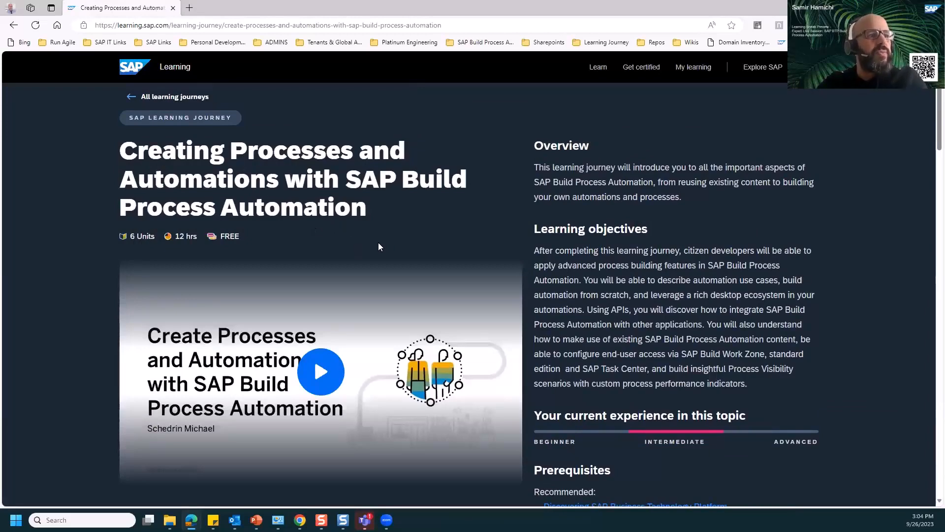
{"action": "scroll", "scroll_direction": "down", "scroll_amount": 3}
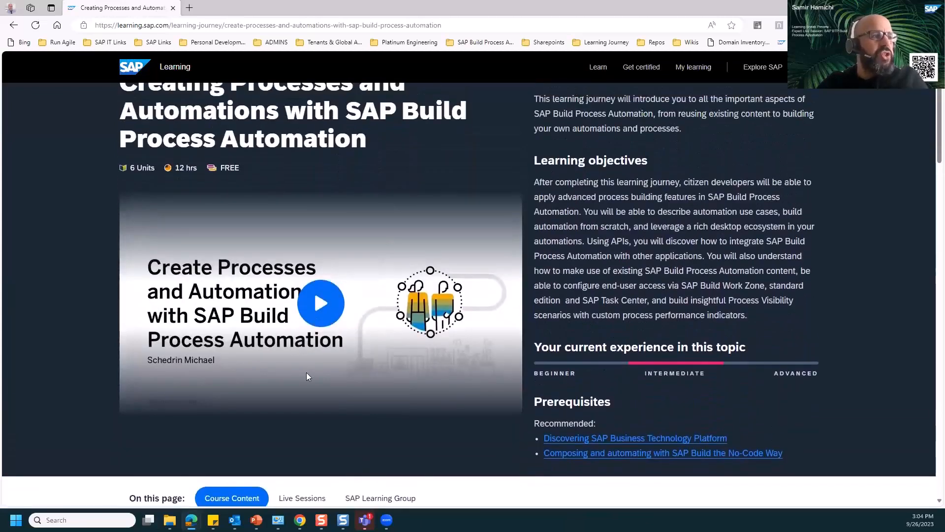
{"action": "mouse_move", "coordinate": [326, 361]}
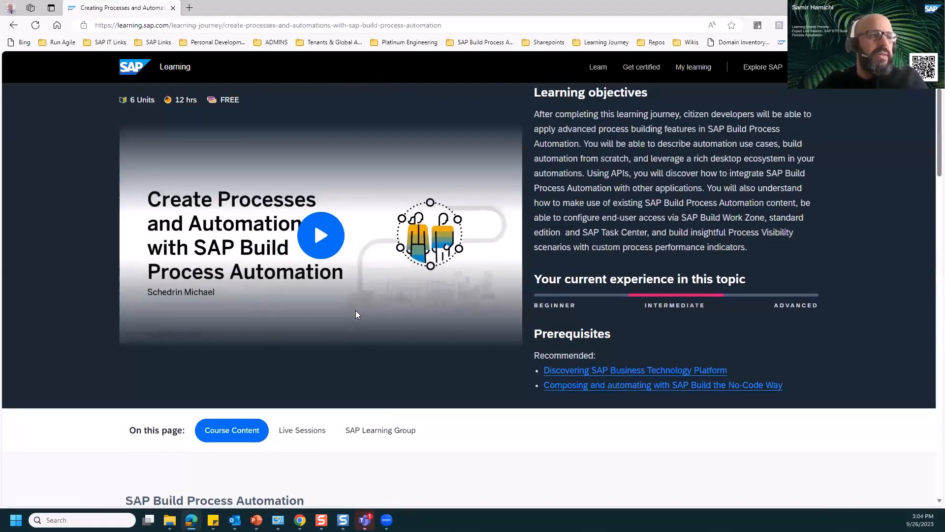
{"action": "scroll", "scroll_direction": "down", "scroll_amount": 3}
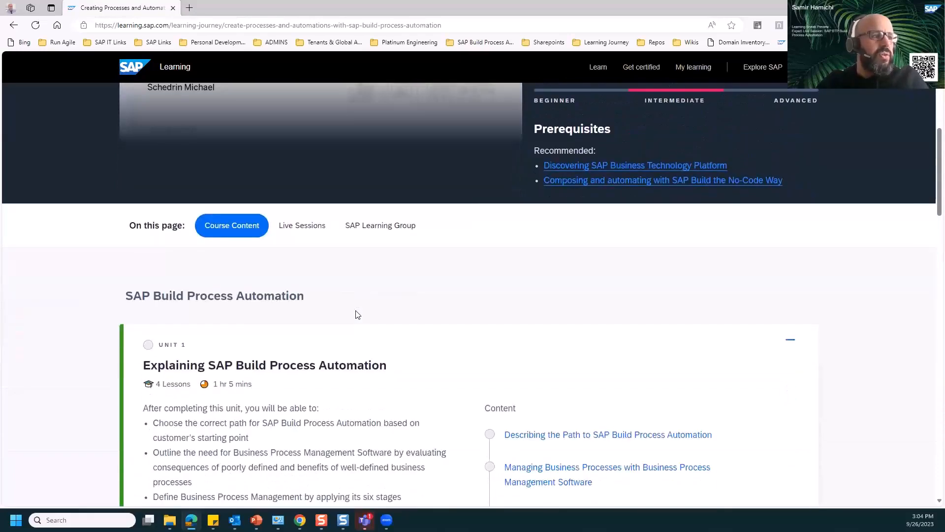
{"action": "scroll", "scroll_direction": "down", "scroll_amount": 3}
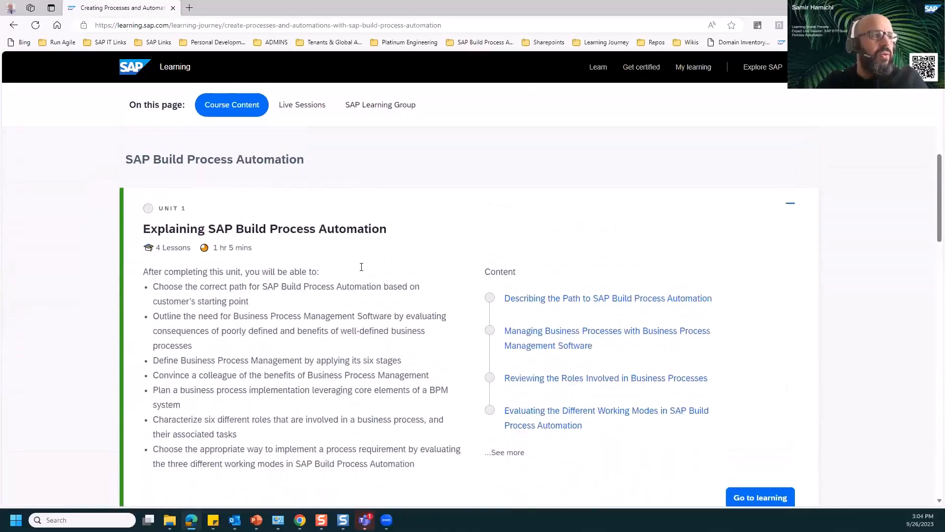
{"action": "scroll", "scroll_direction": "down", "scroll_amount": 3}
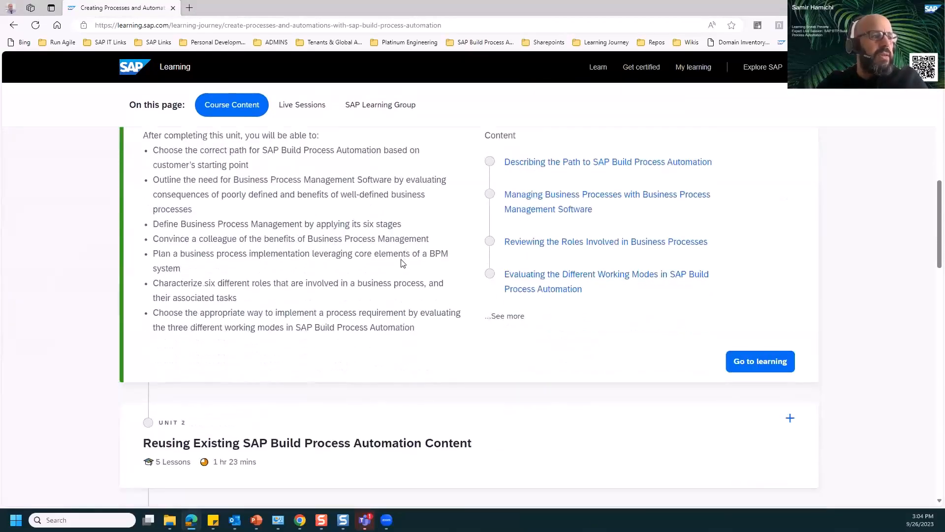
{"action": "scroll", "scroll_direction": "down", "scroll_amount": 3}
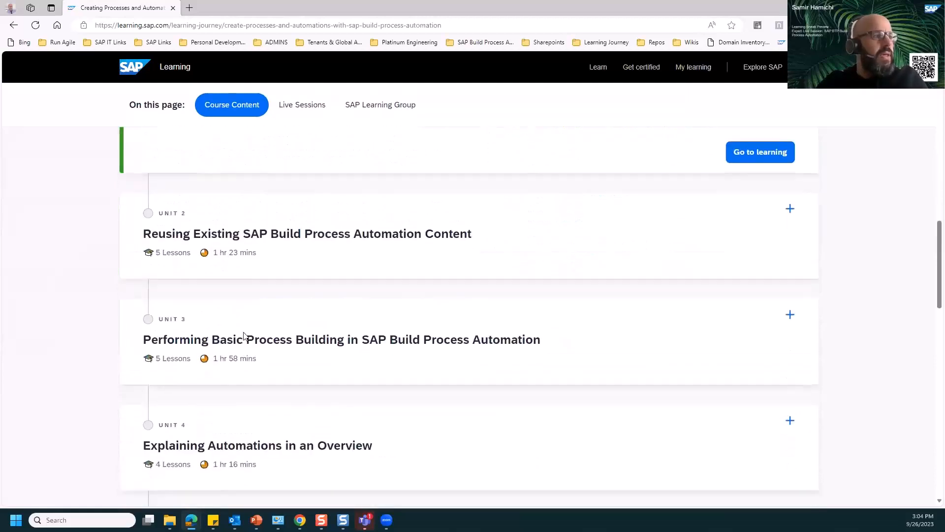
{"action": "scroll", "scroll_direction": "down", "scroll_amount": 3}
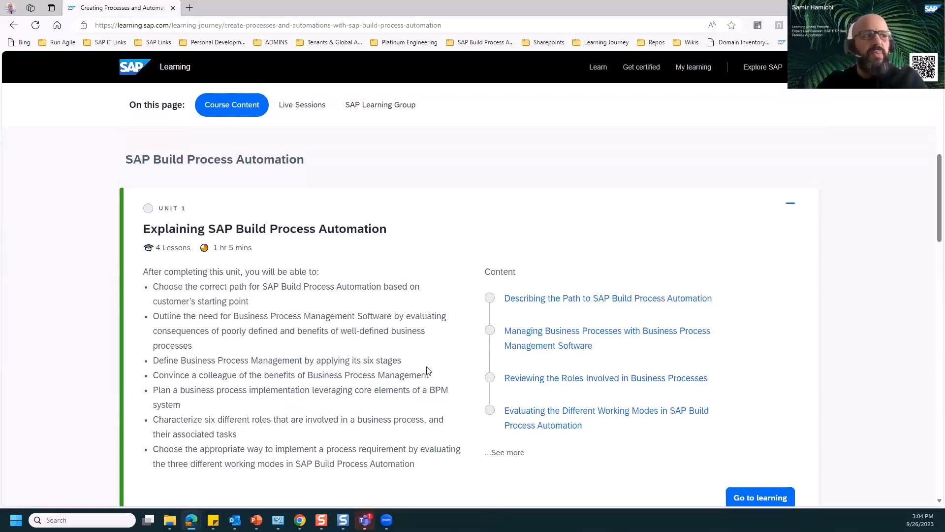
{"action": "mouse_move", "coordinate": [440, 368]}
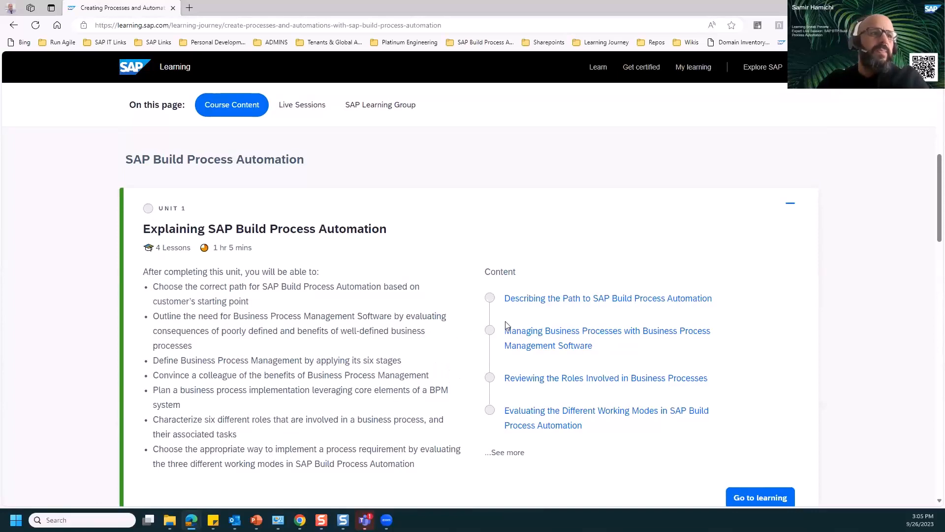
{"action": "mouse_move", "coordinate": [508, 336]}
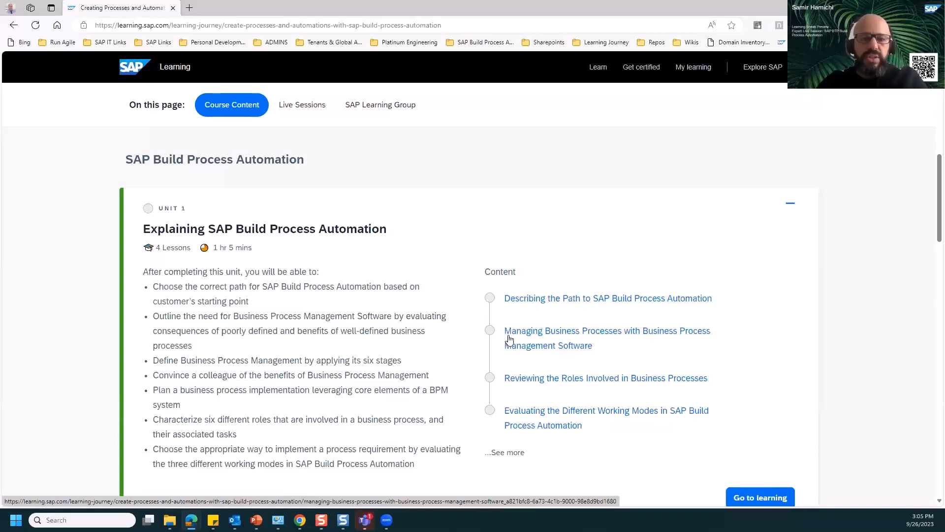
- Expand Unit 1's content to show all four lessons and the quiz
{"action": "scroll", "scroll_direction": "down", "scroll_amount": 3}
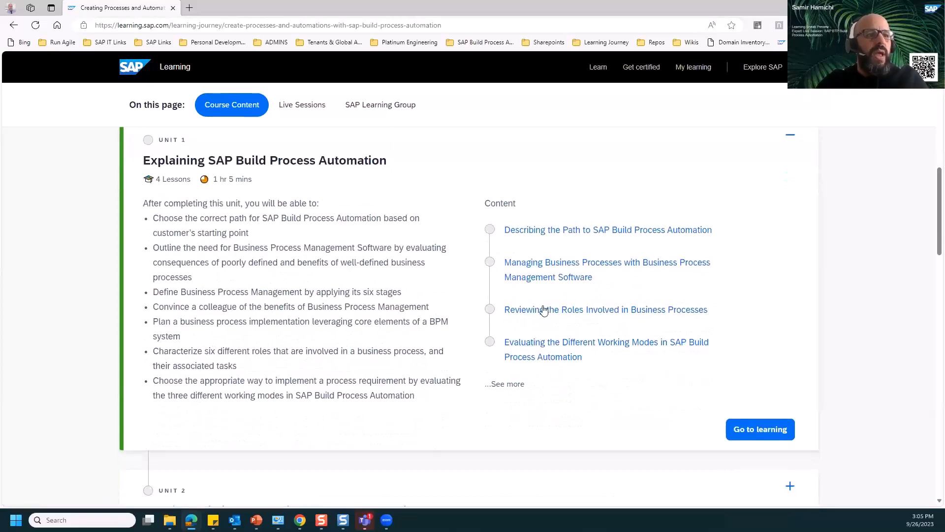
{"action": "left_click", "coordinate": [505, 384]}
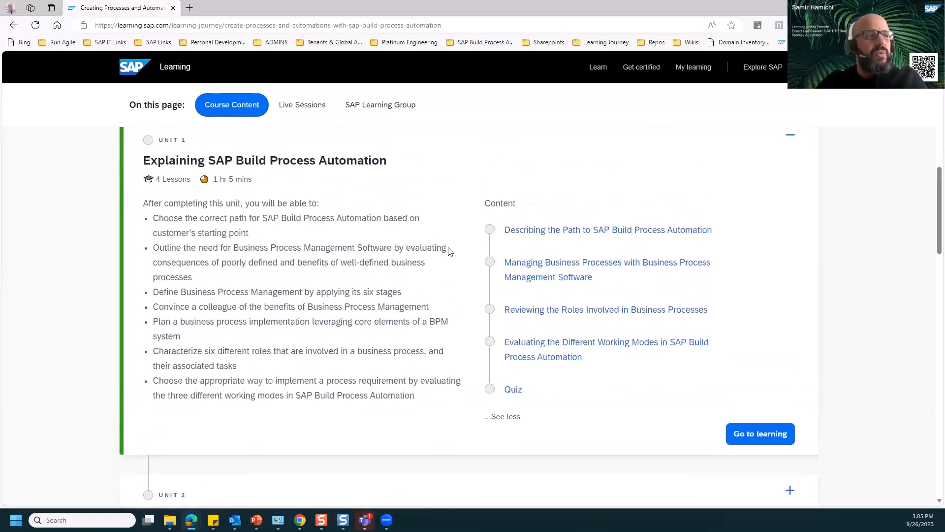
{"action": "mouse_move", "coordinate": [583, 389]}
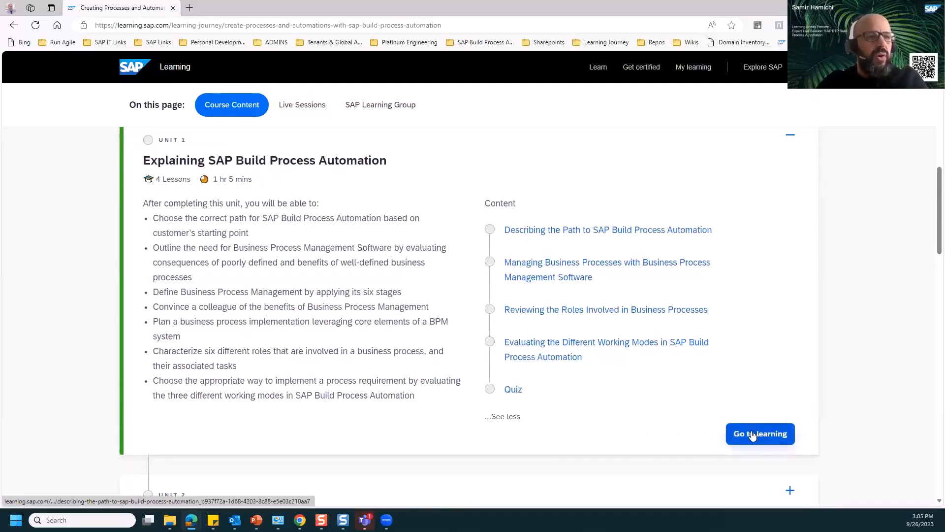
{"action": "scroll", "scroll_direction": "down", "scroll_amount": 3}
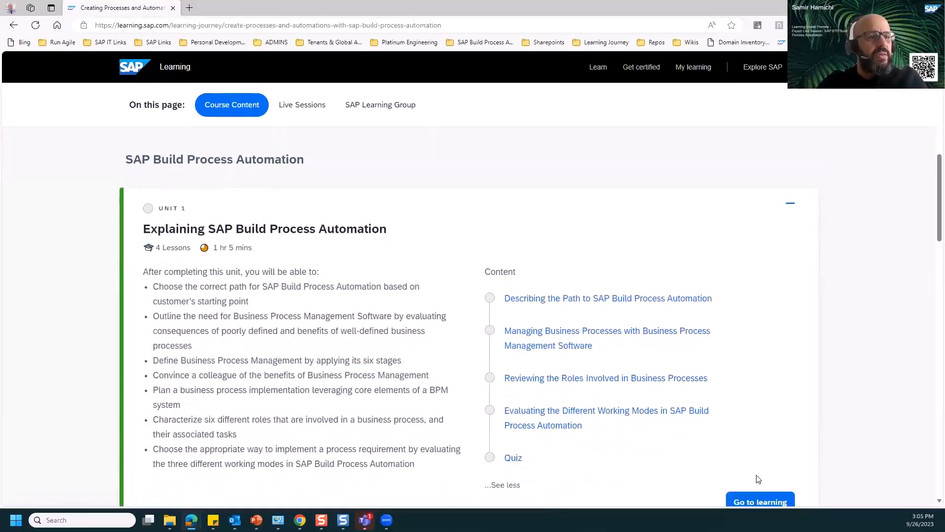
{"action": "left_click", "coordinate": [607, 298]}
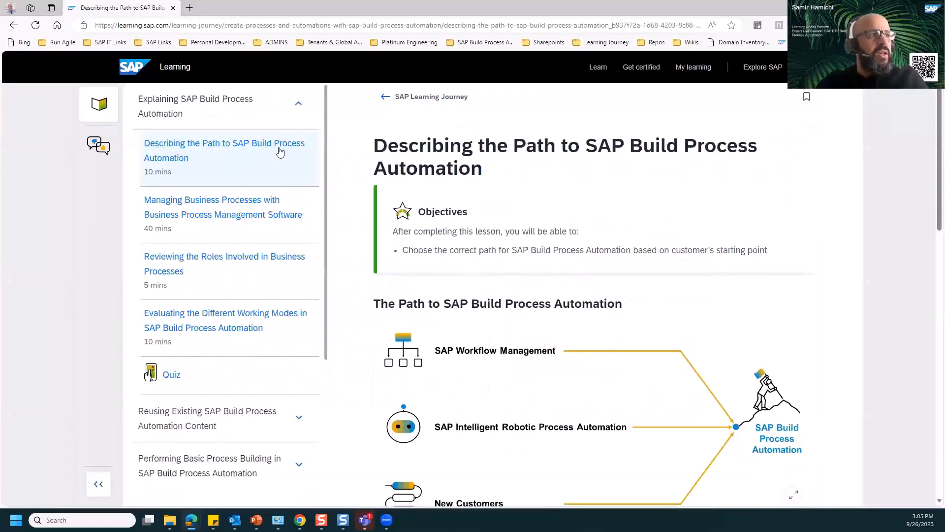
{"action": "scroll", "scroll_direction": "down", "scroll_amount": 3}
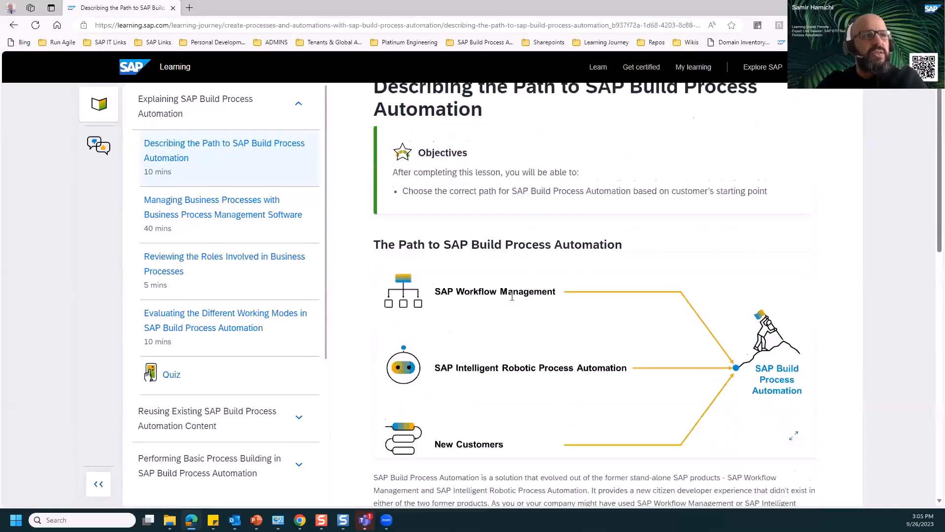
{"action": "scroll", "scroll_direction": "down", "scroll_amount": 3}
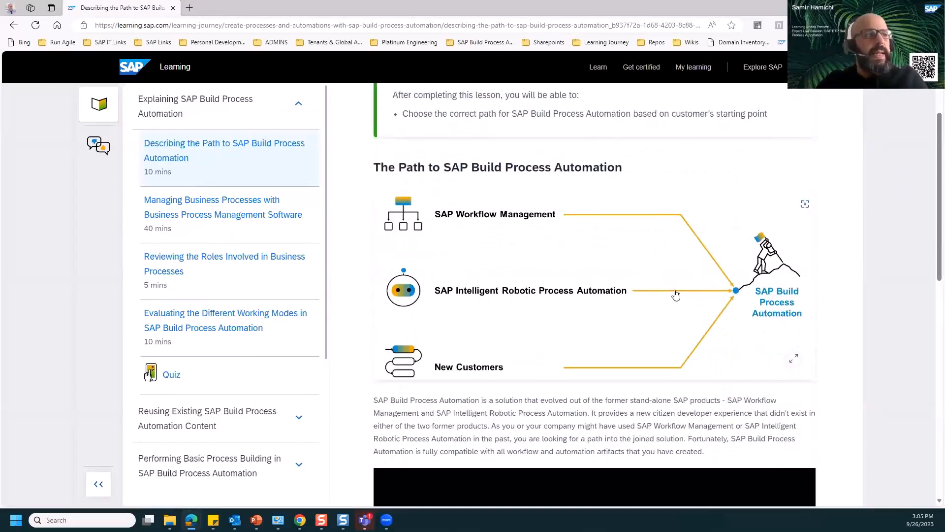
{"action": "scroll", "scroll_direction": "down", "scroll_amount": 3}
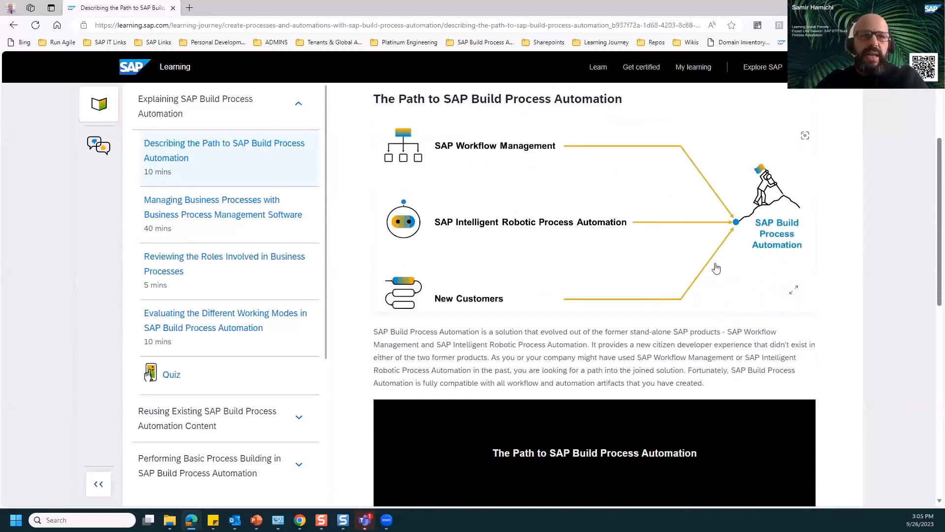
{"action": "mouse_move", "coordinate": [628, 182]}
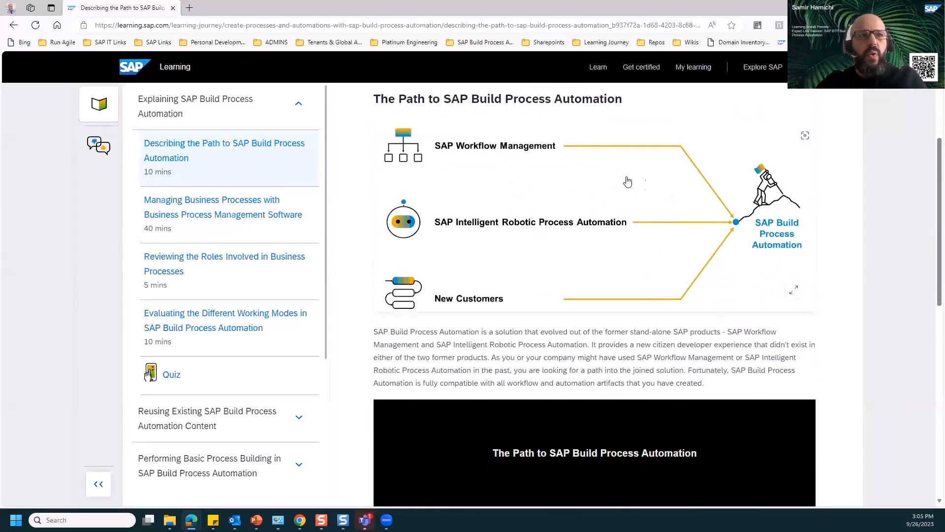
{"action": "mouse_move", "coordinate": [619, 167]}
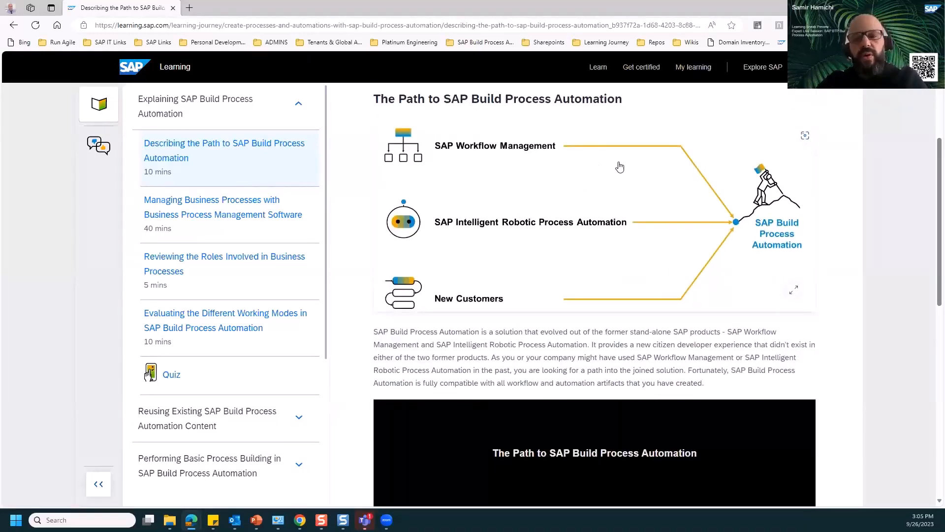
{"action": "mouse_move", "coordinate": [457, 158]}
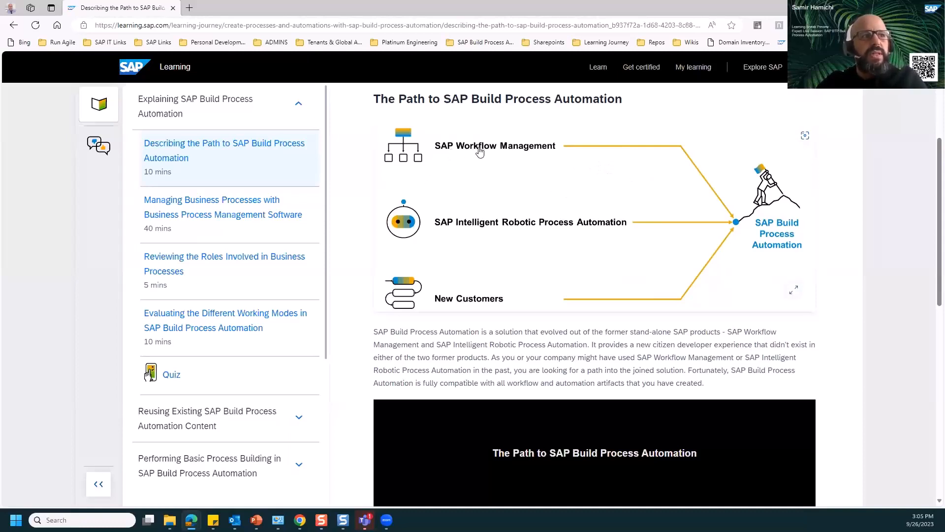
{"action": "mouse_move", "coordinate": [583, 157]}
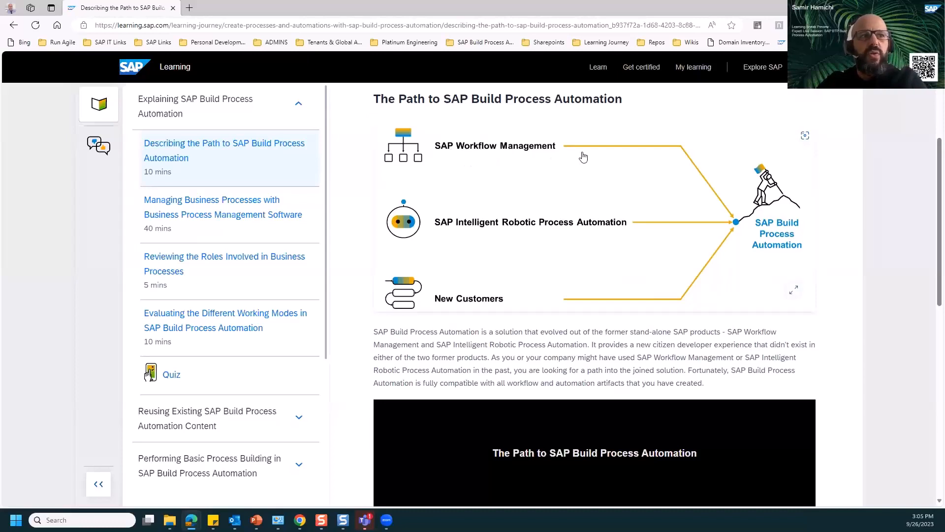
{"action": "mouse_move", "coordinate": [438, 231]}
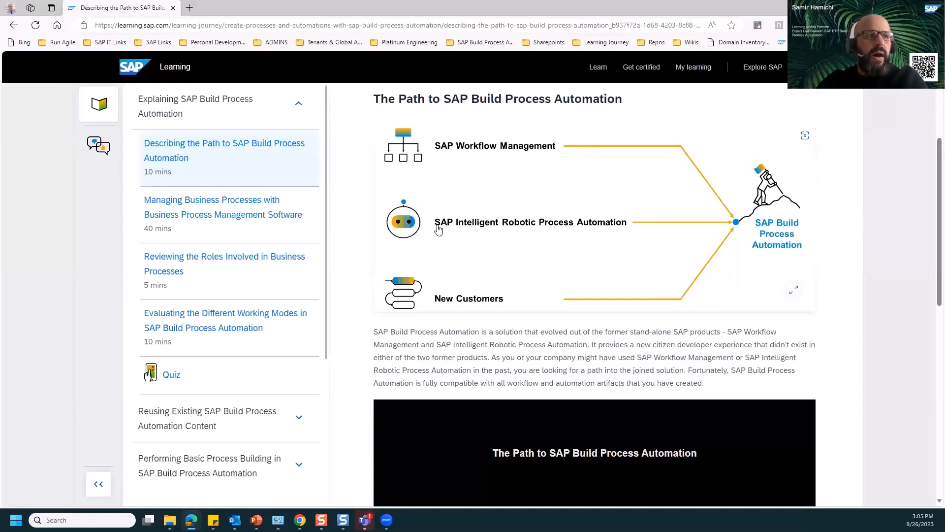
{"action": "mouse_move", "coordinate": [459, 232]}
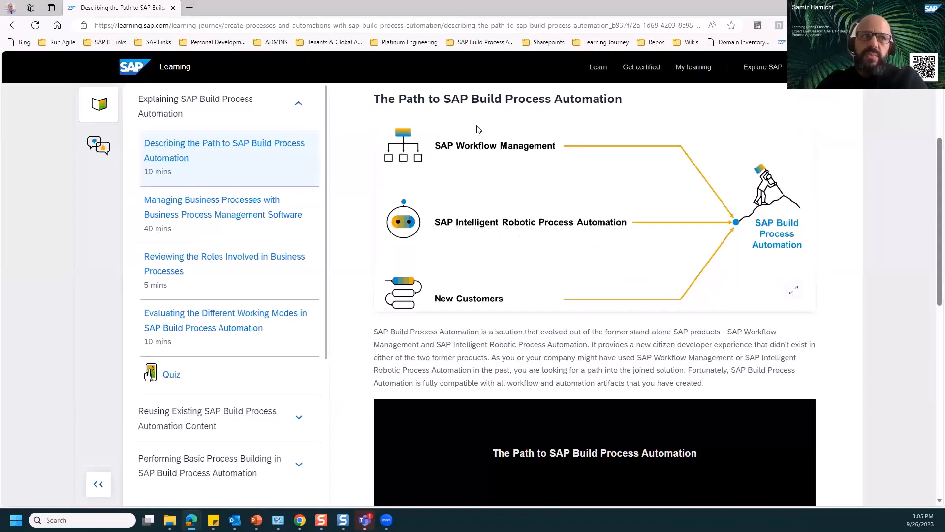
{"action": "mouse_move", "coordinate": [482, 150]}
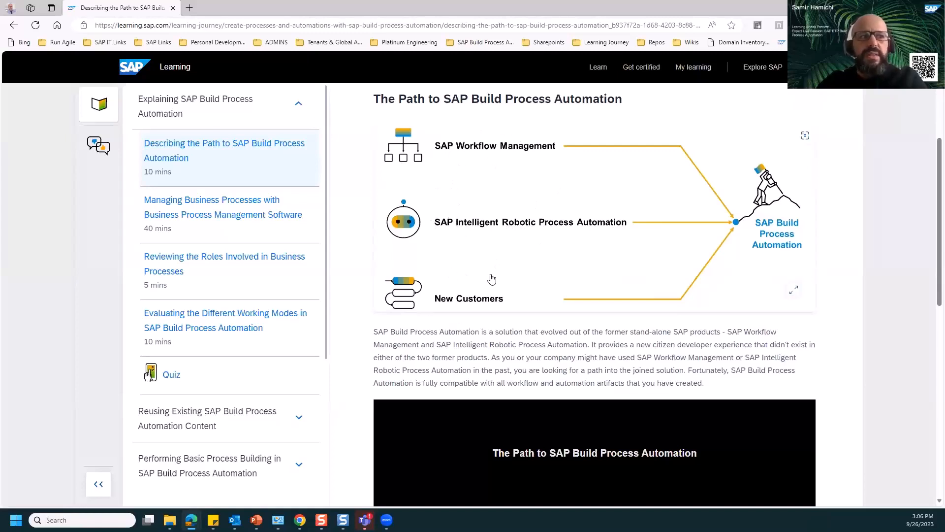
{"action": "mouse_move", "coordinate": [705, 218]}
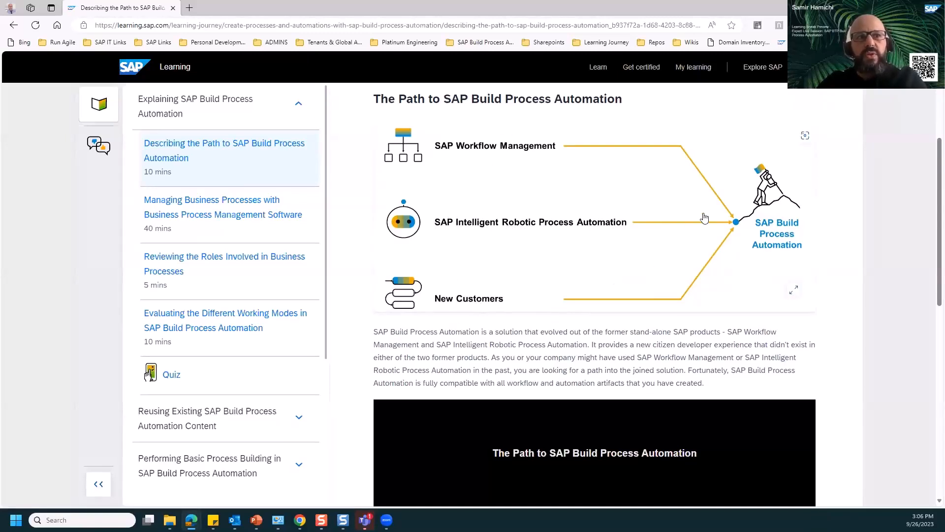
{"action": "mouse_move", "coordinate": [722, 242]}
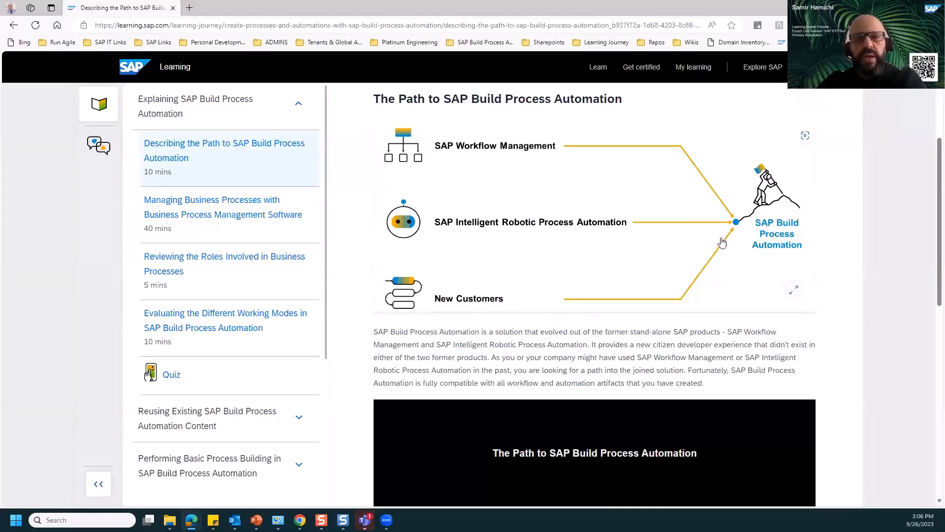
{"action": "scroll", "scroll_direction": "down", "scroll_amount": 3}
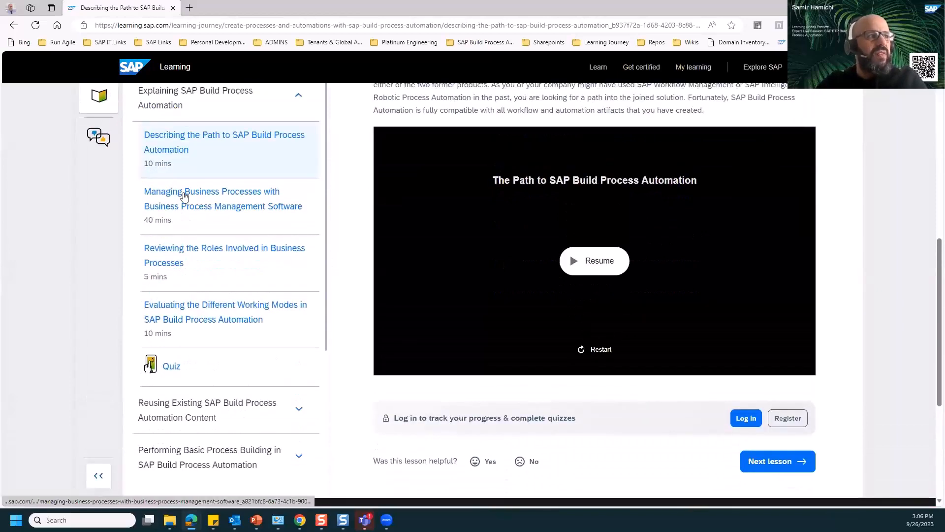
- Open the Managing Business Processes with Business Process Management Software lesson and read through it
{"action": "left_click", "coordinate": [222, 198]}
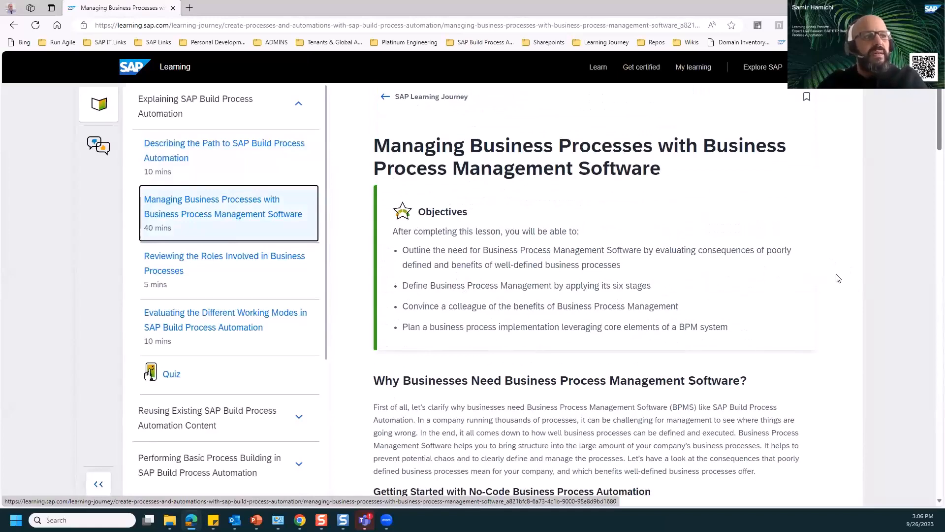
{"action": "scroll", "scroll_direction": "down", "scroll_amount": 3}
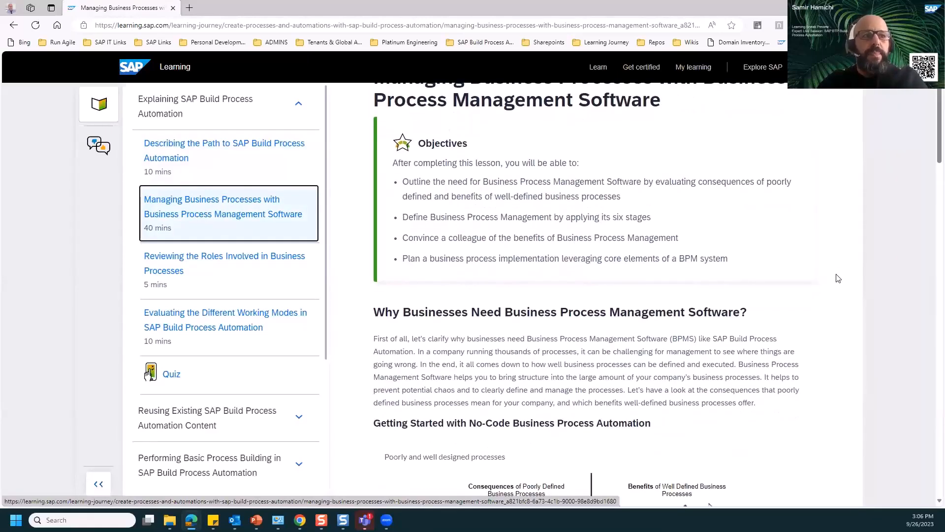
{"action": "mouse_move", "coordinate": [797, 326]}
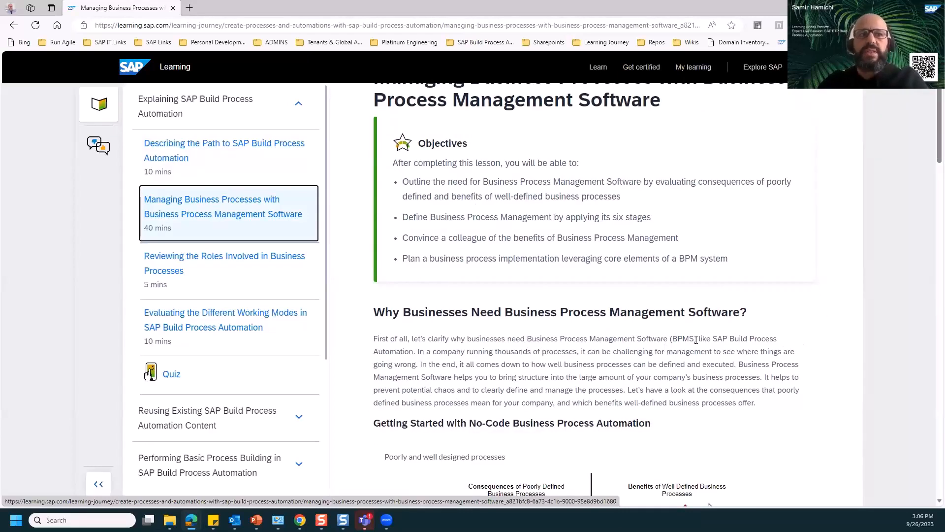
{"action": "scroll", "scroll_direction": "down", "scroll_amount": 3}
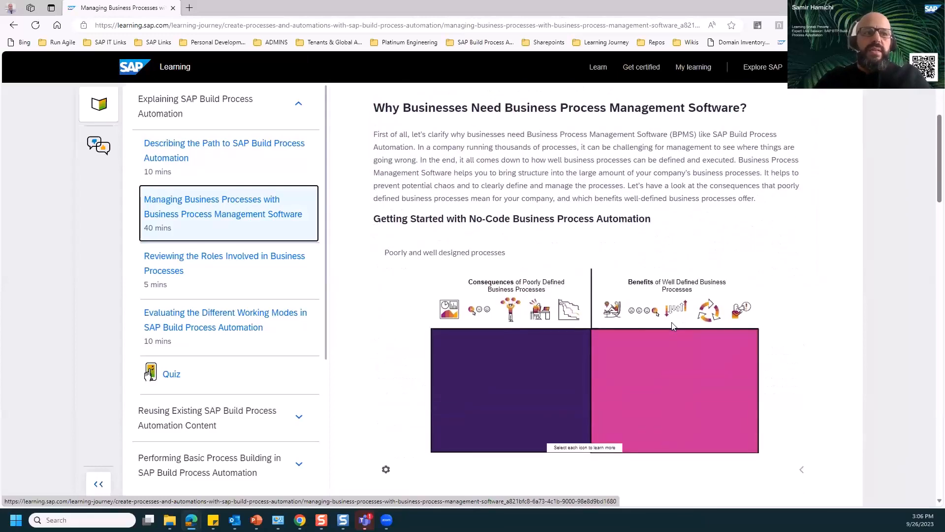
{"action": "scroll", "scroll_direction": "down", "scroll_amount": 3}
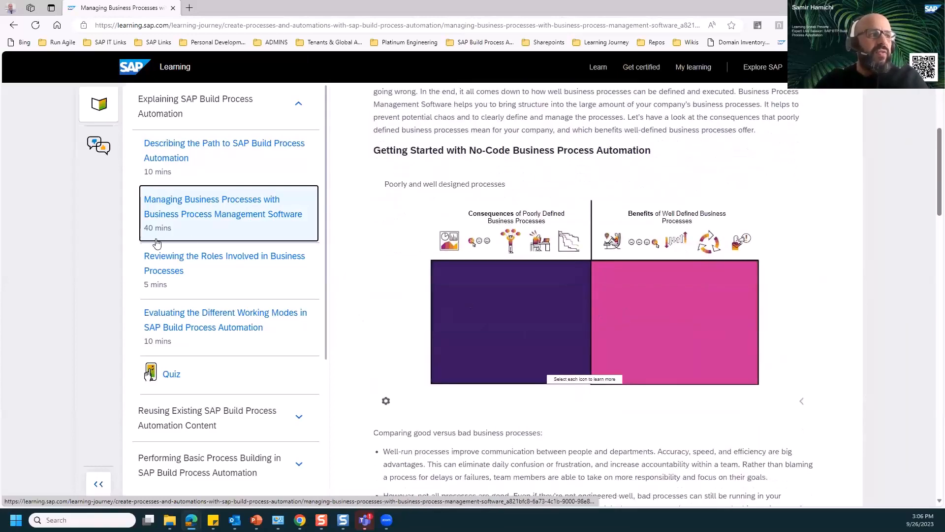
{"action": "scroll", "scroll_direction": "down", "scroll_amount": 3}
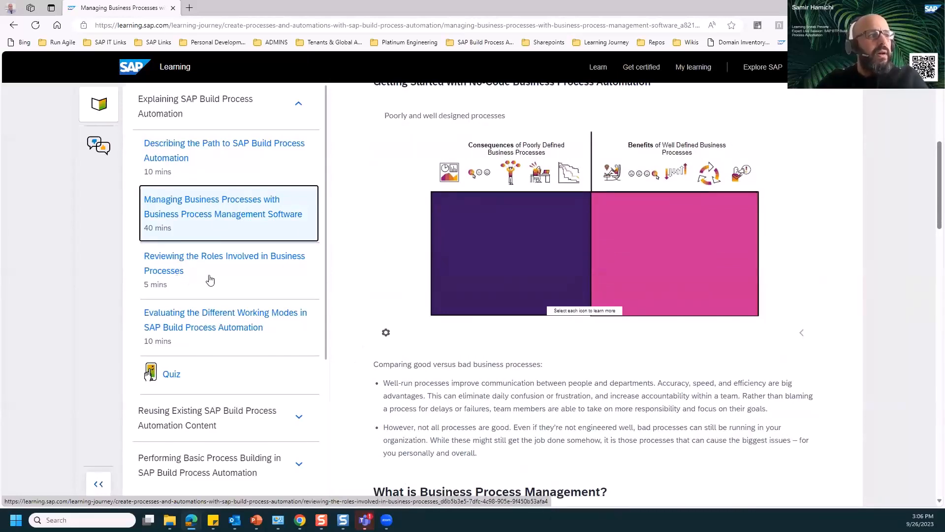
{"action": "mouse_move", "coordinate": [331, 280]}
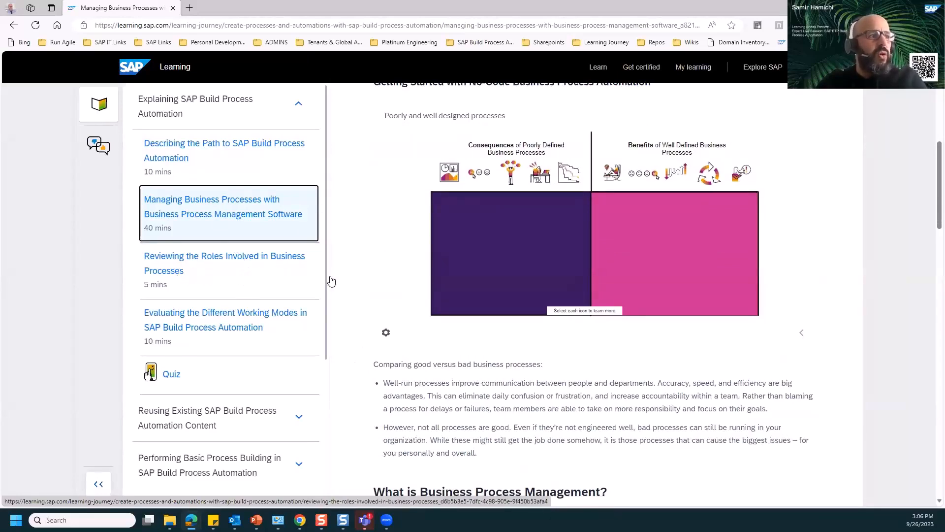
{"action": "mouse_move", "coordinate": [323, 271]}
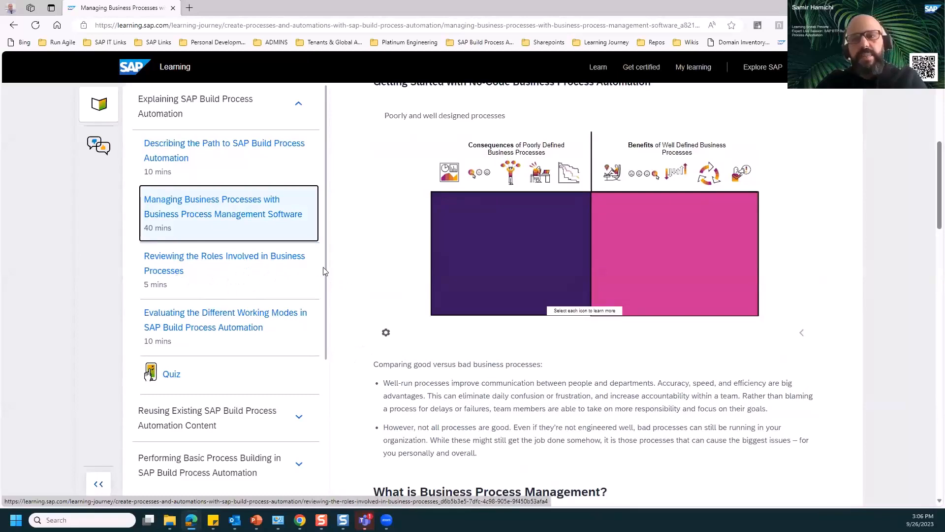
{"action": "scroll", "scroll_direction": "down", "scroll_amount": 3}
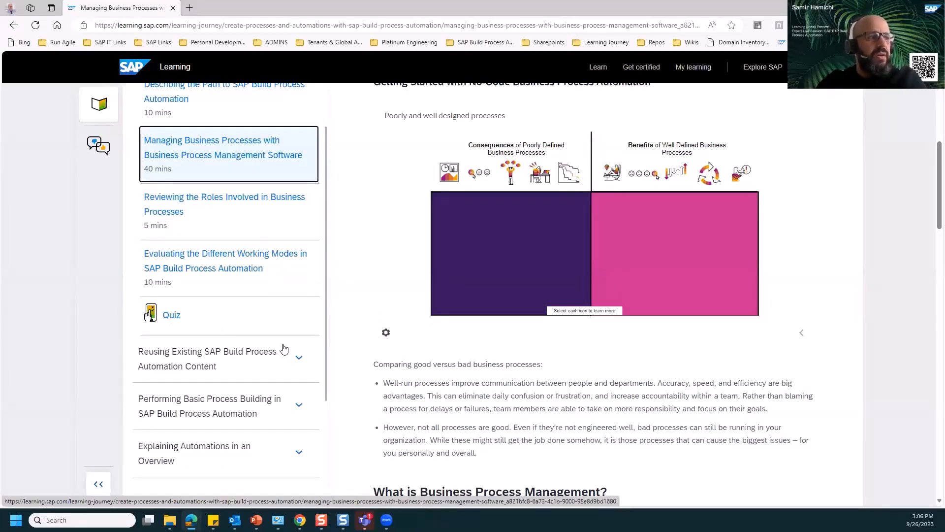
{"action": "mouse_move", "coordinate": [431, 301]}
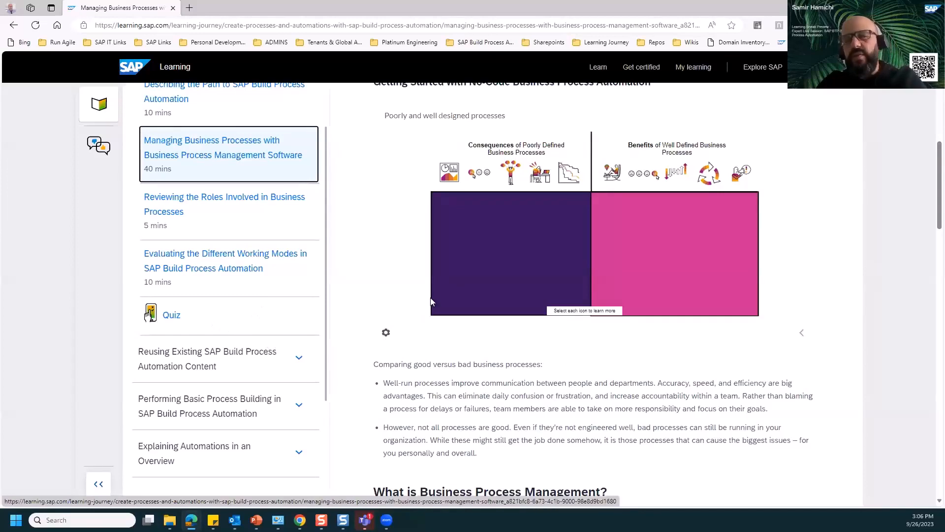
{"action": "mouse_move", "coordinate": [337, 319]}
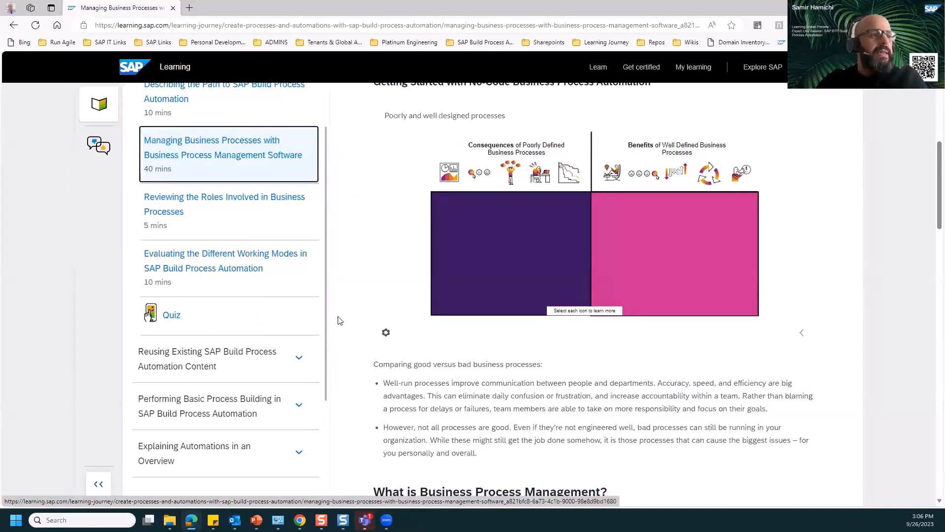
{"action": "scroll", "scroll_direction": "down", "scroll_amount": 3}
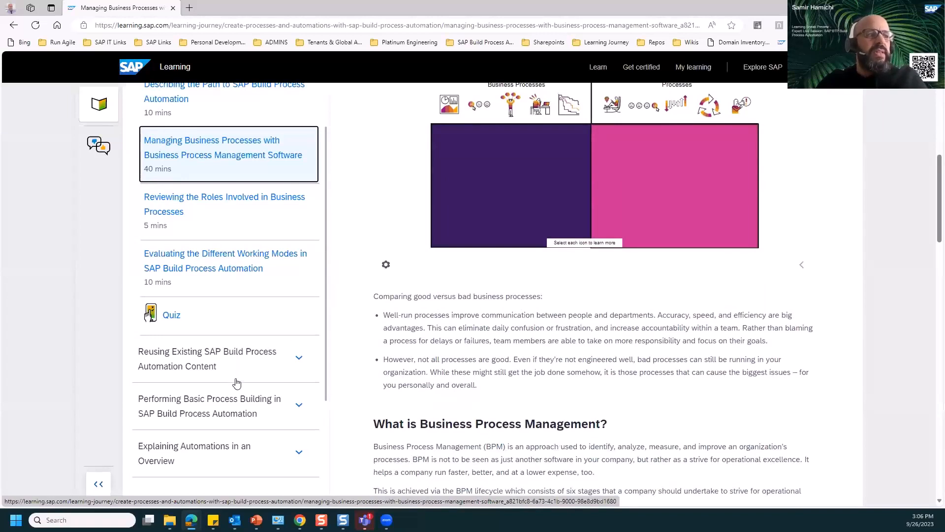
{"action": "scroll", "scroll_direction": "down", "scroll_amount": 3}
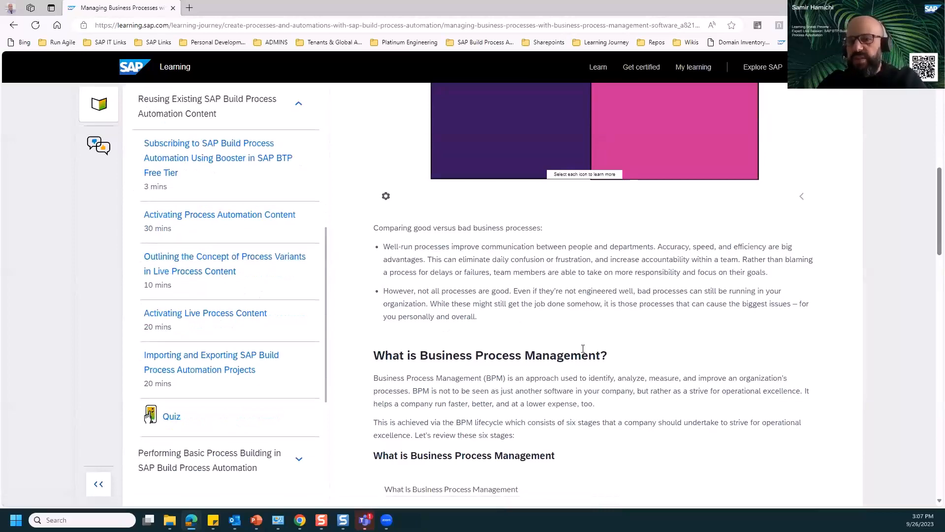
{"action": "mouse_move", "coordinate": [566, 376]}
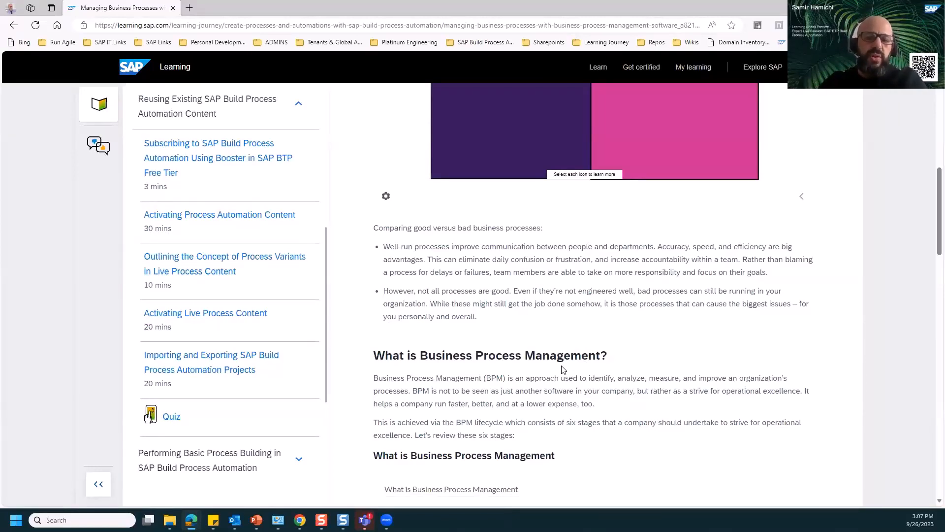
{"action": "mouse_move", "coordinate": [558, 376]}
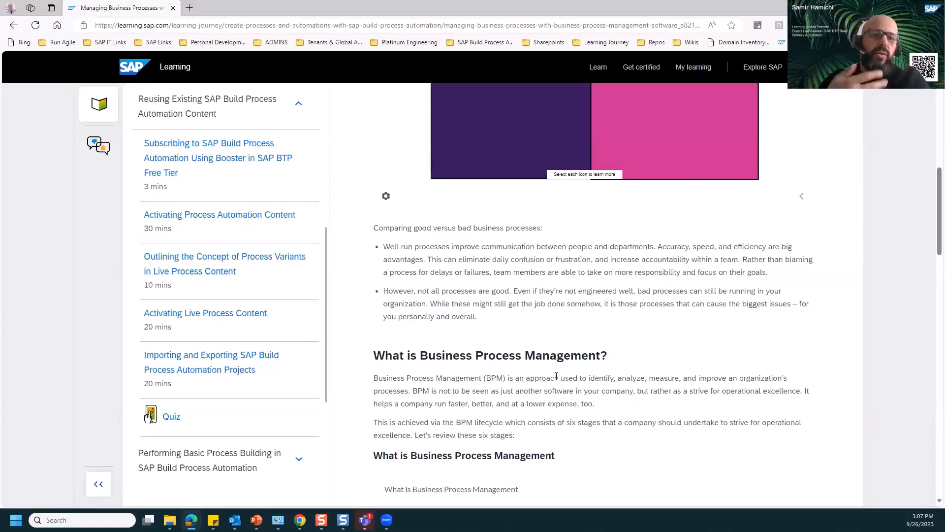
{"action": "mouse_move", "coordinate": [560, 378]}
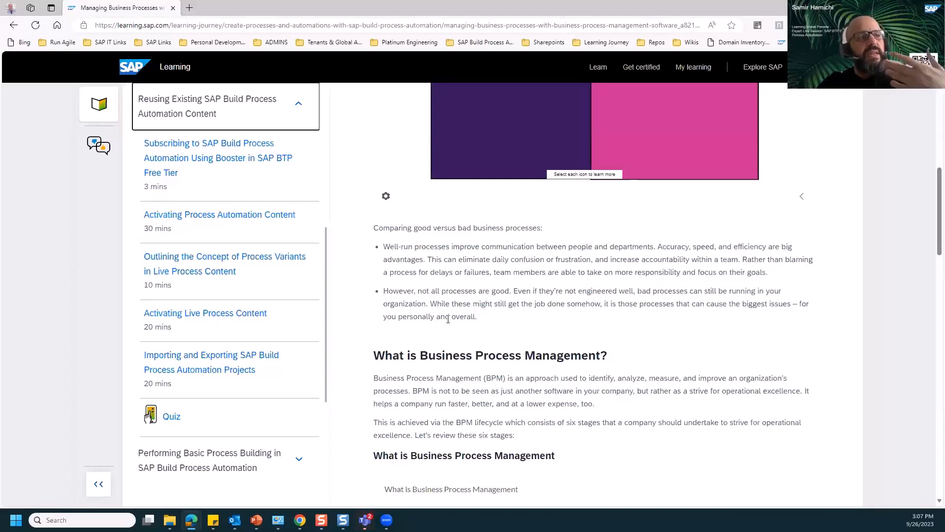
- Scroll the lesson through the six-stage BPM lifecycle and its benefits
{"action": "scroll", "scroll_direction": "down", "scroll_amount": 3}
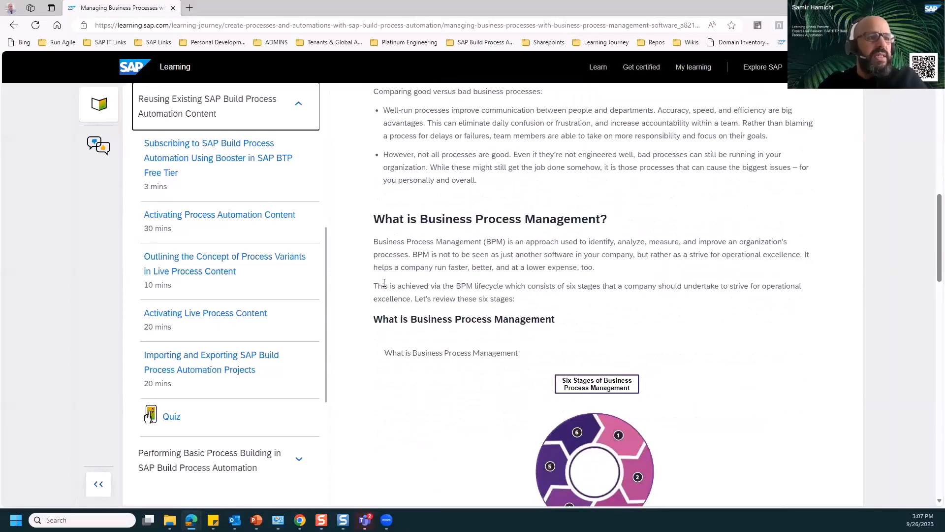
{"action": "scroll", "scroll_direction": "down", "scroll_amount": 3}
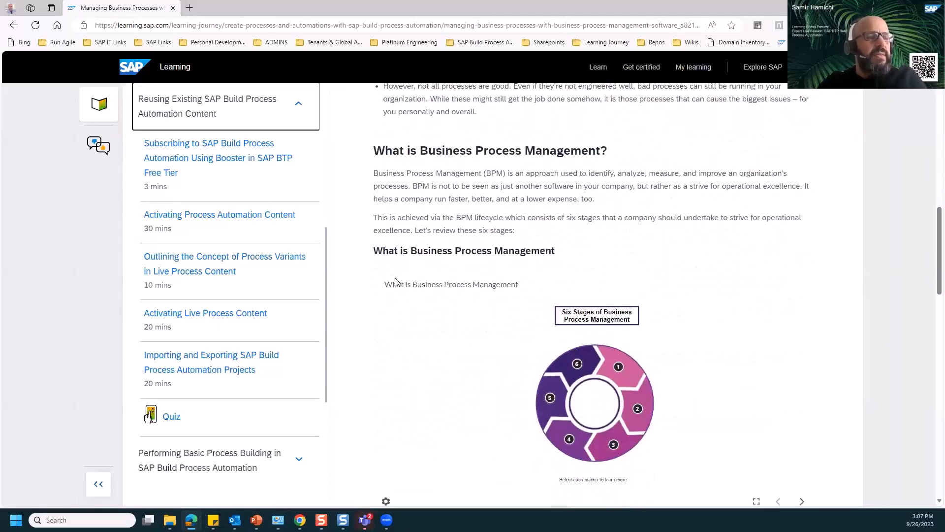
{"action": "scroll", "scroll_direction": "down", "scroll_amount": 3}
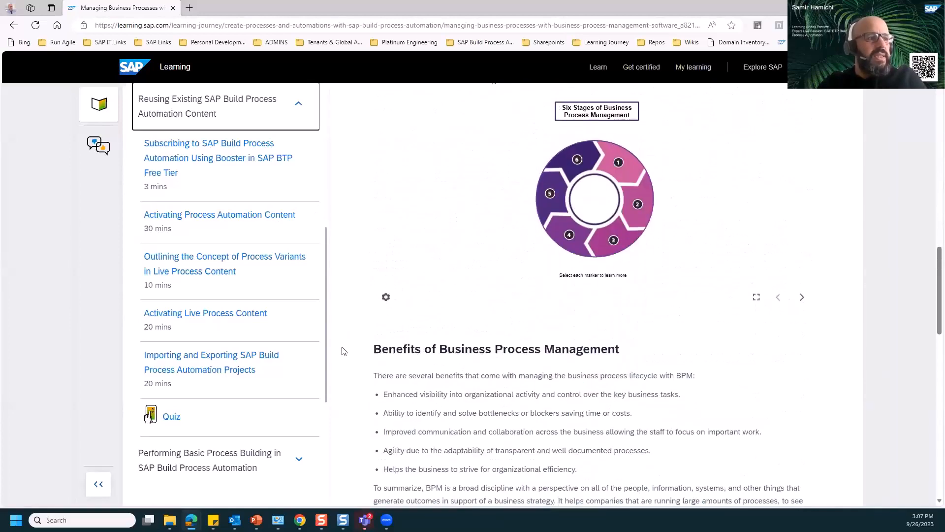
{"action": "scroll", "scroll_direction": "down", "scroll_amount": 3}
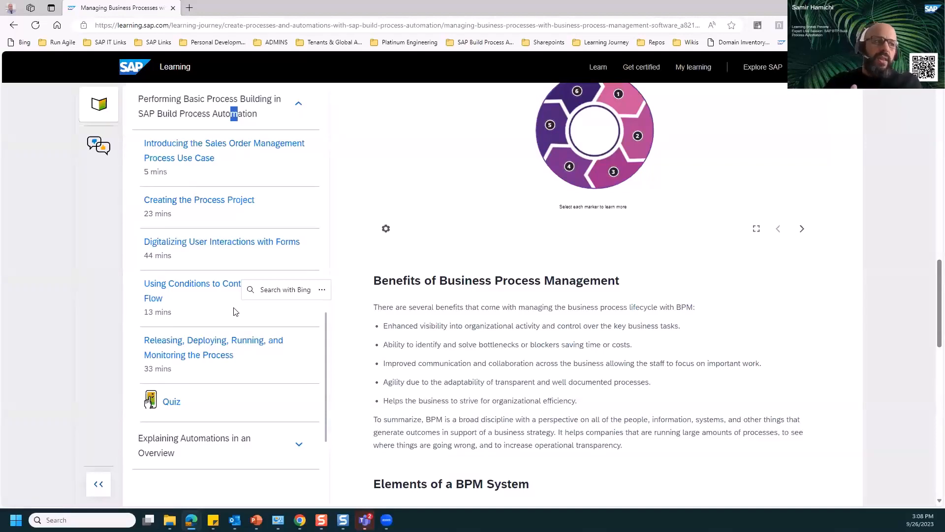
{"action": "mouse_move", "coordinate": [238, 305]}
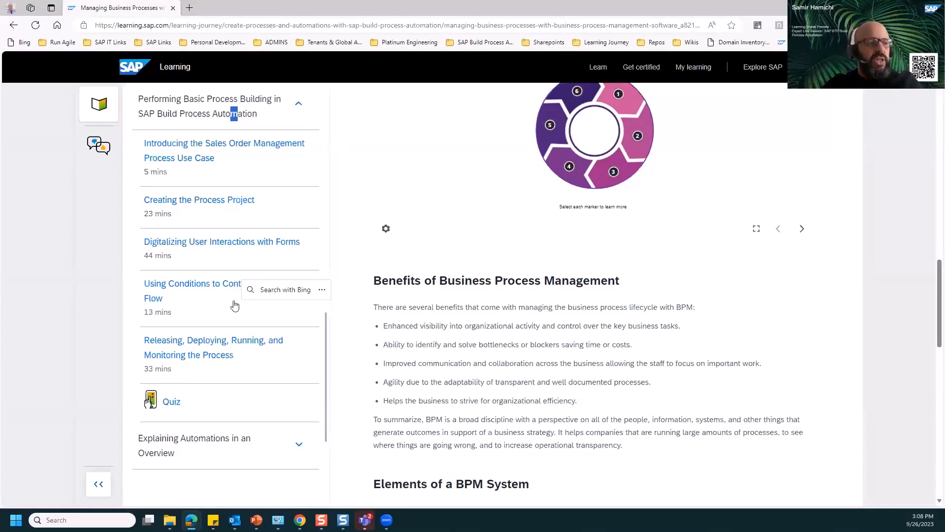
- Expand Explaining Automations in an Overview and open Identifying the Need for Automations
{"action": "scroll", "scroll_direction": "down", "scroll_amount": 3}
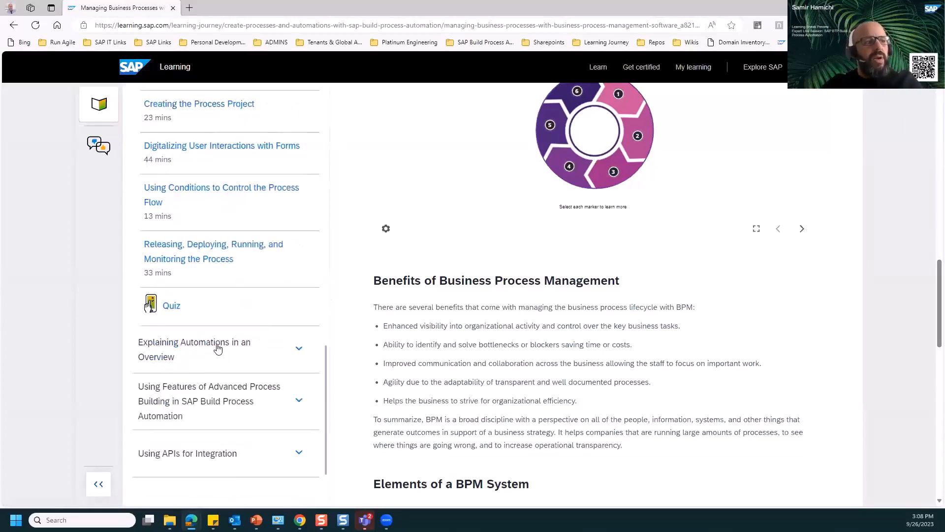
{"action": "left_click", "coordinate": [218, 349]}
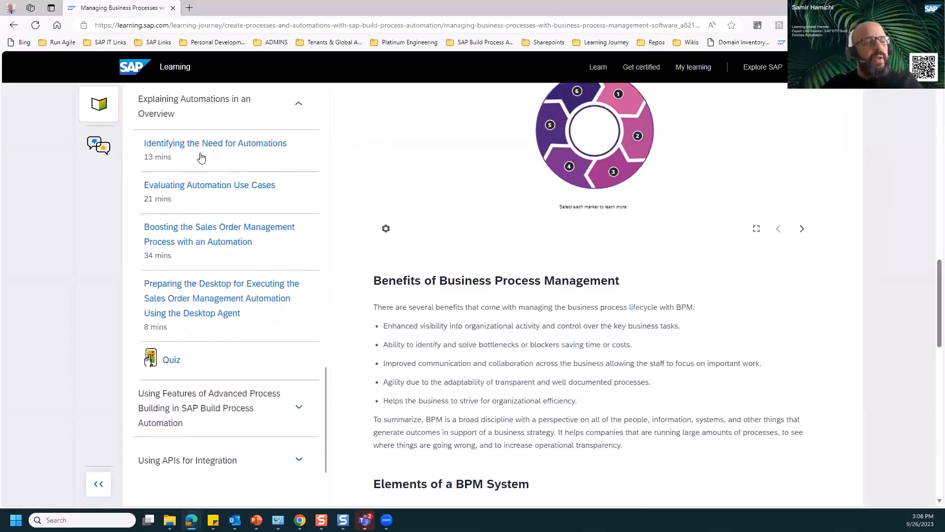
{"action": "mouse_move", "coordinate": [215, 142]}
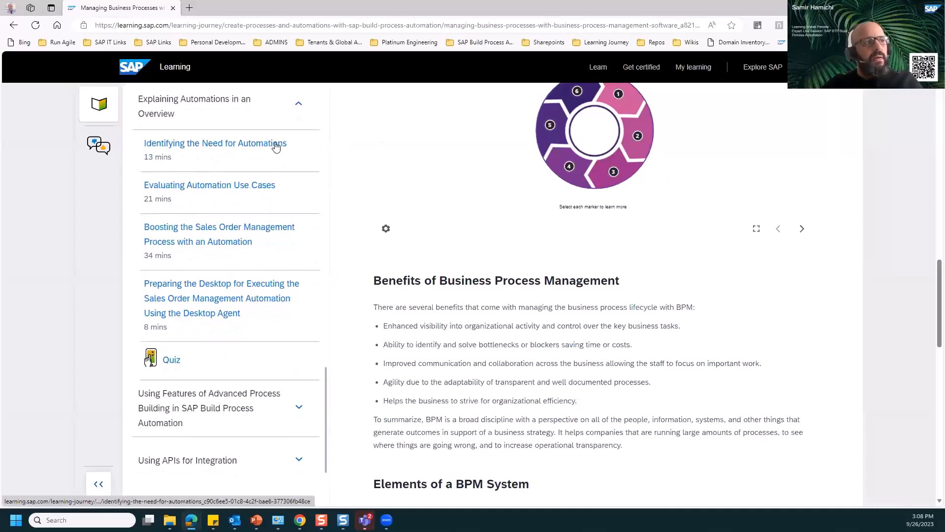
{"action": "left_click", "coordinate": [215, 143]}
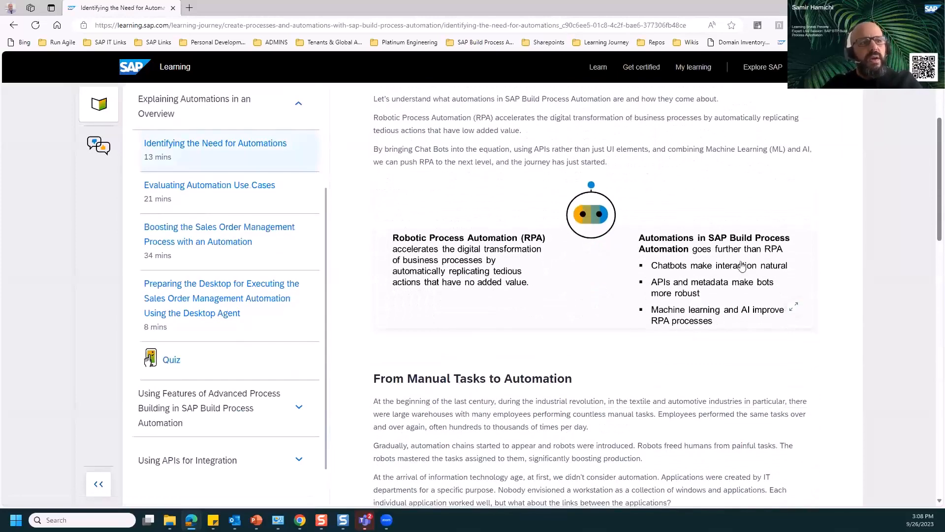
- Scroll to the lesson's end to view the four business-value perspectives of automations
{"action": "scroll", "scroll_direction": "down", "scroll_amount": 3}
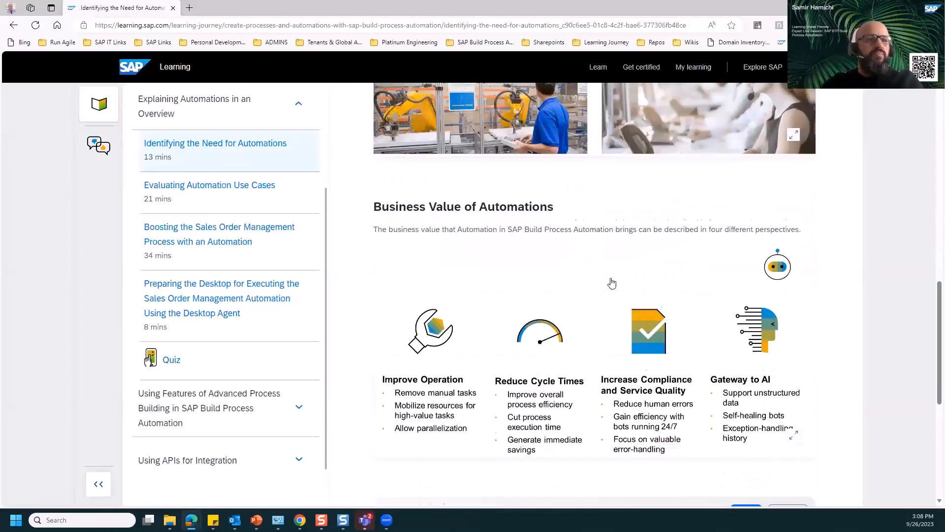
{"action": "scroll", "scroll_direction": "down", "scroll_amount": 3}
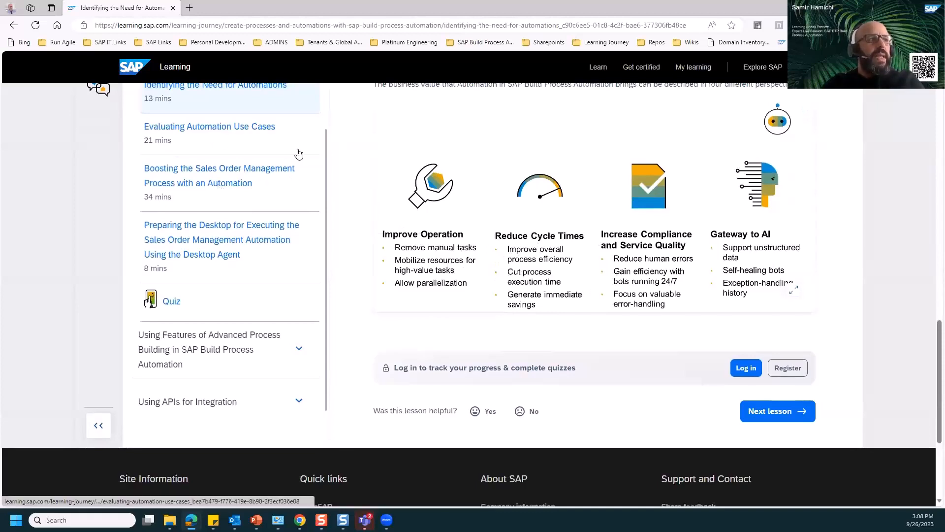
- Open Evaluating Automation Use Cases and resume its interactive use-case module
{"action": "left_click", "coordinate": [209, 126]}
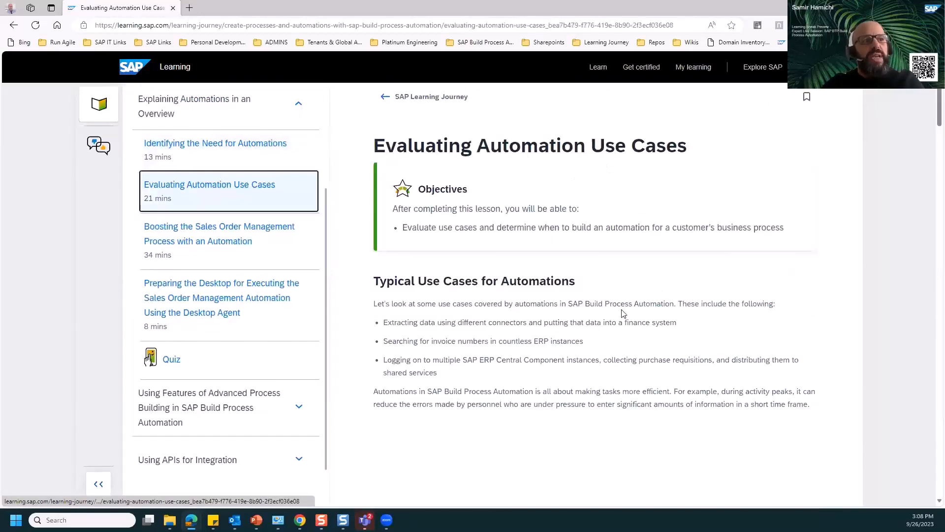
{"action": "scroll", "scroll_direction": "down", "scroll_amount": 3}
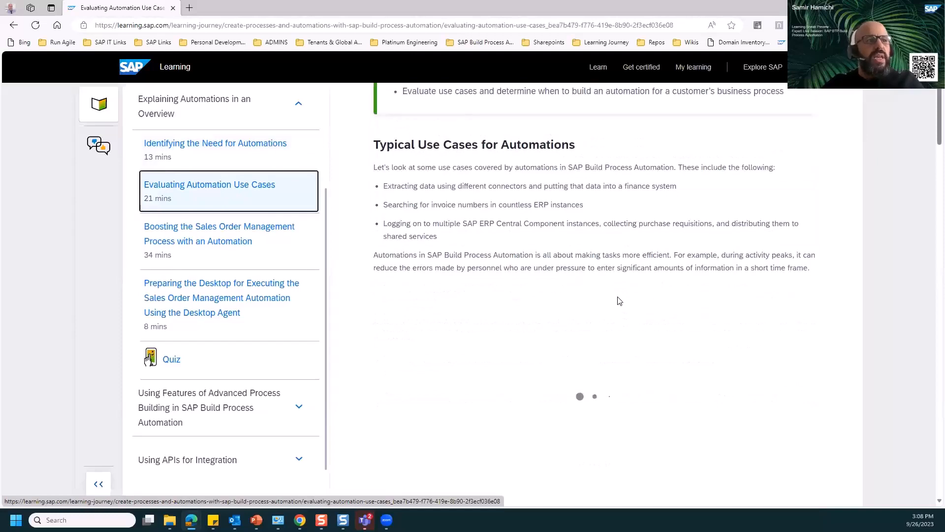
{"action": "scroll", "scroll_direction": "down", "scroll_amount": 3}
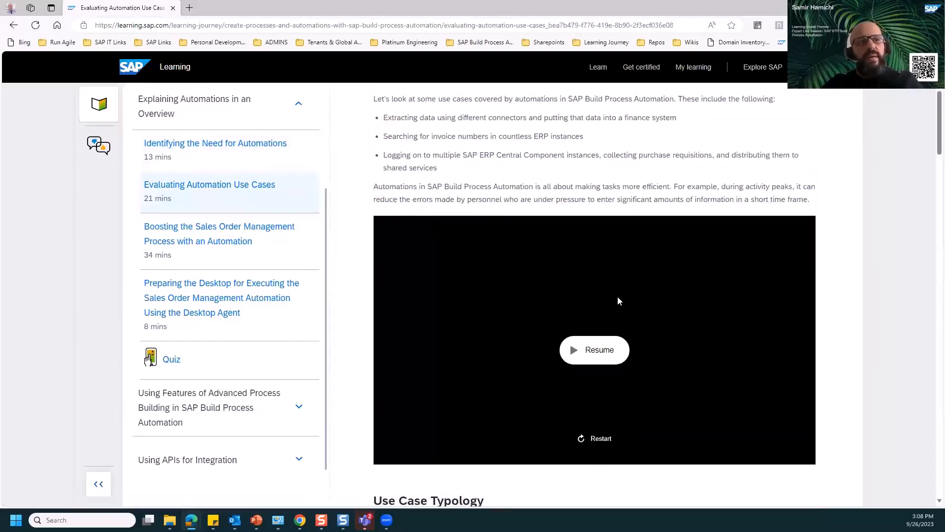
{"action": "scroll", "scroll_direction": "down", "scroll_amount": 3}
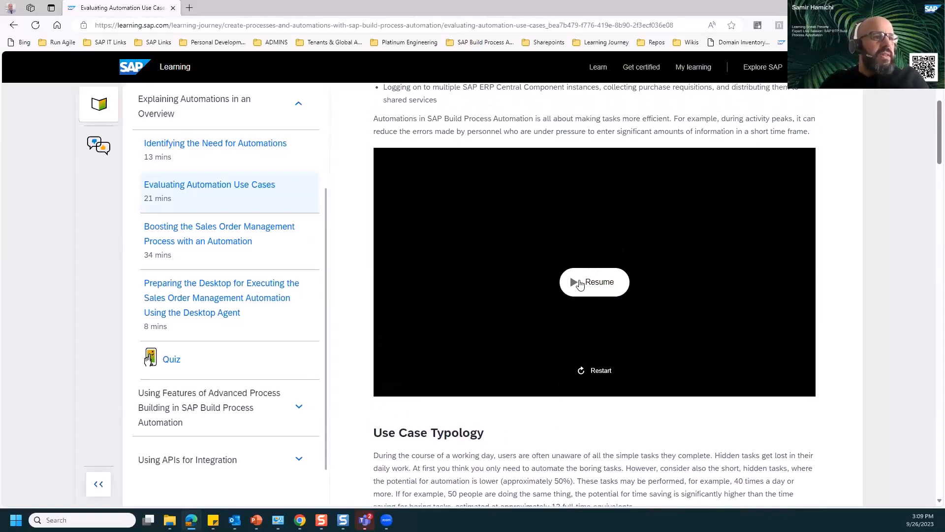
{"action": "left_click", "coordinate": [593, 282]}
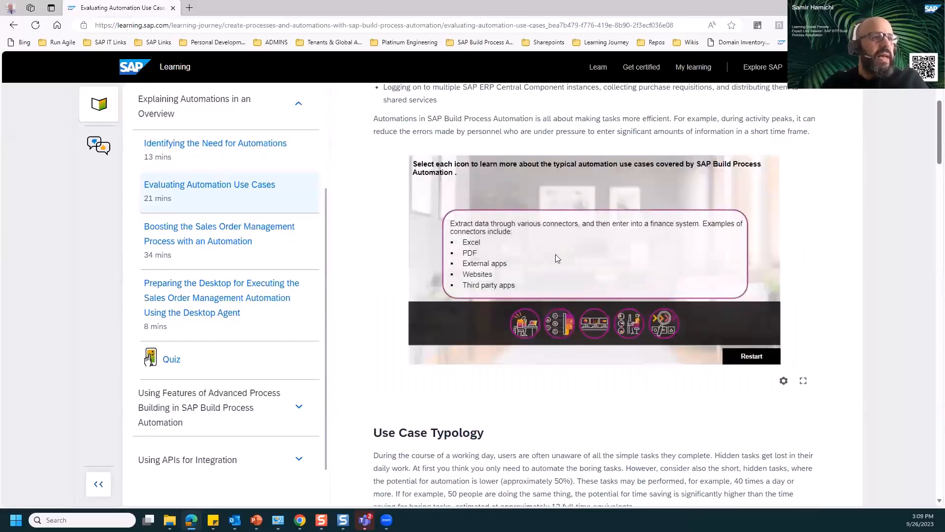
{"action": "mouse_move", "coordinate": [618, 359]}
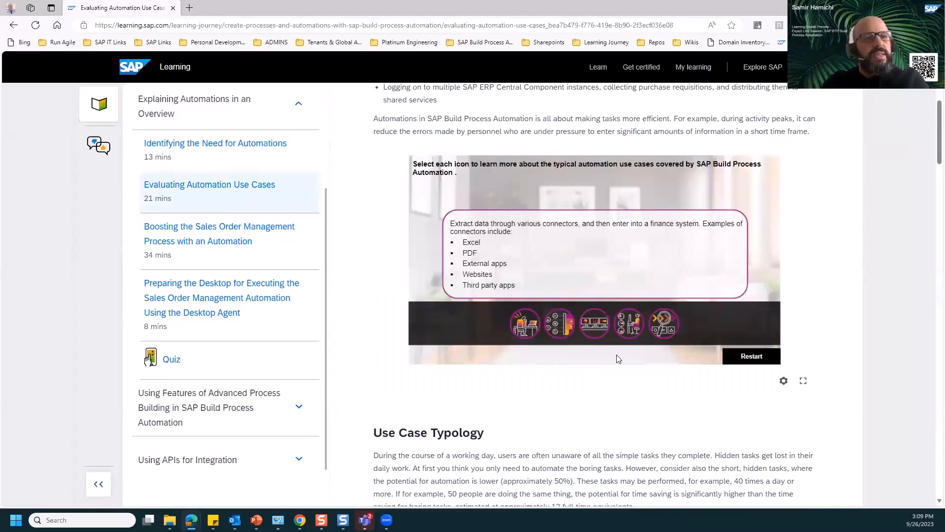
{"action": "mouse_move", "coordinate": [615, 353]}
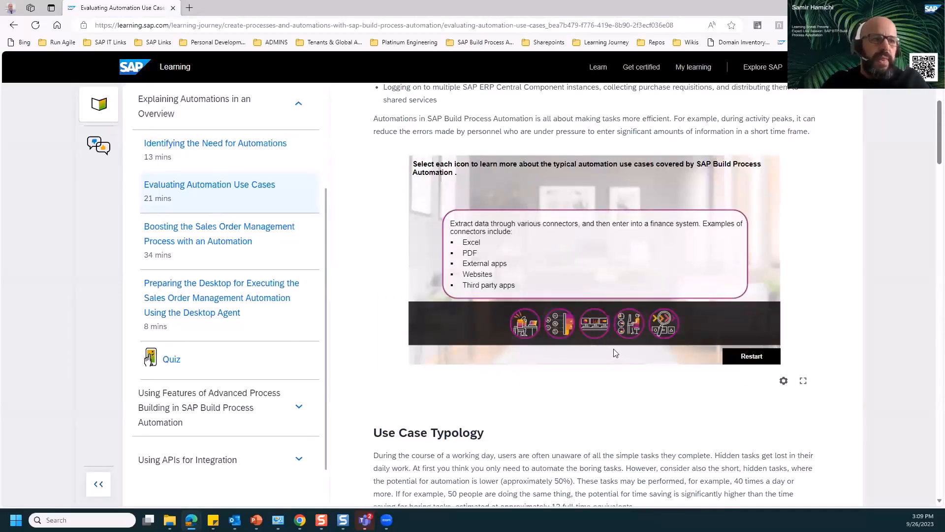
{"action": "mouse_move", "coordinate": [607, 346]}
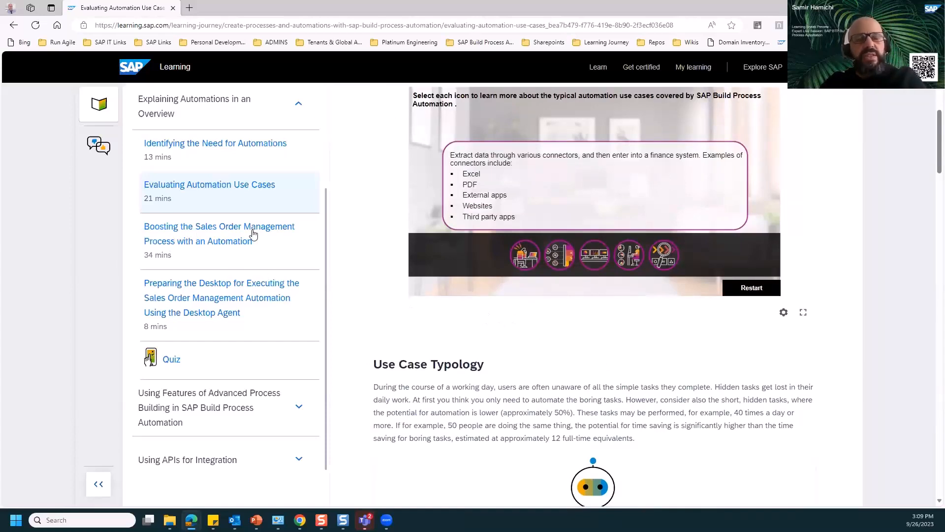
{"action": "mouse_move", "coordinate": [440, 327]}
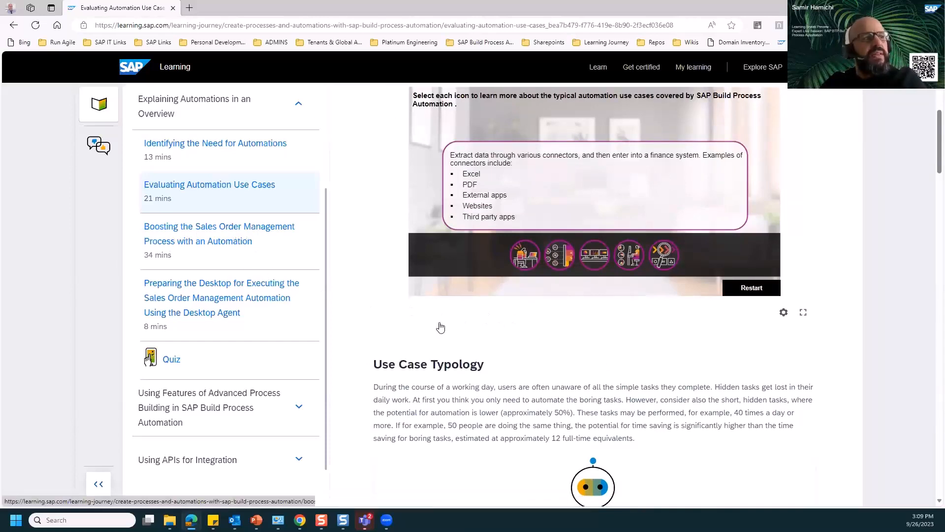
- Open the Boosting the Sales Order Management lesson and scroll to its Exercise Options
{"action": "left_click", "coordinate": [218, 233]}
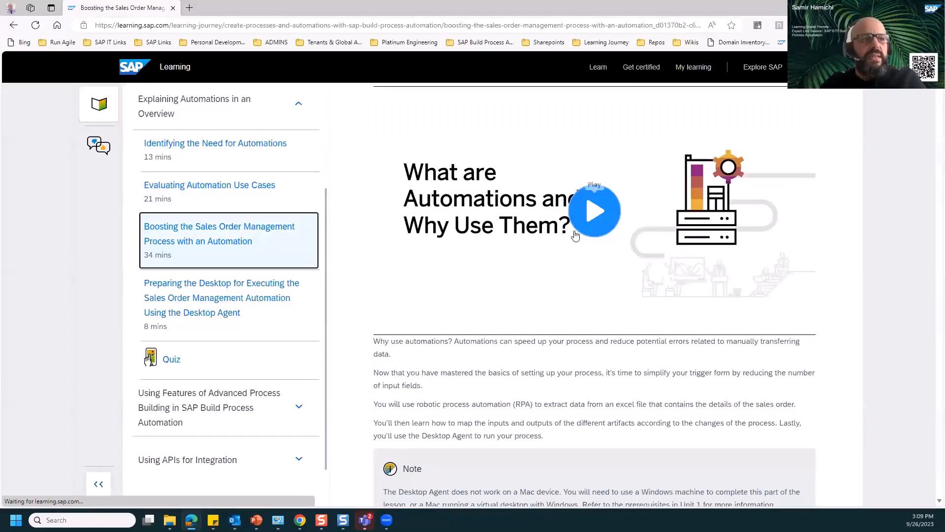
{"action": "scroll", "scroll_direction": "down", "scroll_amount": 3}
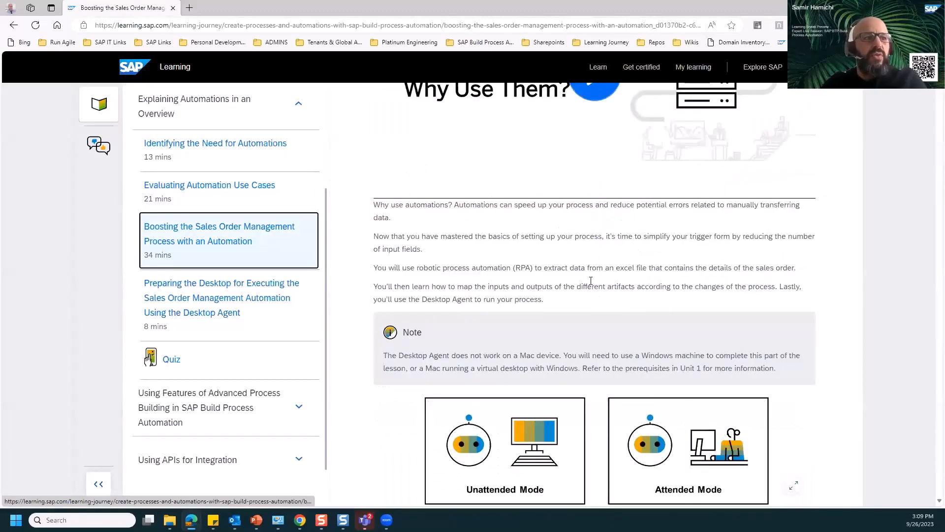
{"action": "scroll", "scroll_direction": "down", "scroll_amount": 3}
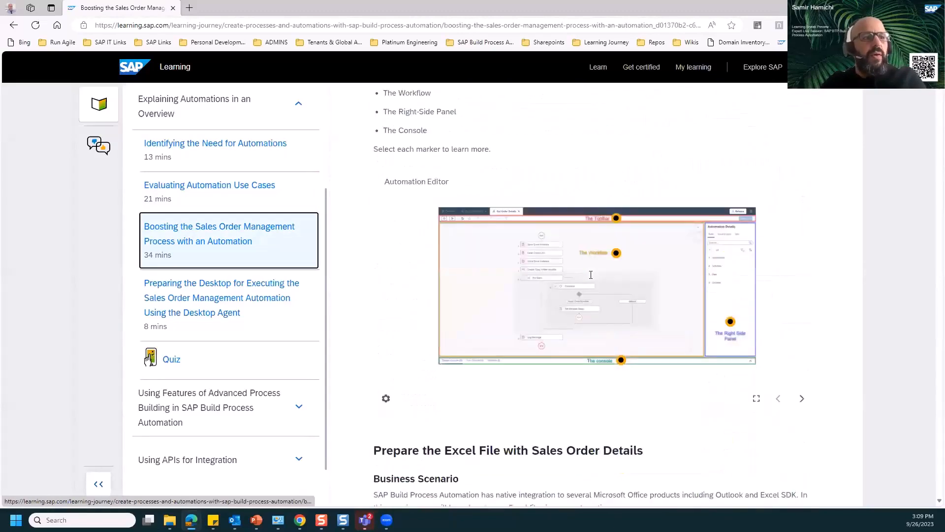
{"action": "scroll", "scroll_direction": "down", "scroll_amount": 3}
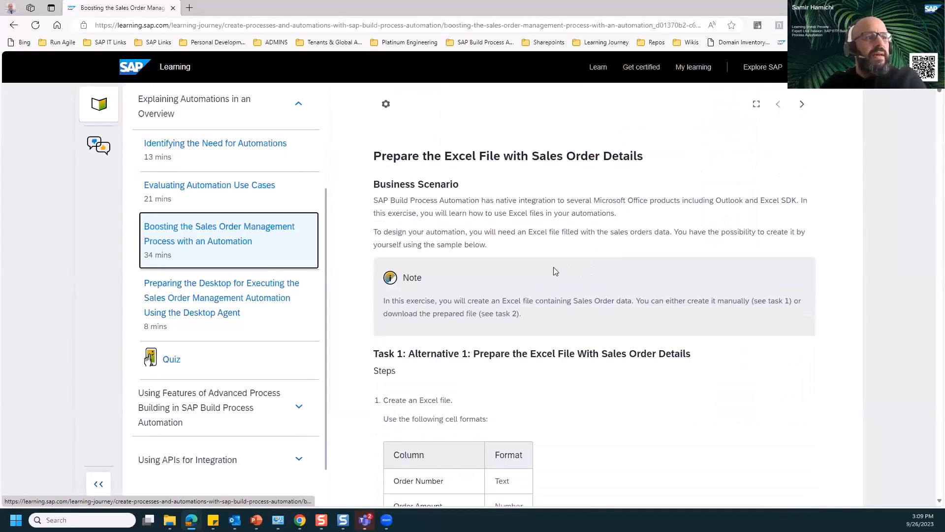
{"action": "scroll", "scroll_direction": "down", "scroll_amount": 3}
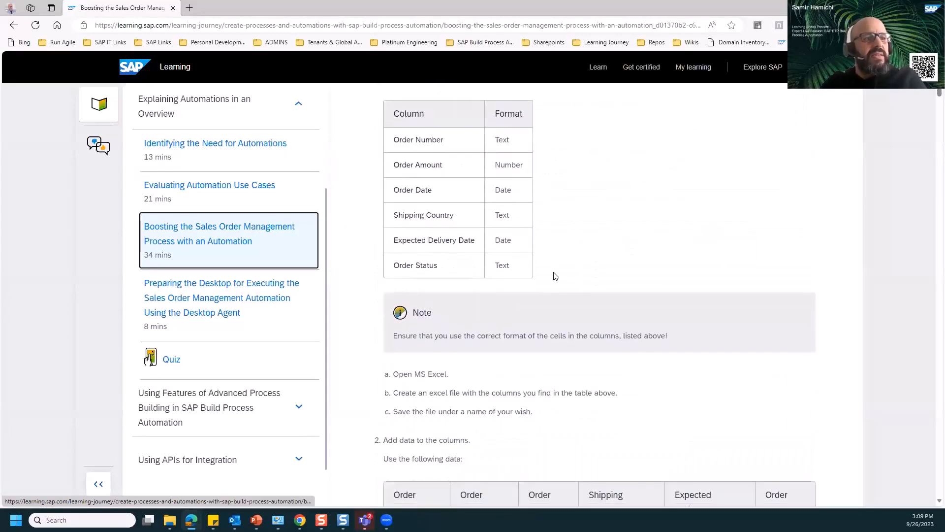
{"action": "scroll", "scroll_direction": "down", "scroll_amount": 3}
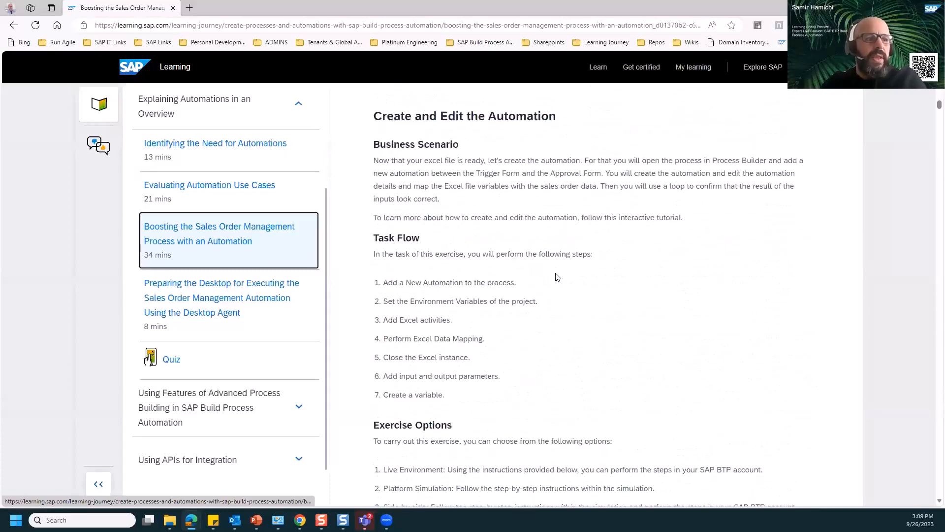
{"action": "scroll", "scroll_direction": "down", "scroll_amount": 3}
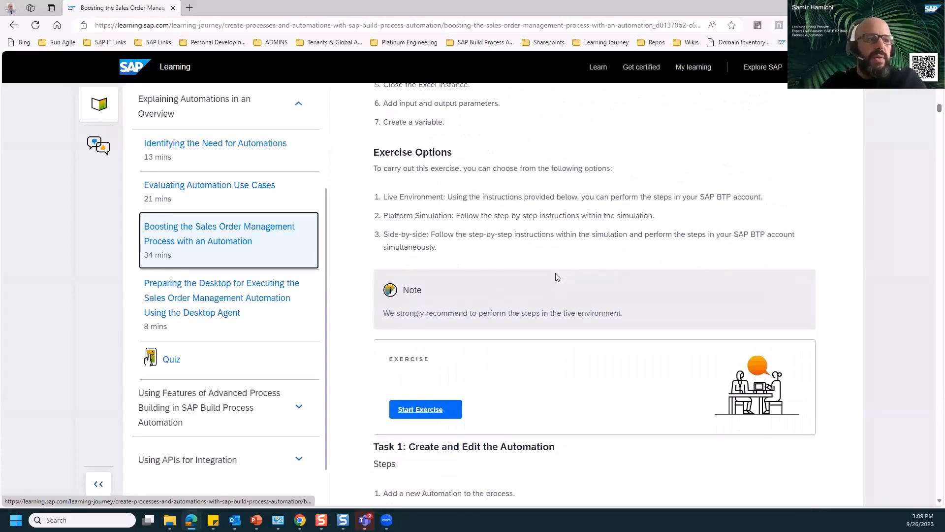
{"action": "scroll", "scroll_direction": "down", "scroll_amount": 3}
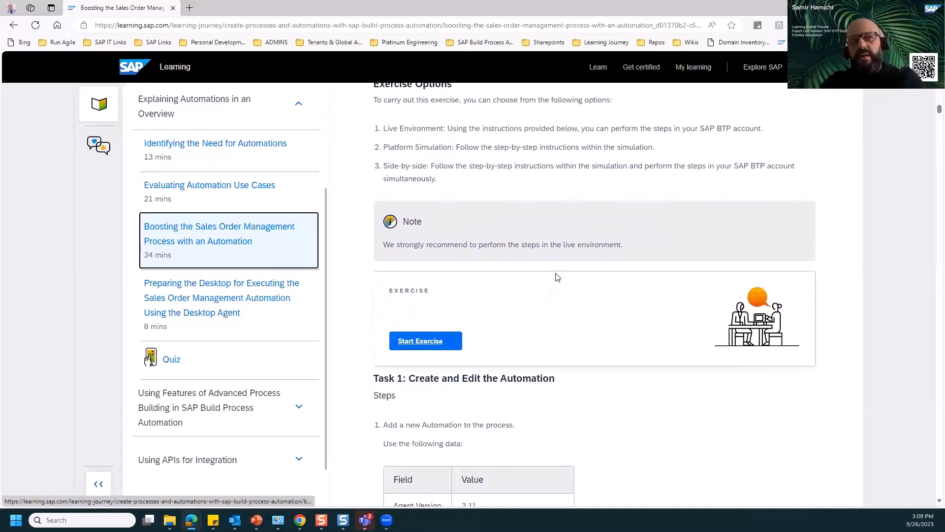
{"action": "mouse_move", "coordinate": [572, 299]}
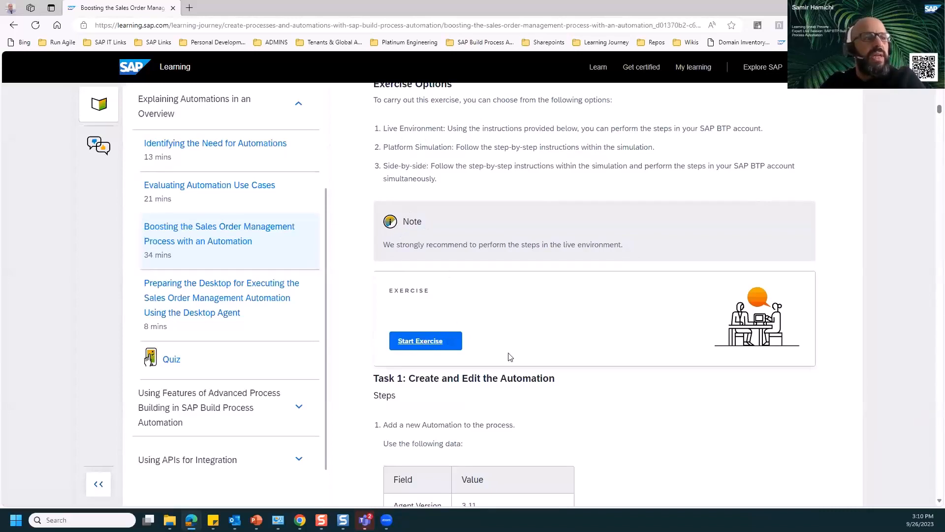
- Launch the exercise tutorial in SAP Enable Now and advance past its introduction
{"action": "left_click", "coordinate": [424, 341]}
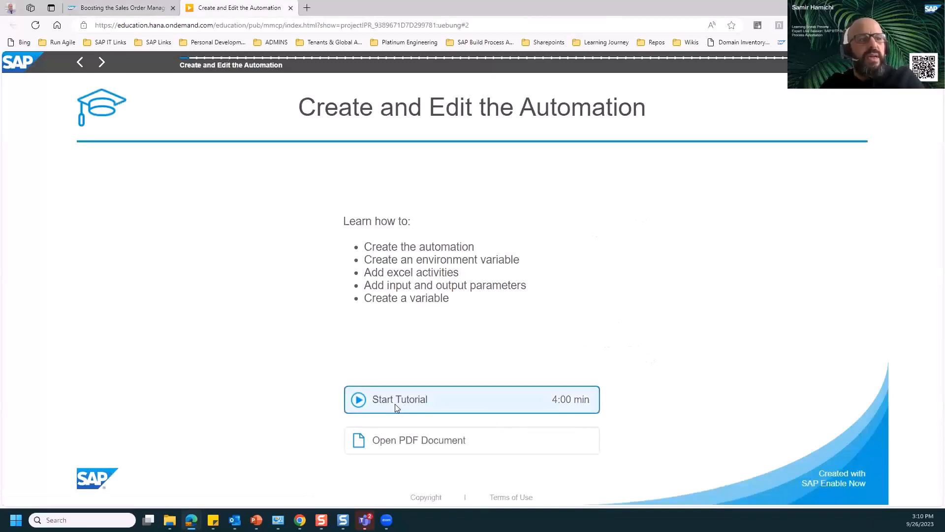
{"action": "left_click", "coordinate": [399, 399]}
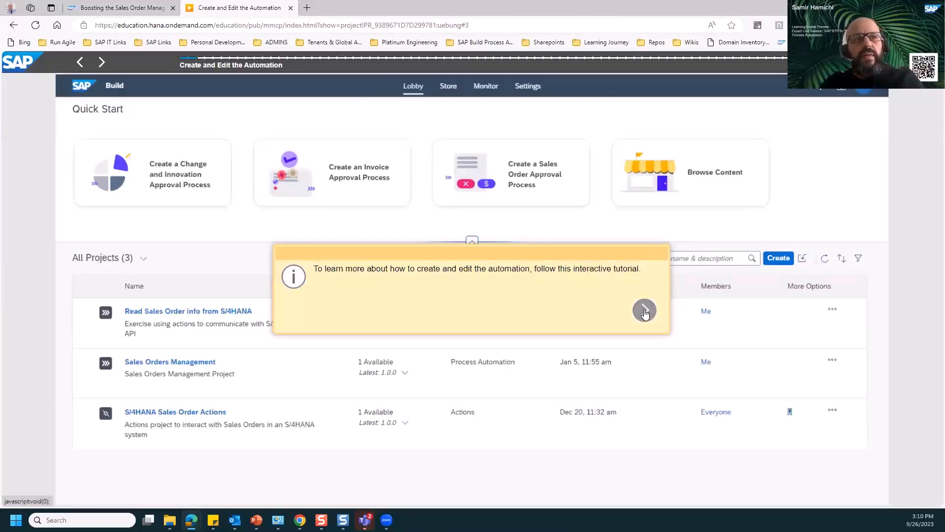
{"action": "left_click", "coordinate": [644, 310]}
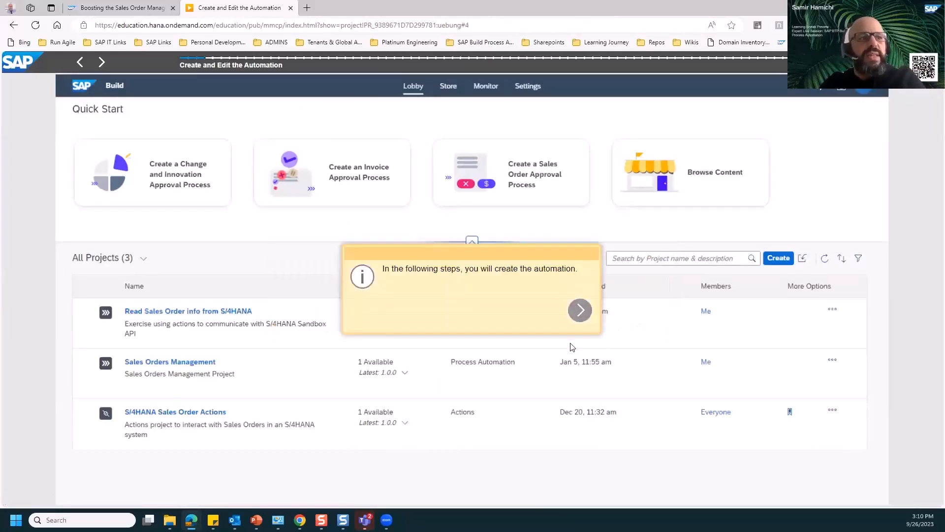
{"action": "left_click", "coordinate": [580, 309]}
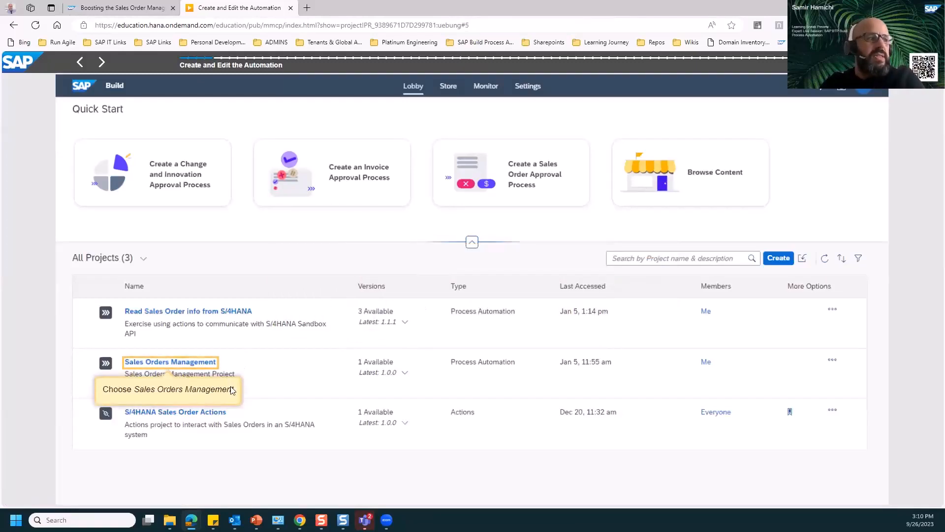
{"action": "mouse_move", "coordinate": [168, 371]}
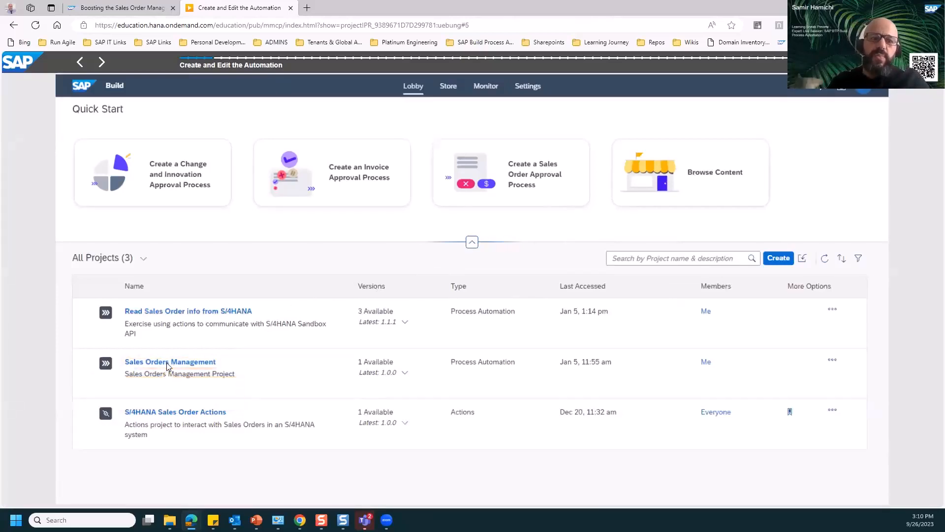
- In Sales Orders Management's Order Processing process, add a new automation after the trigger
{"action": "left_click", "coordinate": [170, 361]}
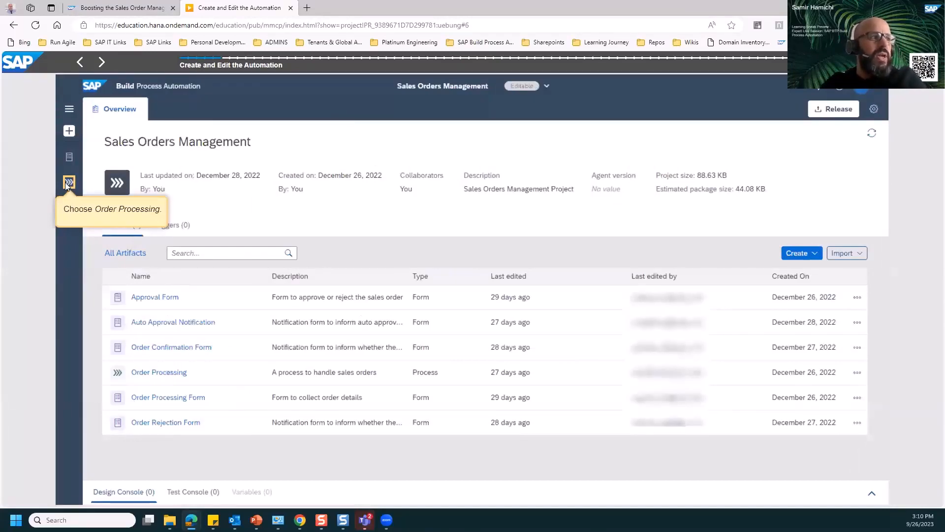
{"action": "left_click", "coordinate": [69, 182]}
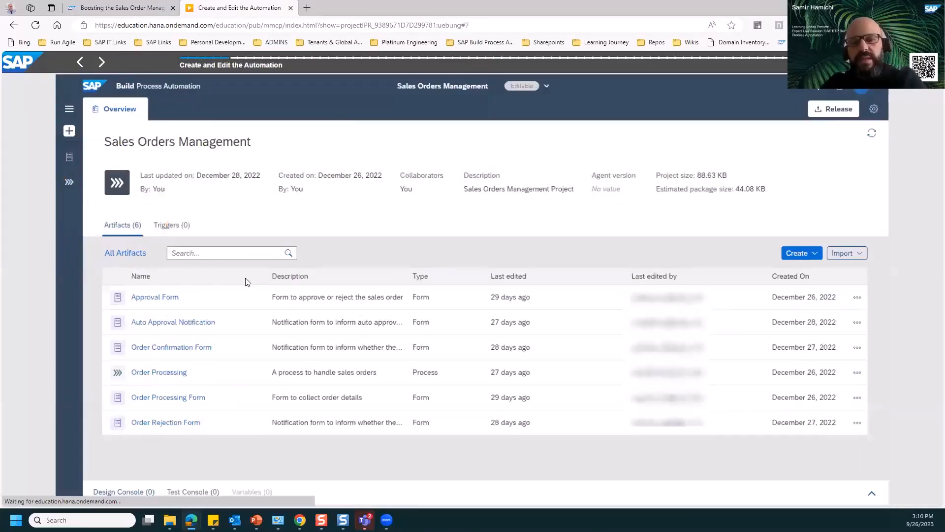
{"action": "left_click", "coordinate": [158, 372]}
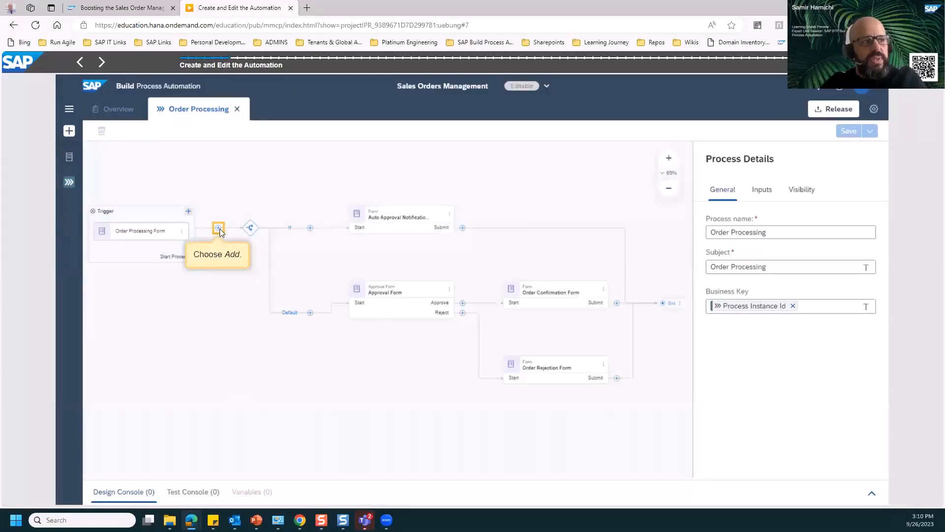
{"action": "mouse_move", "coordinate": [301, 226]}
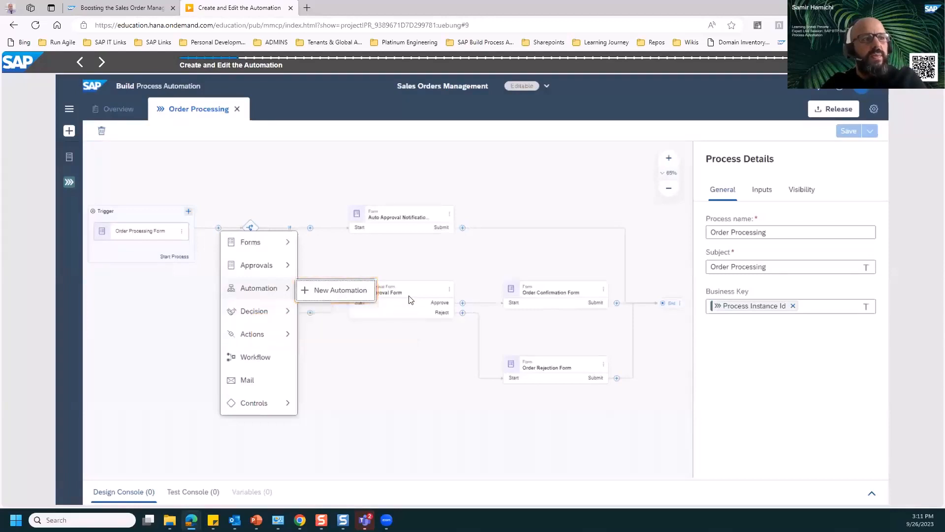
{"action": "left_click", "coordinate": [335, 290]}
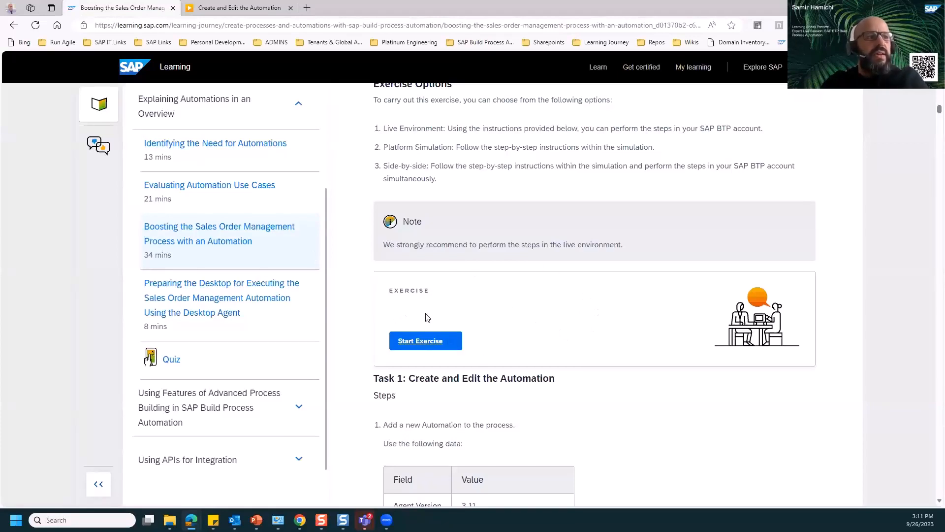
{"action": "mouse_move", "coordinate": [505, 255]}
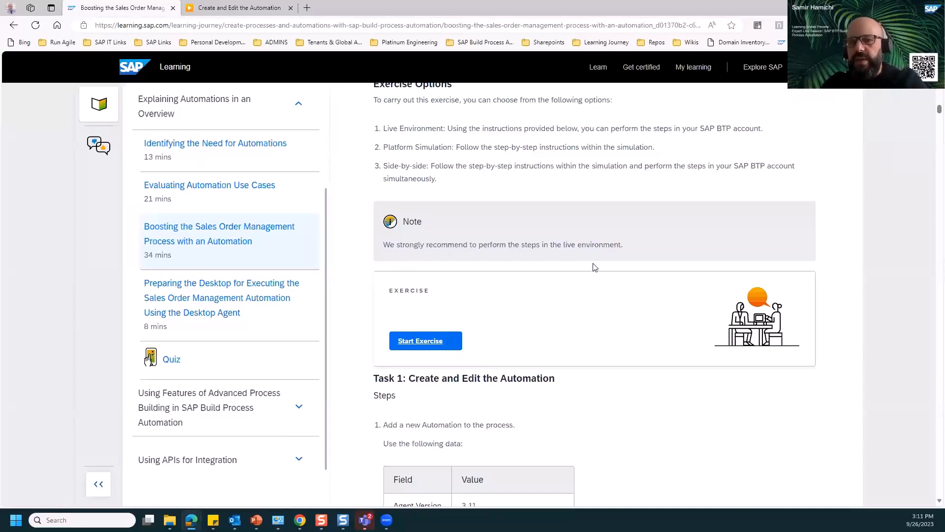
{"action": "mouse_move", "coordinate": [591, 262]}
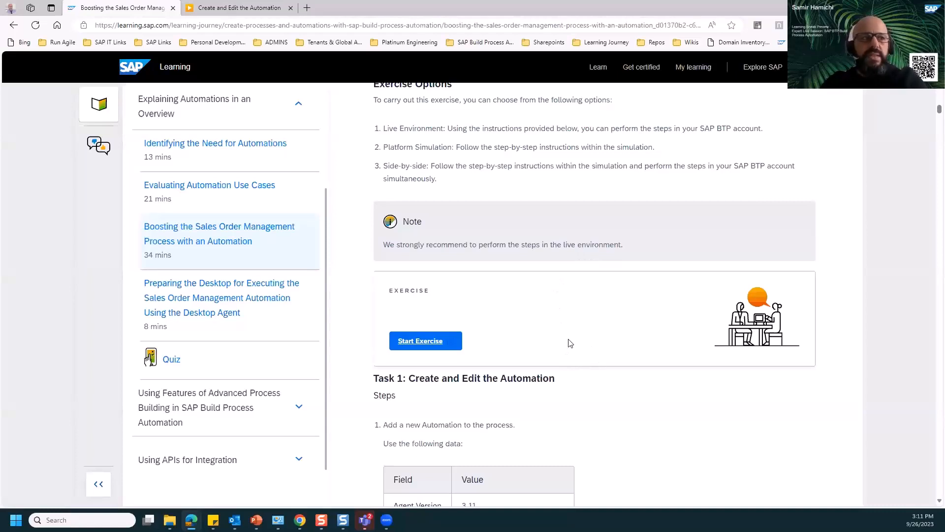
{"action": "mouse_move", "coordinate": [554, 356]}
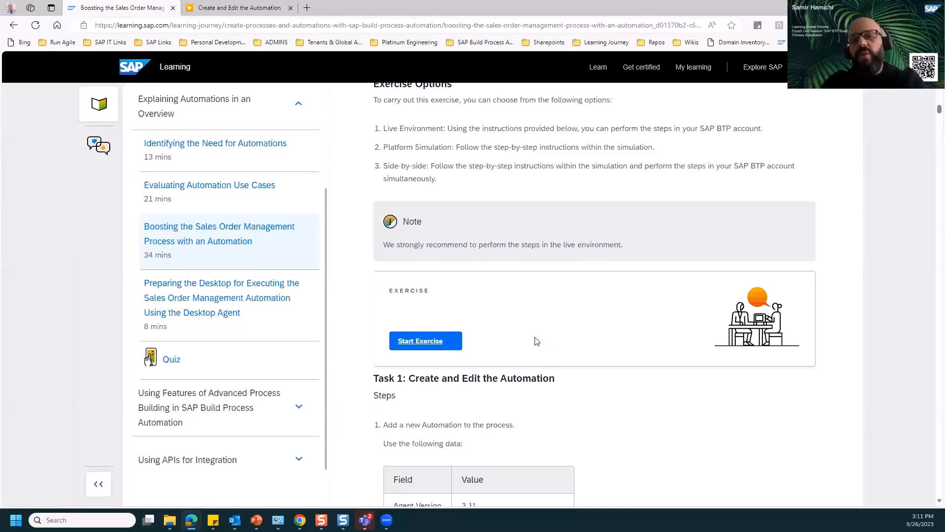
{"action": "mouse_move", "coordinate": [532, 320]}
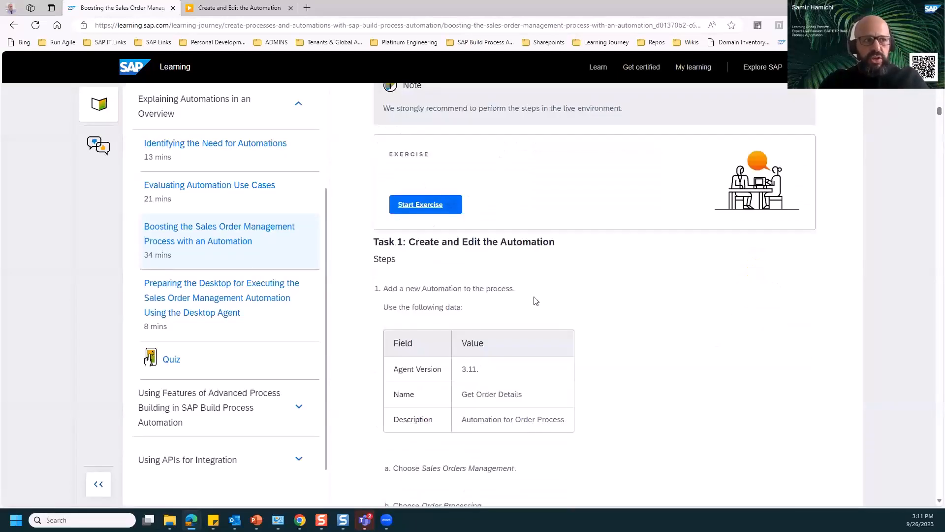
{"action": "scroll", "scroll_direction": "down", "scroll_amount": 3}
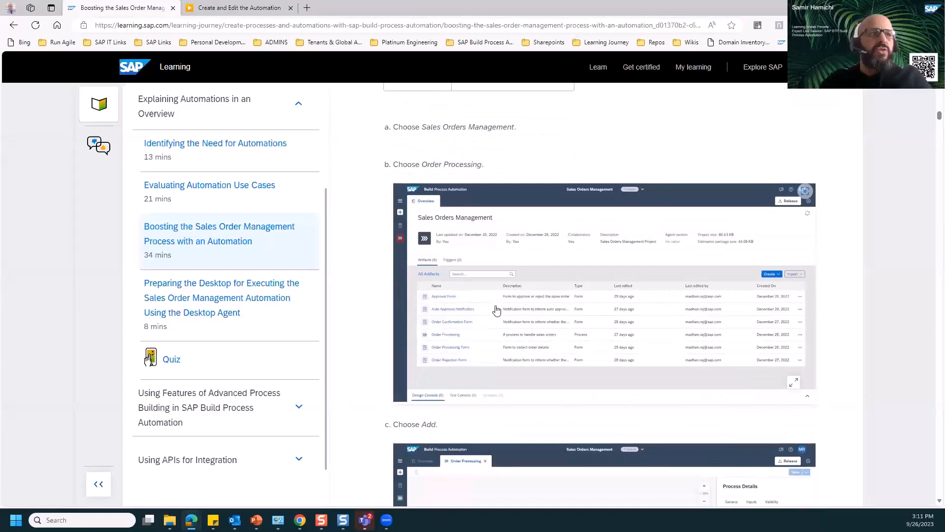
{"action": "mouse_move", "coordinate": [523, 345]}
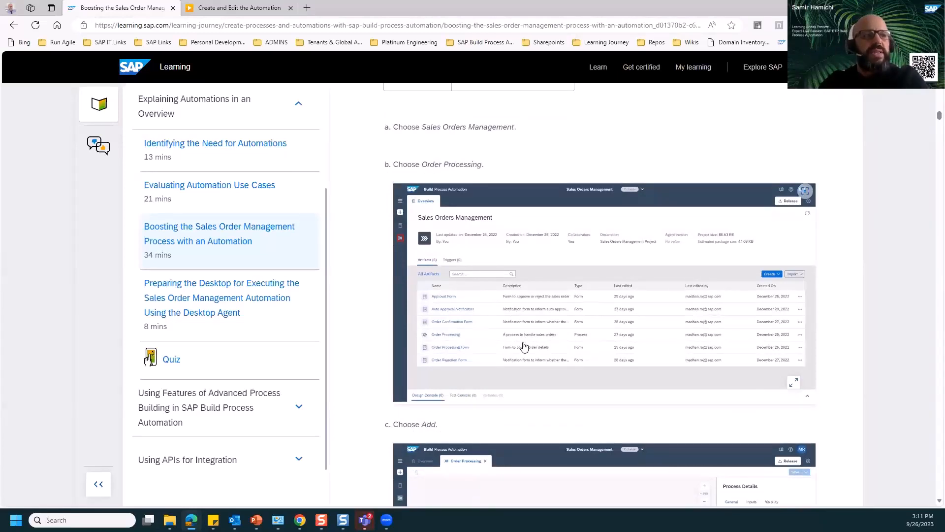
{"action": "mouse_move", "coordinate": [650, 266]}
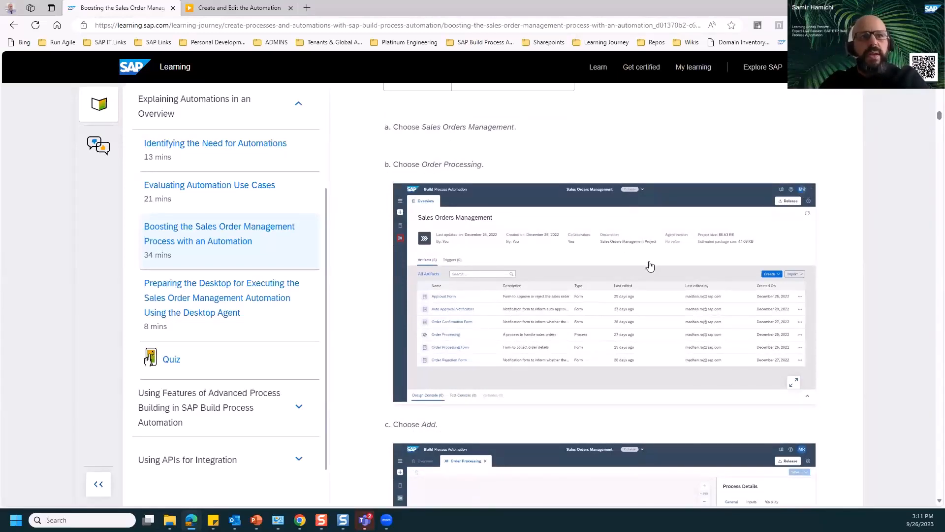
{"action": "scroll", "scroll_direction": "down", "scroll_amount": 3}
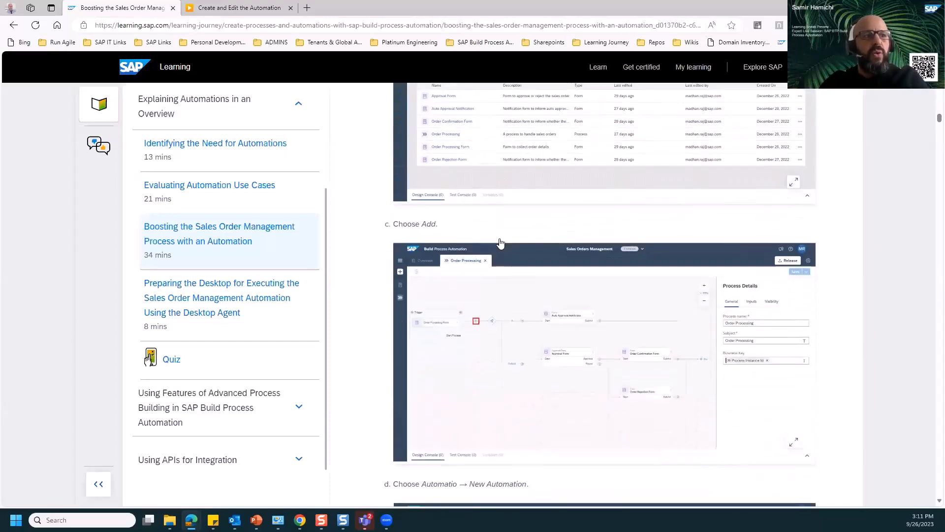
{"action": "scroll", "scroll_direction": "down", "scroll_amount": 3}
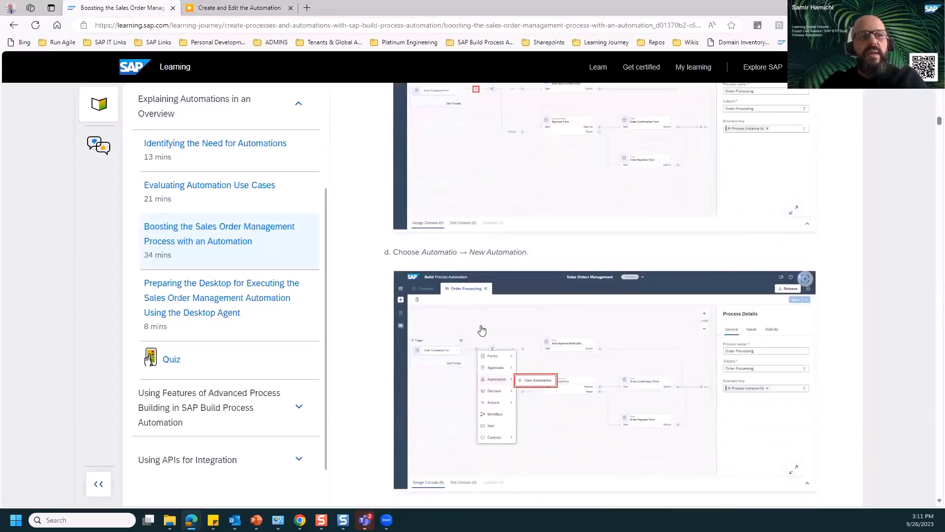
{"action": "scroll", "scroll_direction": "down", "scroll_amount": 3}
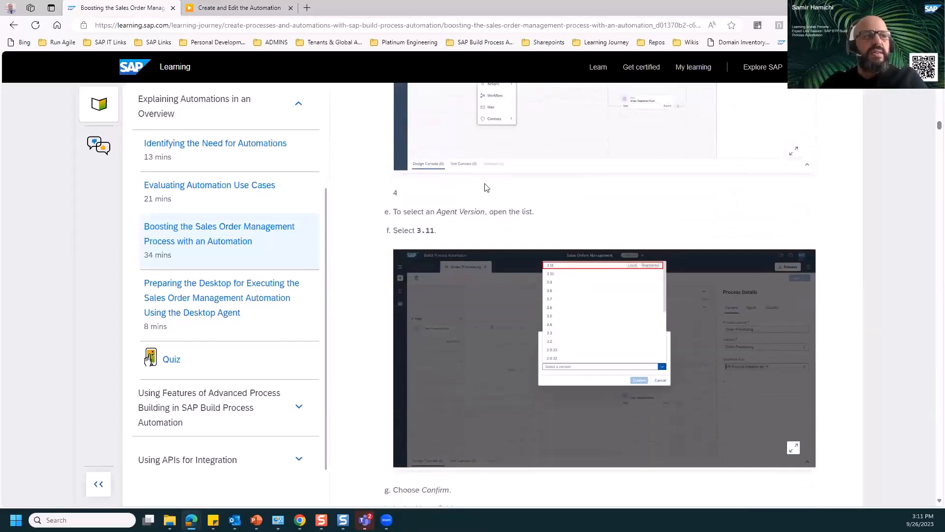
{"action": "scroll", "scroll_direction": "down", "scroll_amount": 3}
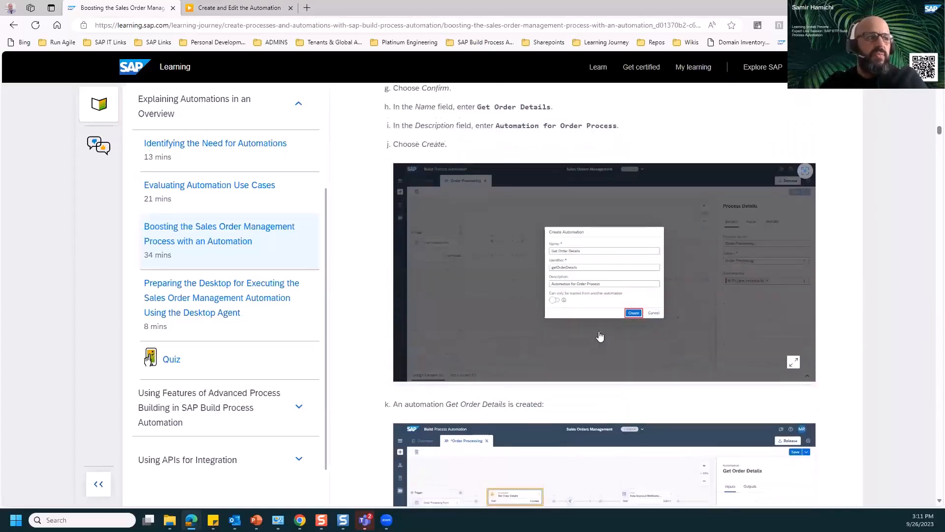
{"action": "scroll", "scroll_direction": "down", "scroll_amount": 3}
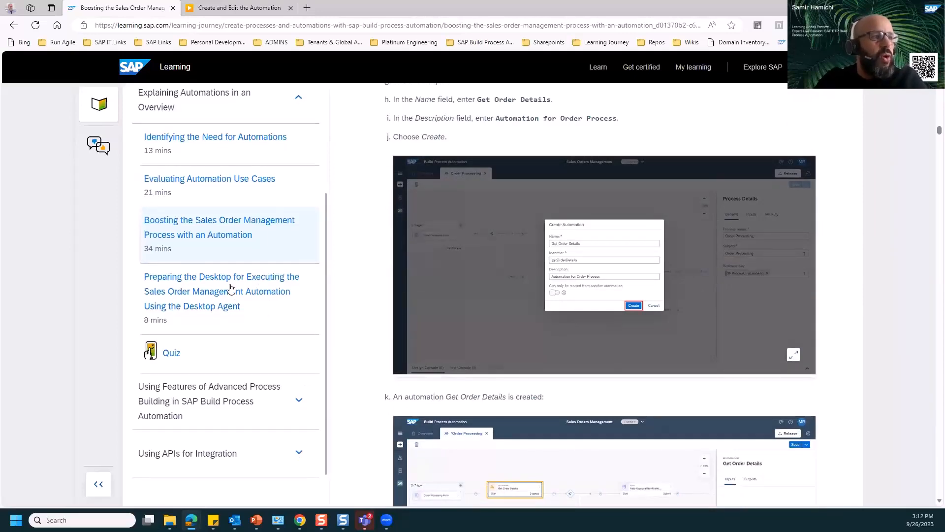
{"action": "mouse_move", "coordinate": [217, 291]}
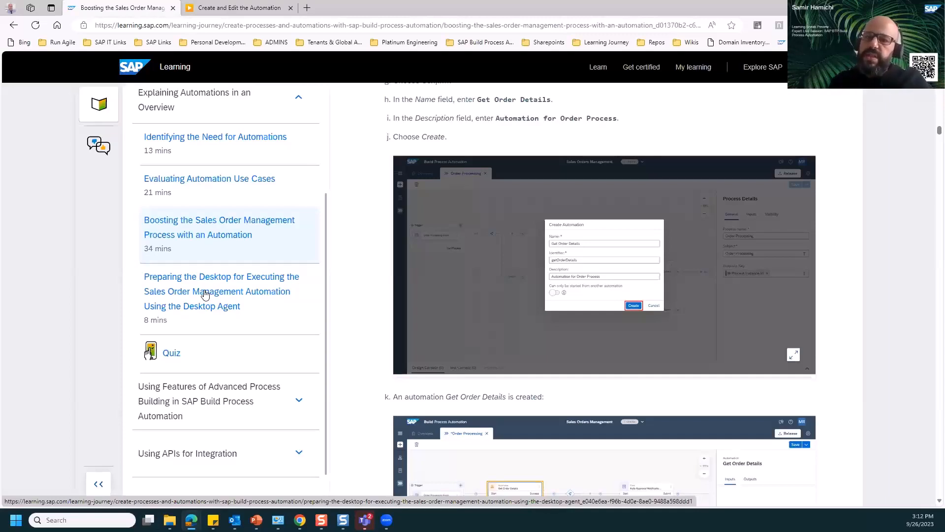
{"action": "mouse_move", "coordinate": [259, 317]}
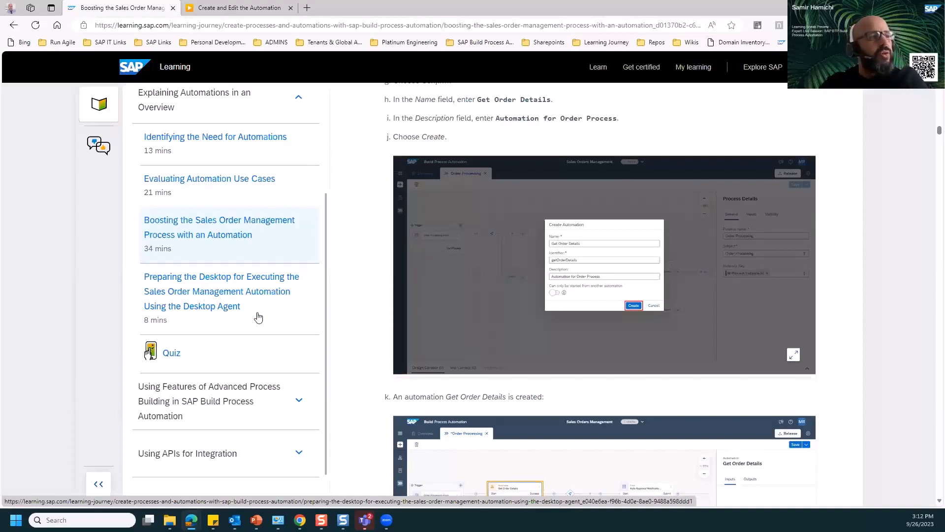
{"action": "mouse_move", "coordinate": [262, 306]}
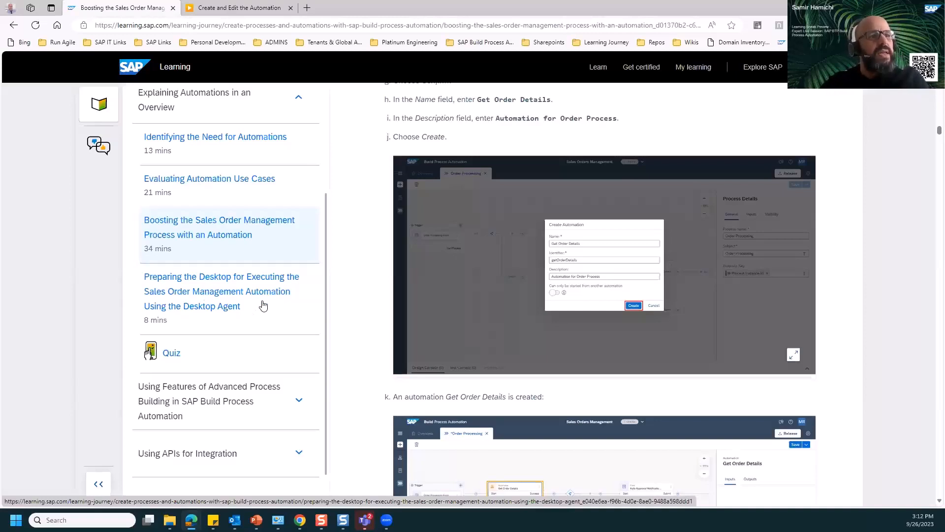
{"action": "scroll", "scroll_direction": "down", "scroll_amount": 3}
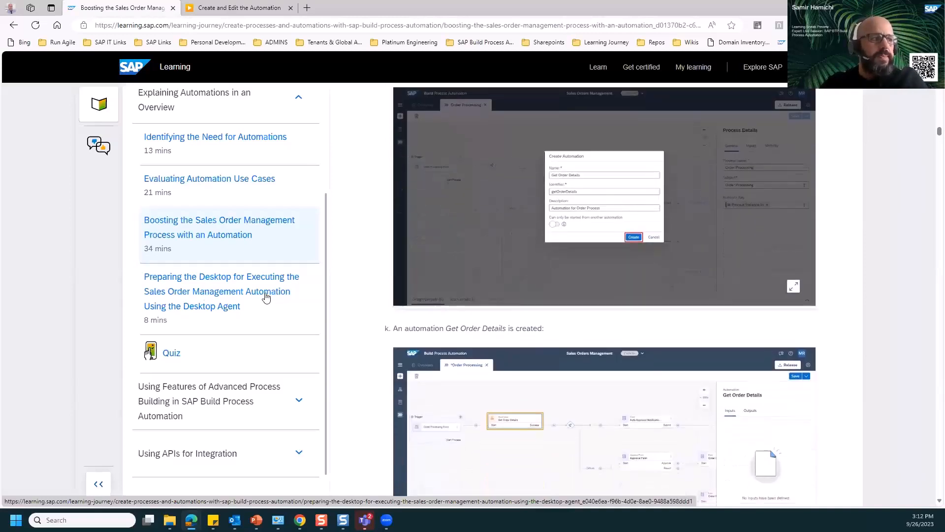
{"action": "scroll", "scroll_direction": "down", "scroll_amount": 3}
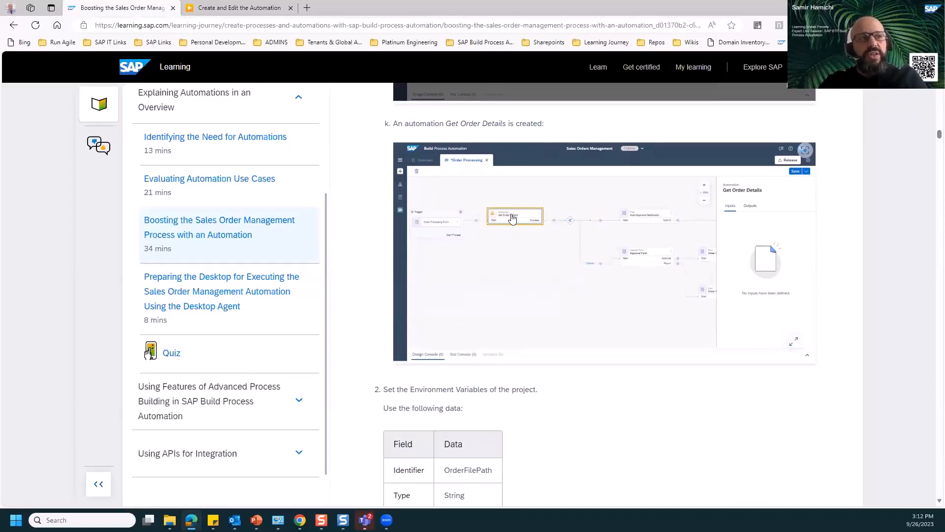
{"action": "mouse_move", "coordinate": [432, 233]}
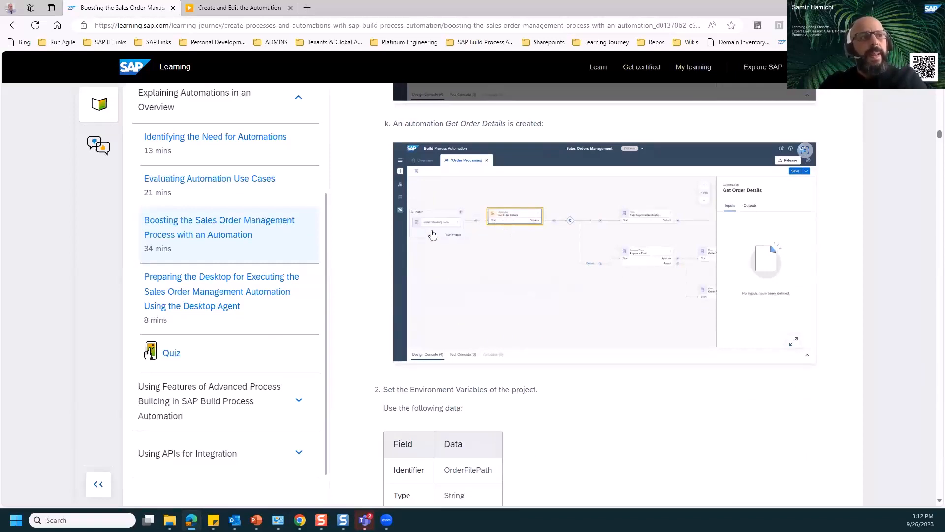
{"action": "mouse_move", "coordinate": [449, 229]}
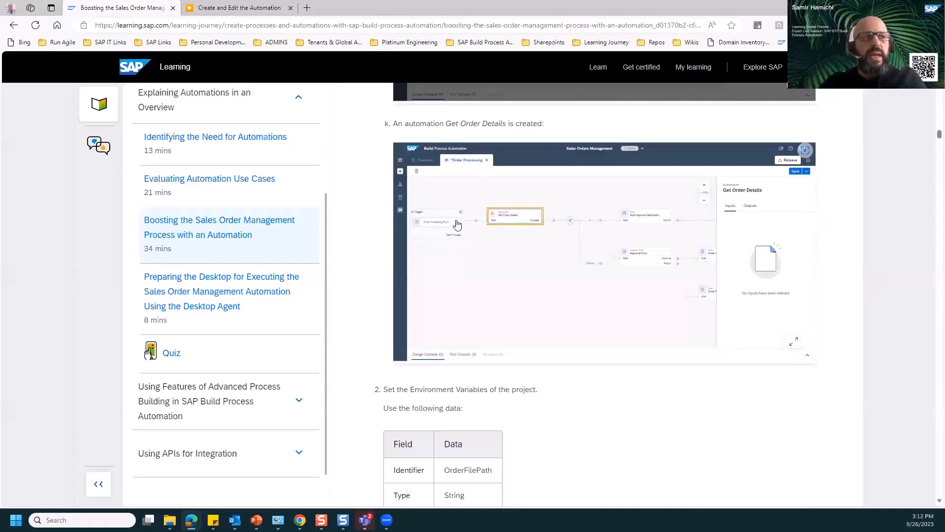
{"action": "mouse_move", "coordinate": [425, 212]}
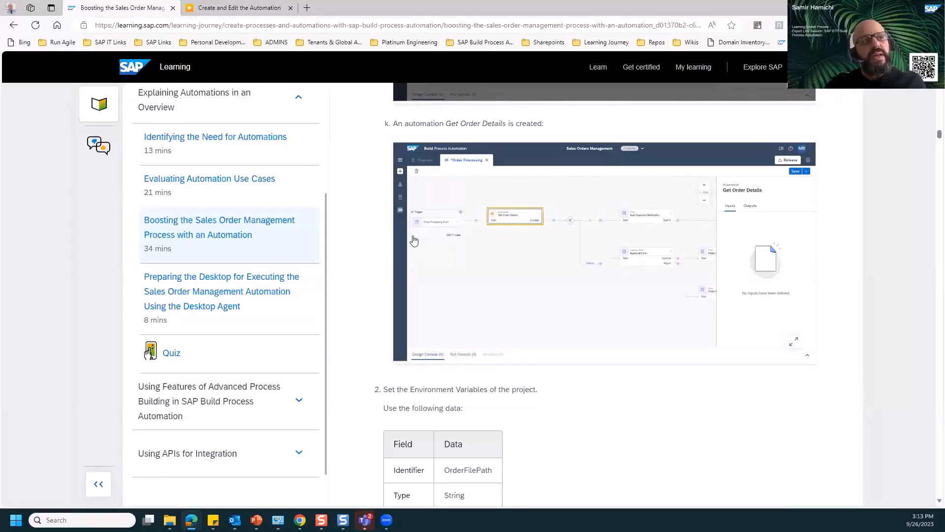
{"action": "mouse_move", "coordinate": [437, 225]}
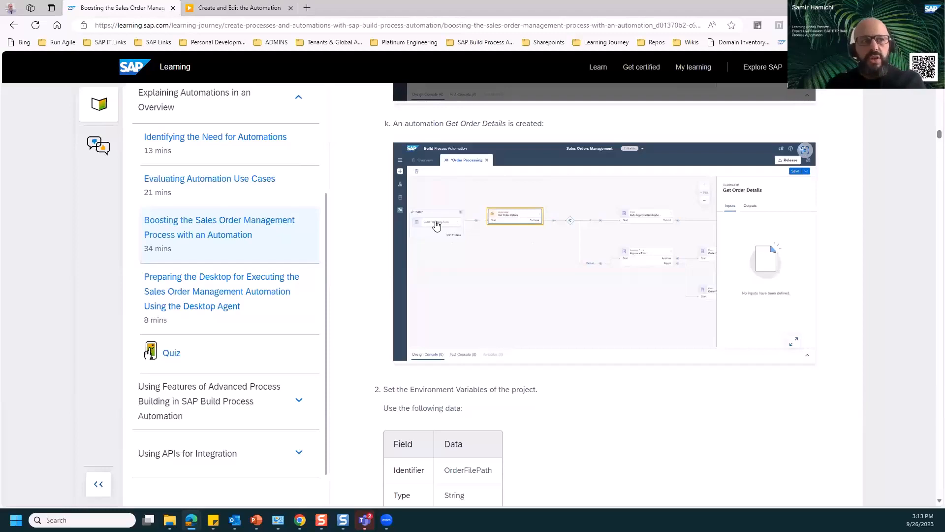
{"action": "mouse_move", "coordinate": [482, 220]}
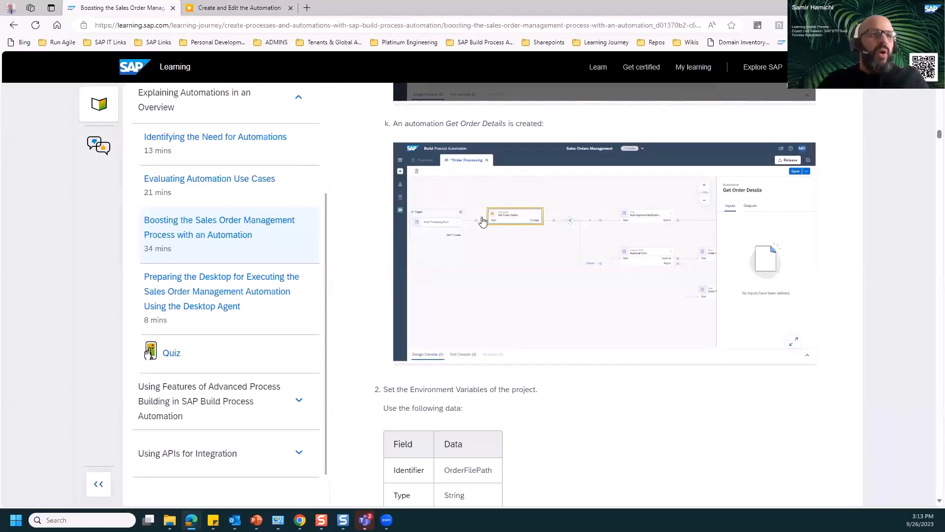
{"action": "mouse_move", "coordinate": [663, 238]}
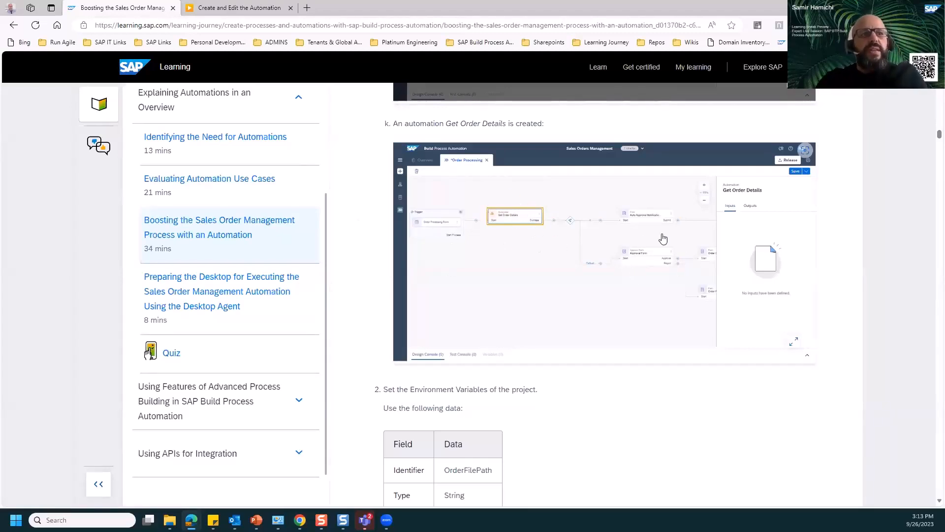
{"action": "mouse_move", "coordinate": [639, 269]}
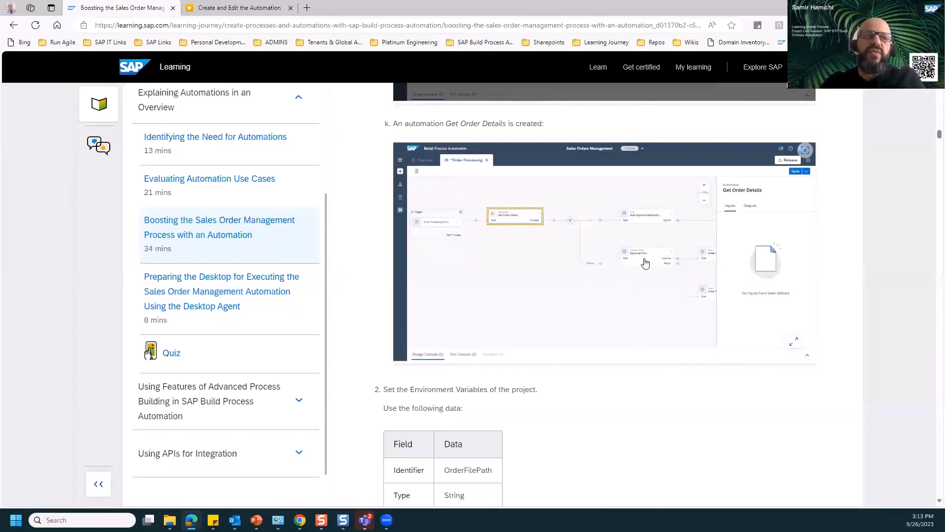
{"action": "mouse_move", "coordinate": [637, 265]}
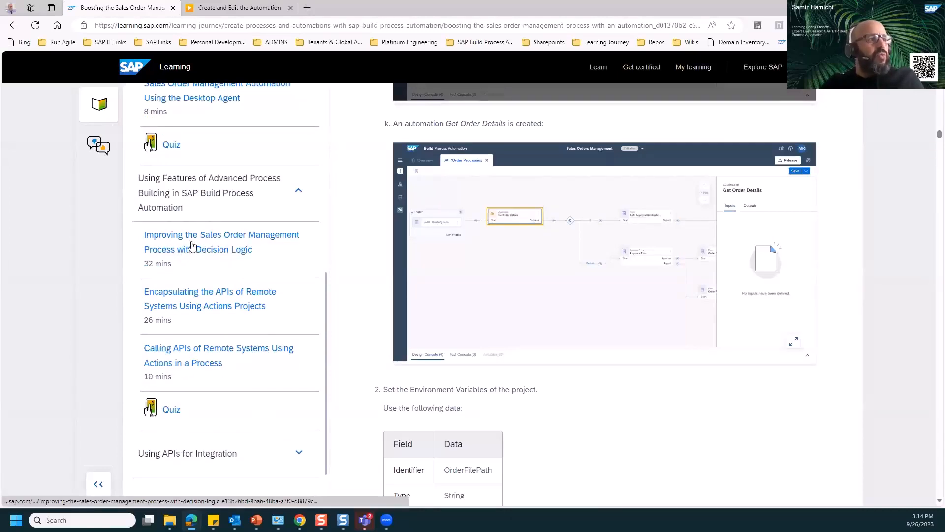
{"action": "mouse_move", "coordinate": [267, 237]}
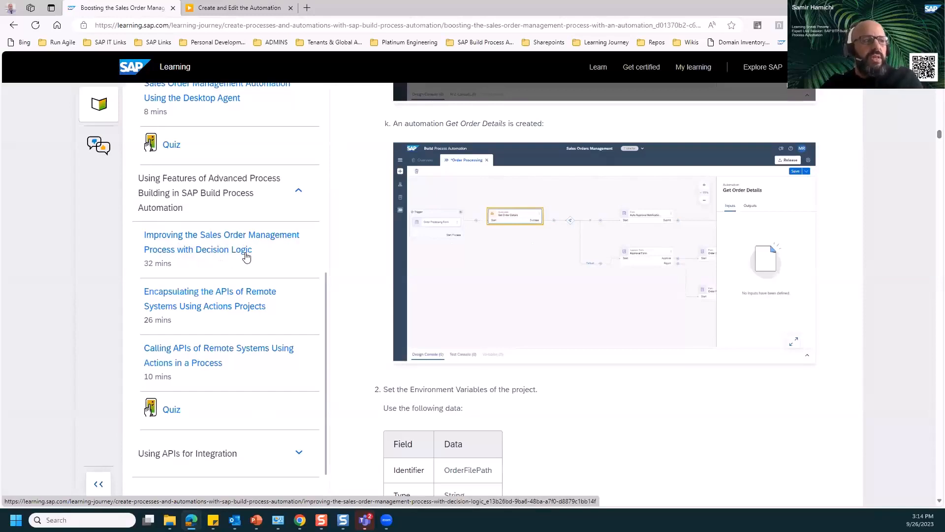
{"action": "mouse_move", "coordinate": [266, 282]}
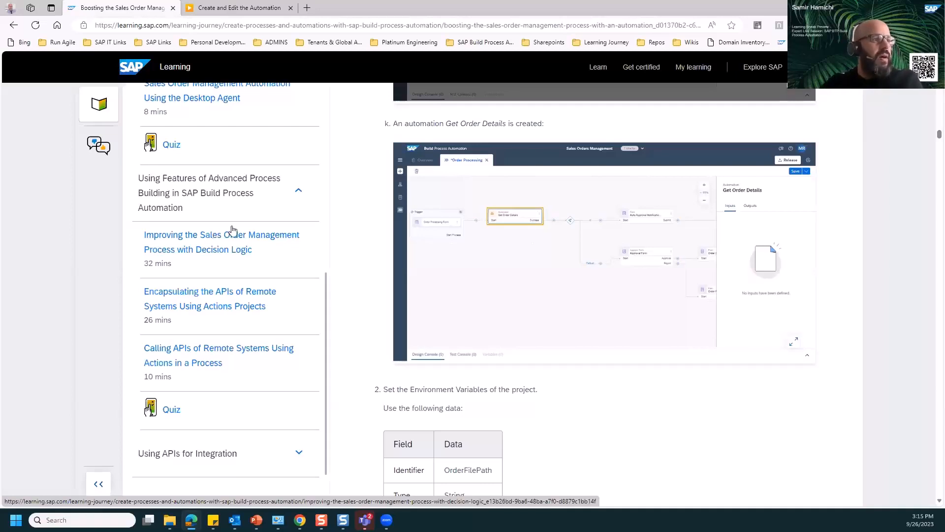
{"action": "mouse_move", "coordinate": [212, 245]}
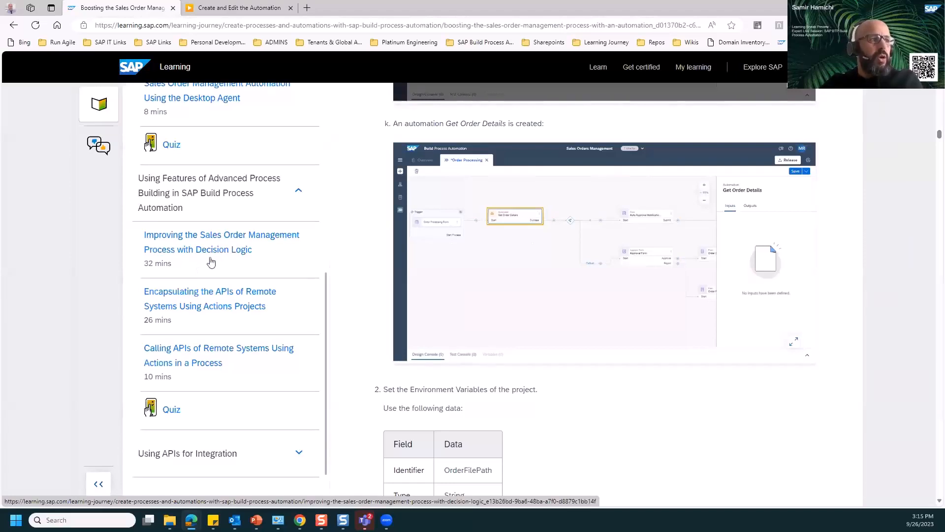
- Scroll the lesson page to view Task 1's steps up to Choose Settings
{"action": "scroll", "scroll_direction": "down", "scroll_amount": 3}
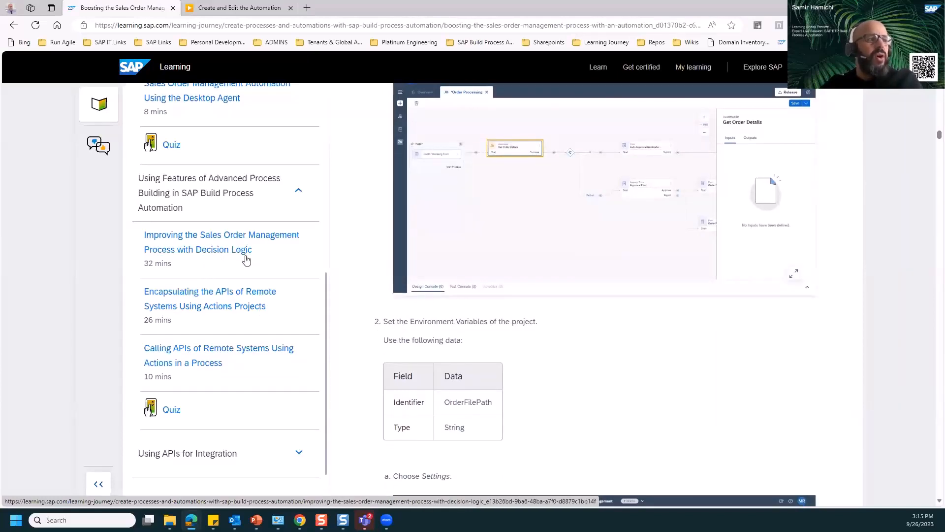
{"action": "scroll", "scroll_direction": "down", "scroll_amount": 3}
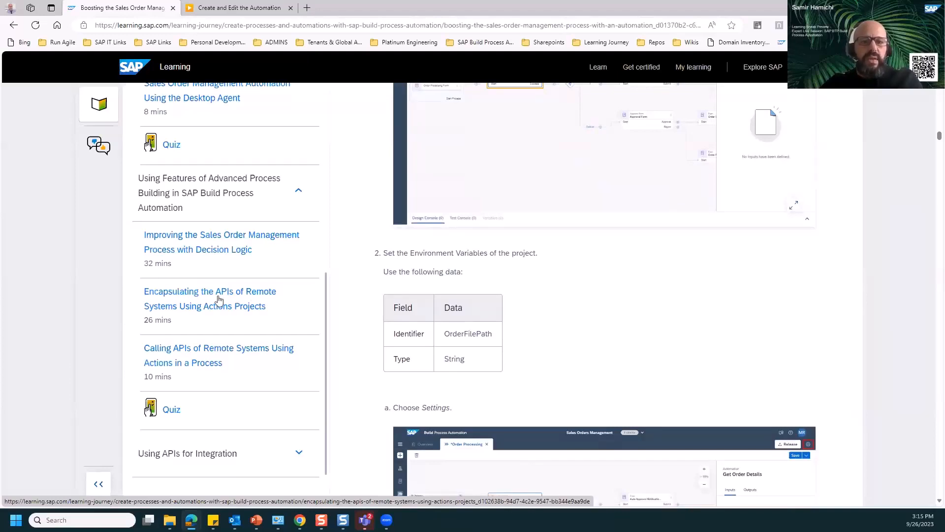
{"action": "mouse_move", "coordinate": [196, 311]}
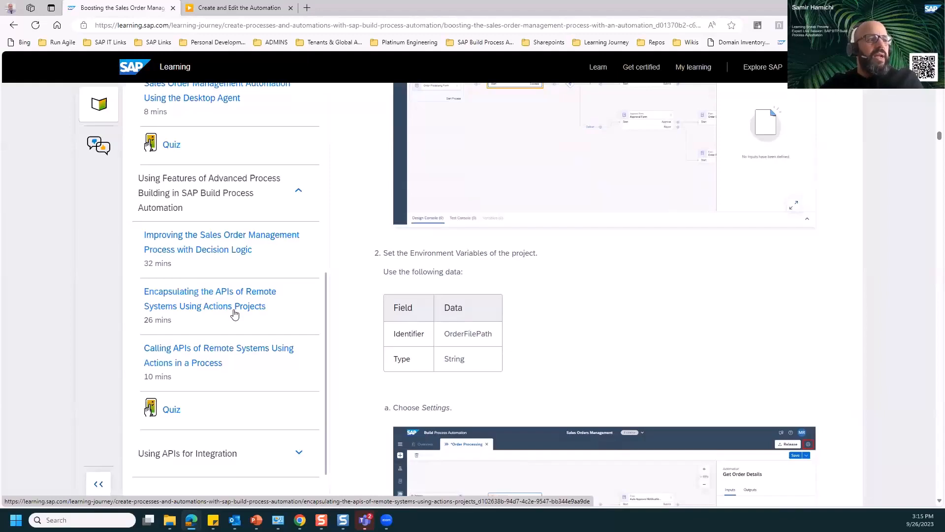
{"action": "mouse_move", "coordinate": [236, 309]}
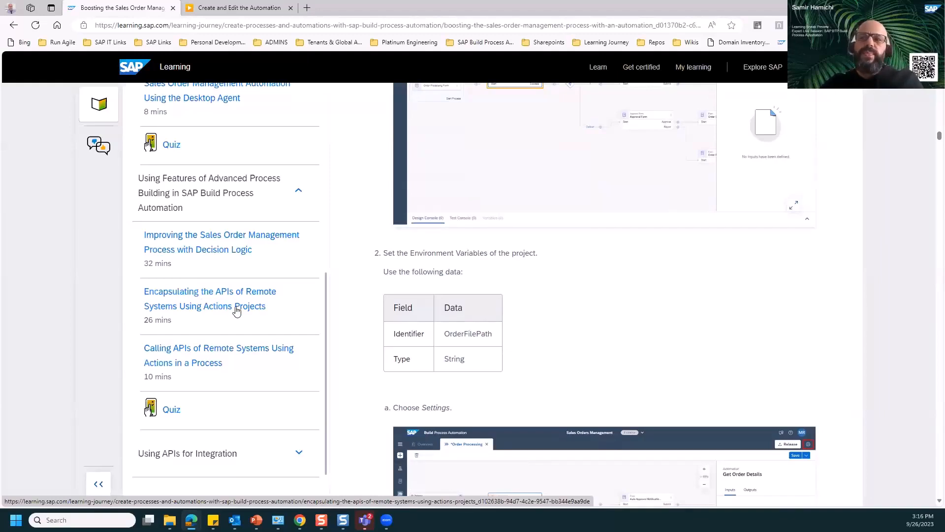
{"action": "mouse_move", "coordinate": [215, 319]}
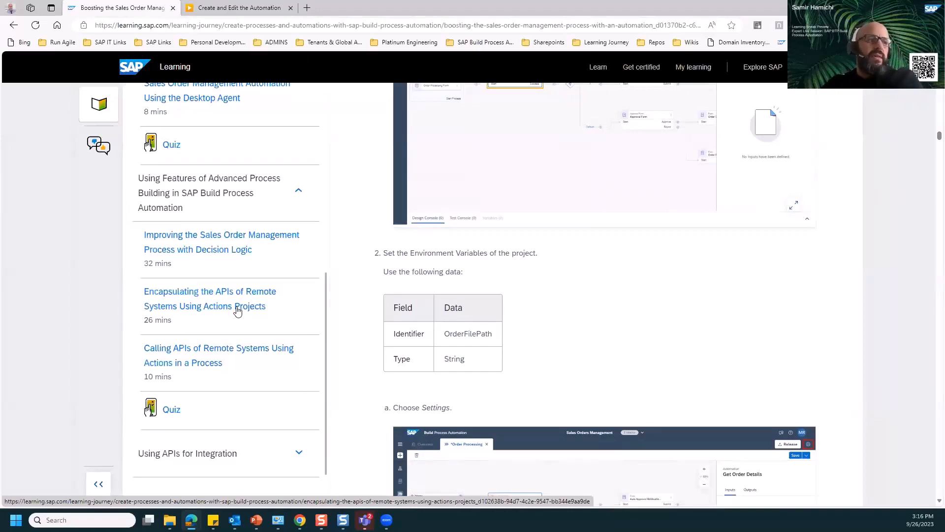
- Scroll through the Identifying the Need for Automations lesson's use case example and constraints sections
{"action": "scroll", "scroll_direction": "down", "scroll_amount": 3}
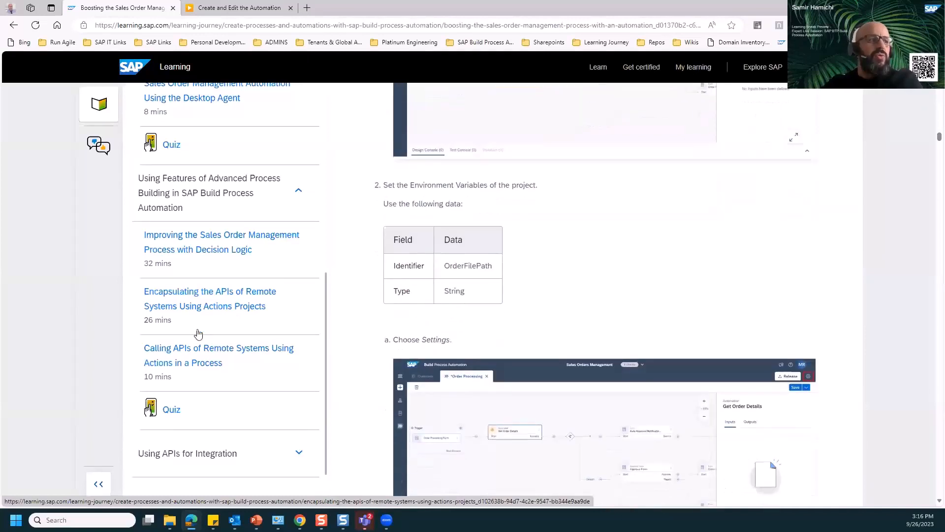
{"action": "mouse_move", "coordinate": [232, 355]}
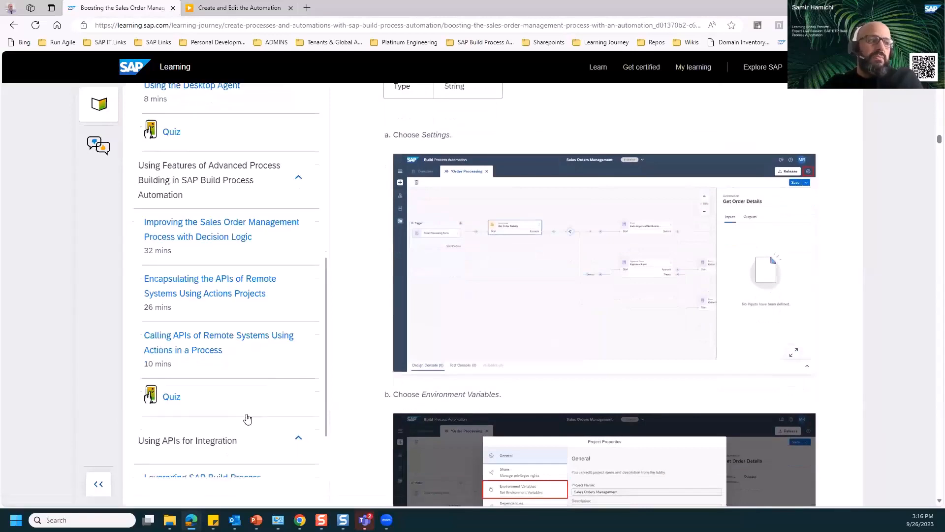
{"action": "scroll", "scroll_direction": "down", "scroll_amount": 3}
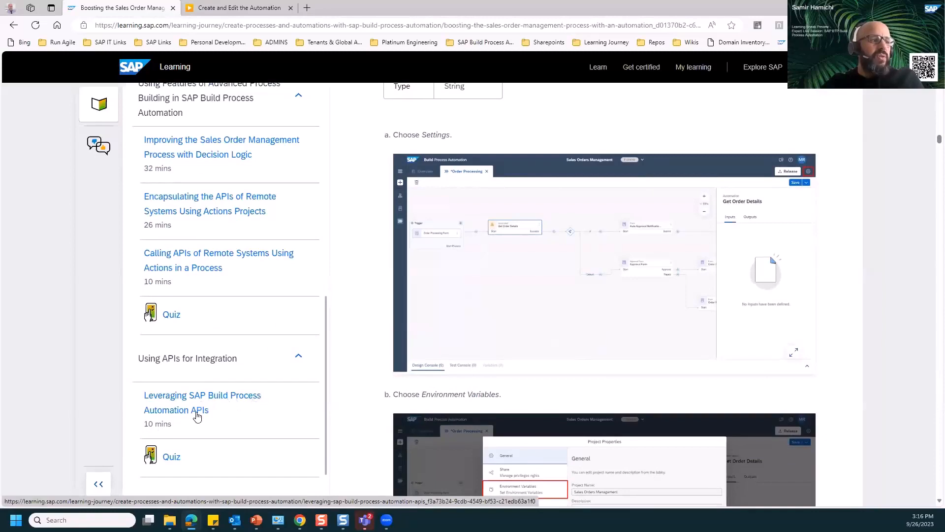
{"action": "scroll", "scroll_direction": "down", "scroll_amount": 3}
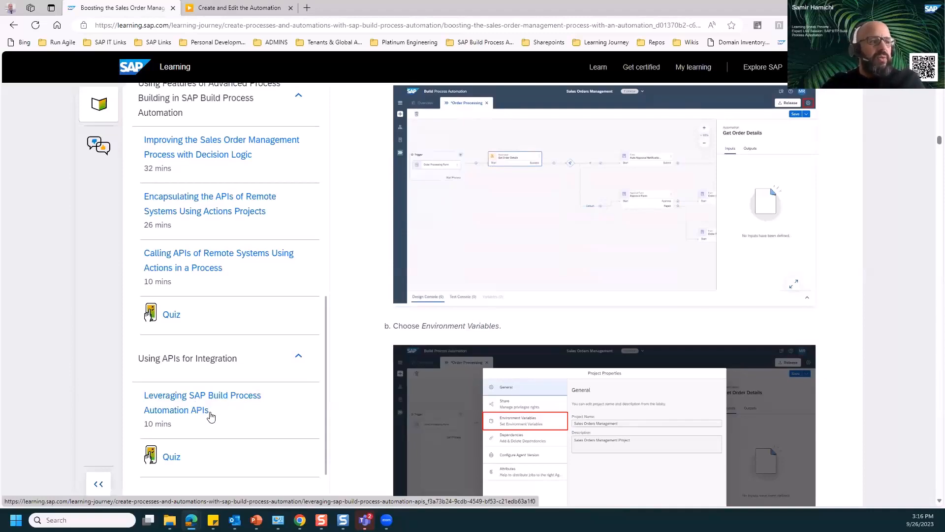
{"action": "scroll", "scroll_direction": "down", "scroll_amount": 3}
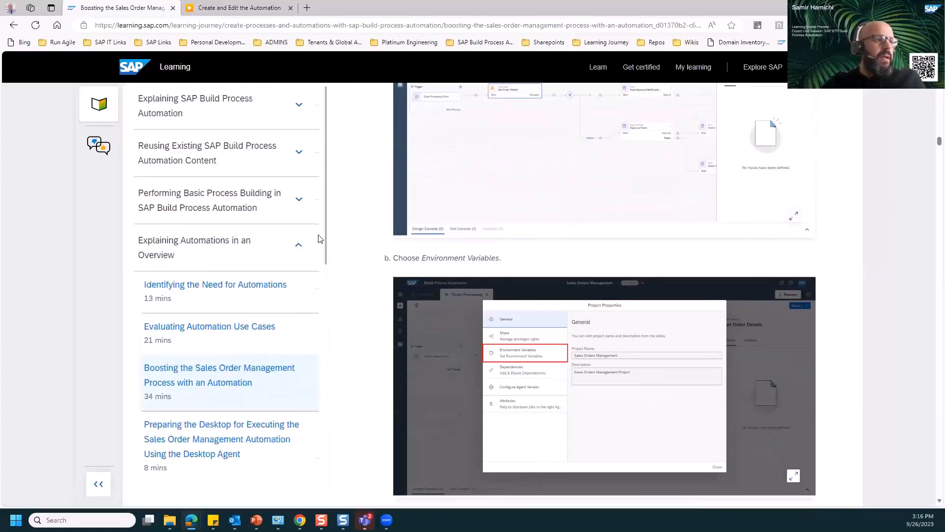
{"action": "scroll", "scroll_direction": "down", "scroll_amount": 3}
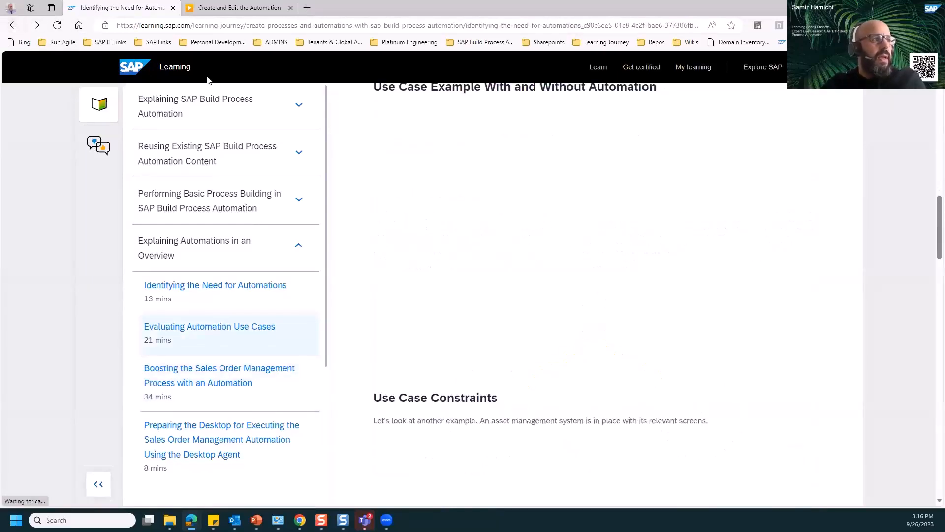
- Return to the Creating Processes and Automations journey page and jump to its Live Sessions section
{"action": "left_click", "coordinate": [215, 284]}
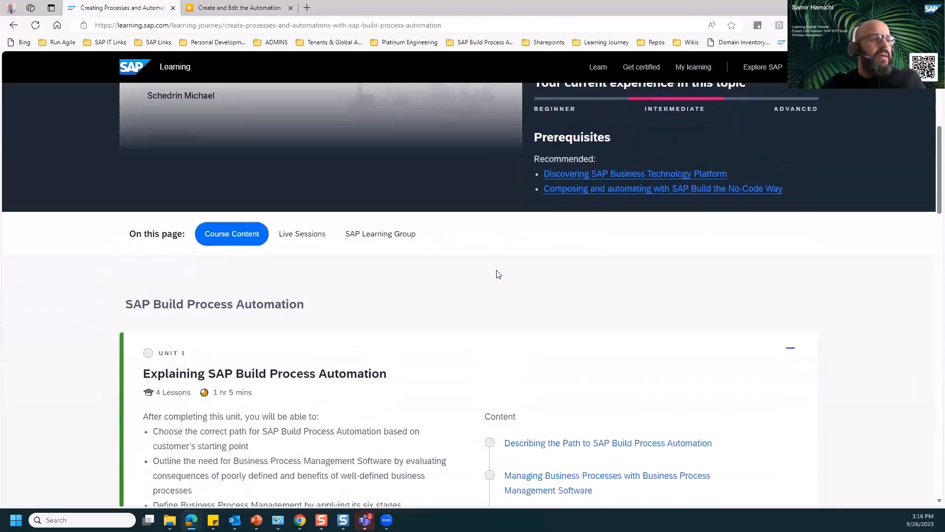
{"action": "scroll", "scroll_direction": "down", "scroll_amount": 3}
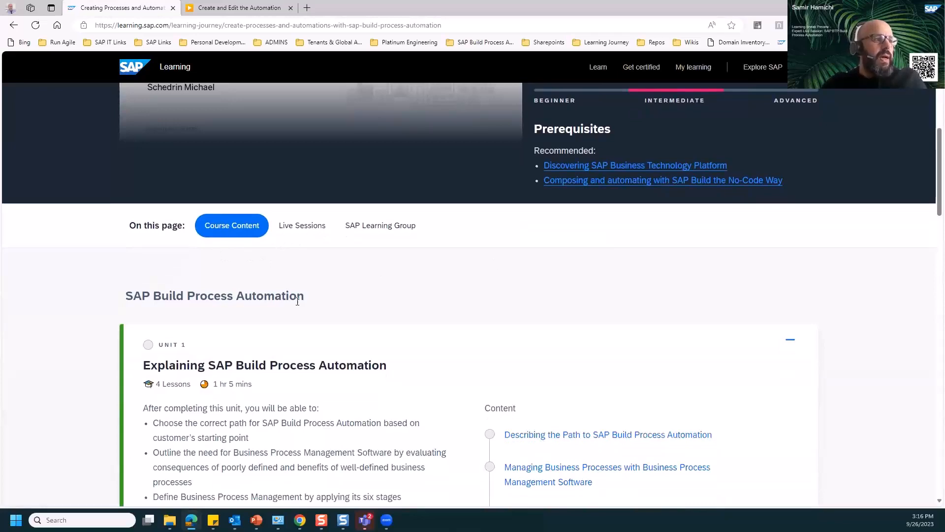
{"action": "left_click", "coordinate": [301, 104]}
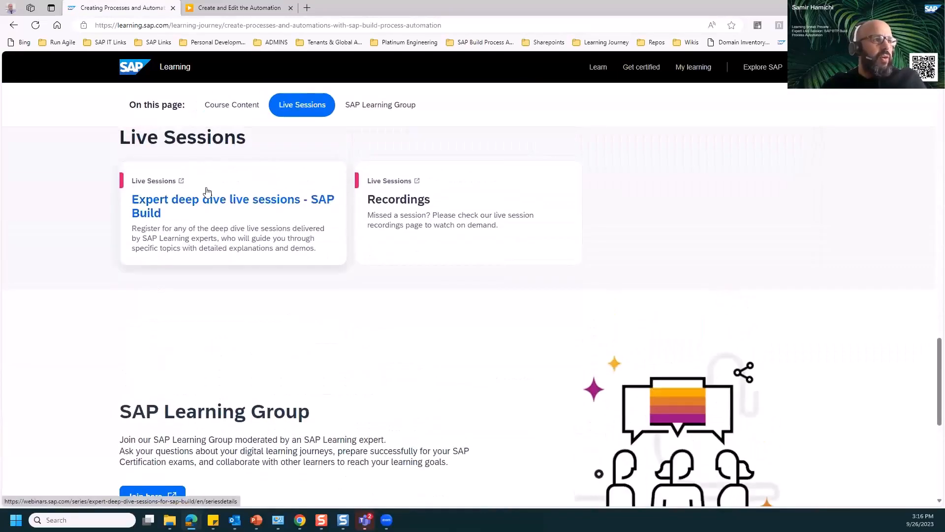
{"action": "mouse_move", "coordinate": [241, 204]}
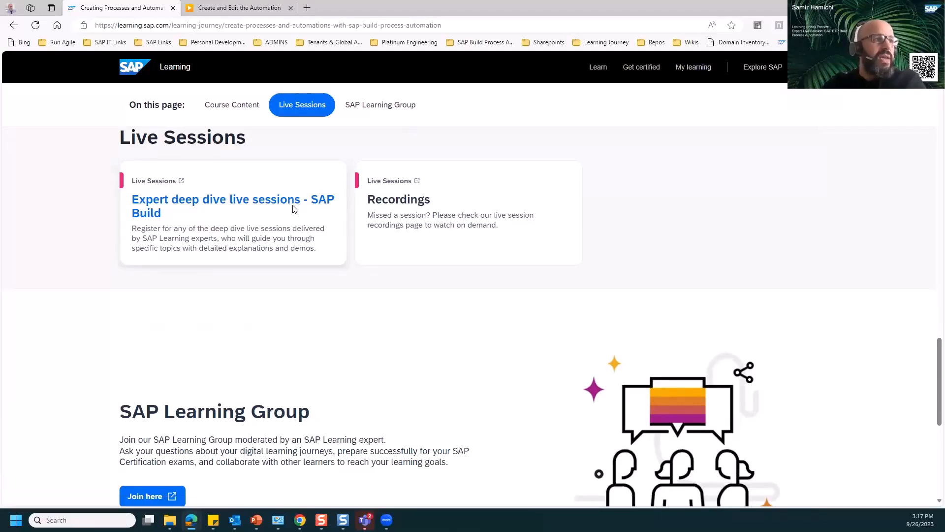
- Open the Expert Deep Dive Sessions for SAP Build series, browse its three upcoming sessions, then return to the journey tab
{"action": "left_click", "coordinate": [232, 205]}
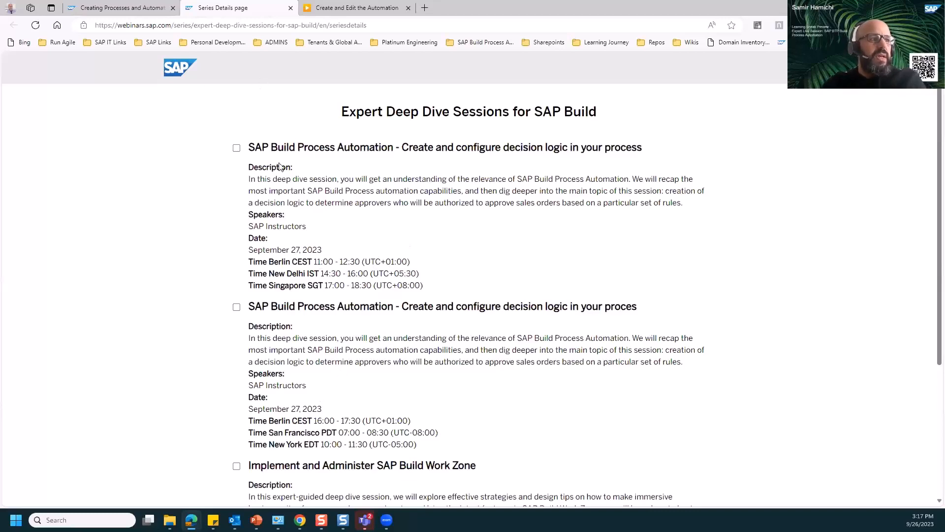
{"action": "scroll", "scroll_direction": "down", "scroll_amount": 3}
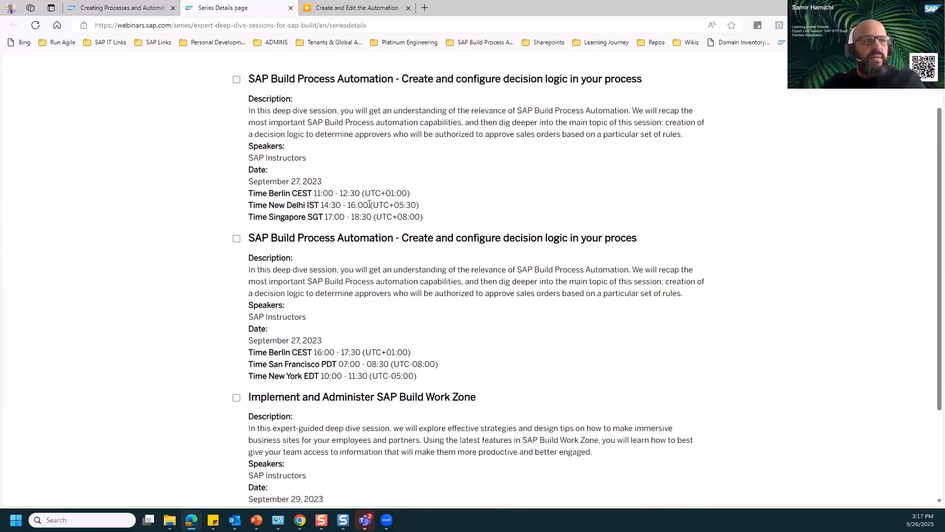
{"action": "scroll", "scroll_direction": "down", "scroll_amount": 3}
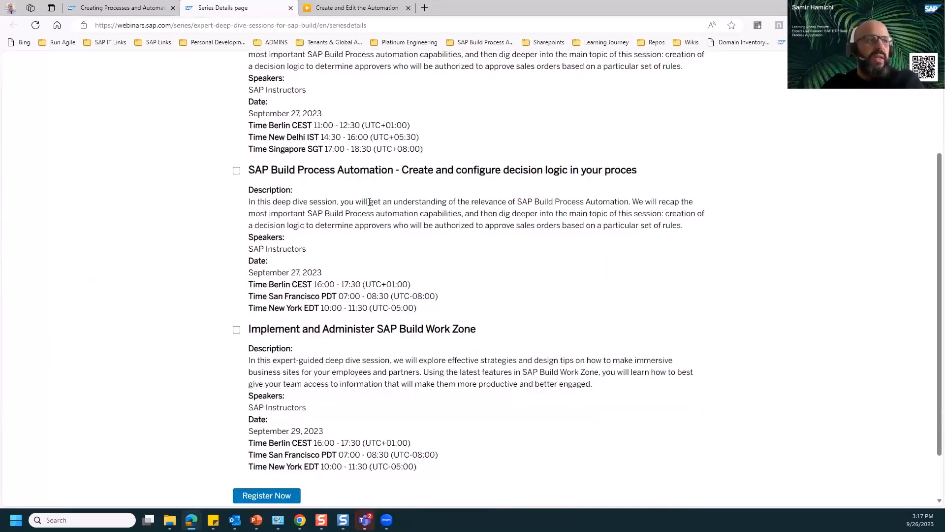
{"action": "scroll", "scroll_direction": "up", "scroll_amount": 3}
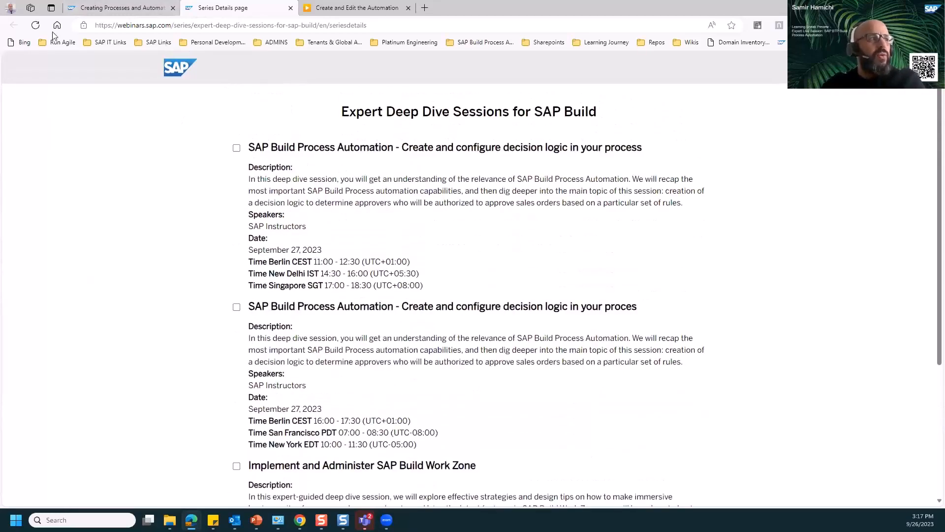
{"action": "mouse_move", "coordinate": [209, 134]}
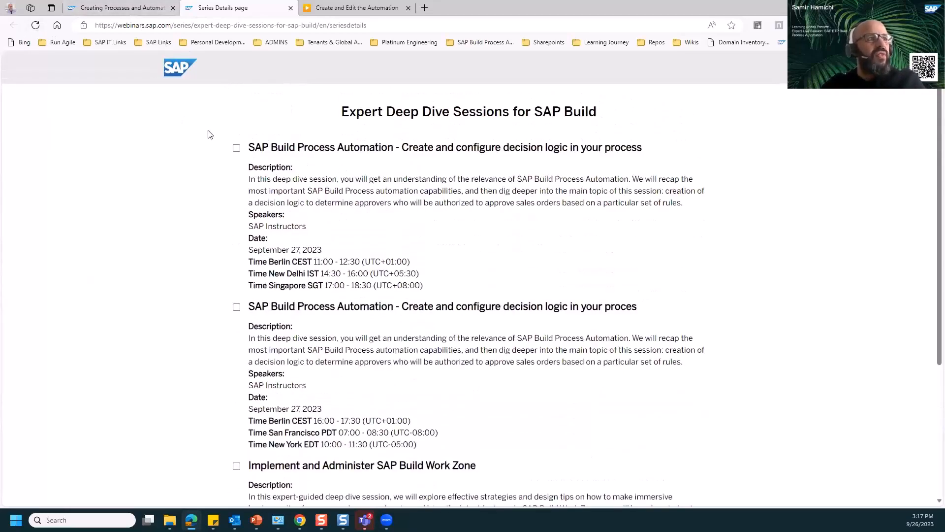
{"action": "left_click", "coordinate": [118, 7]}
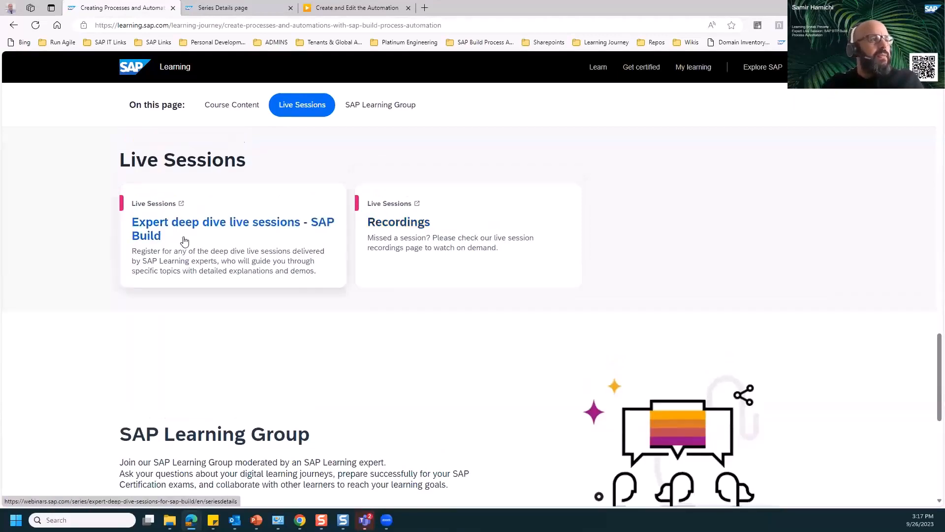
- Jump to the top of the journey page and scroll toward the Course Content section
{"action": "left_click", "coordinate": [232, 104]}
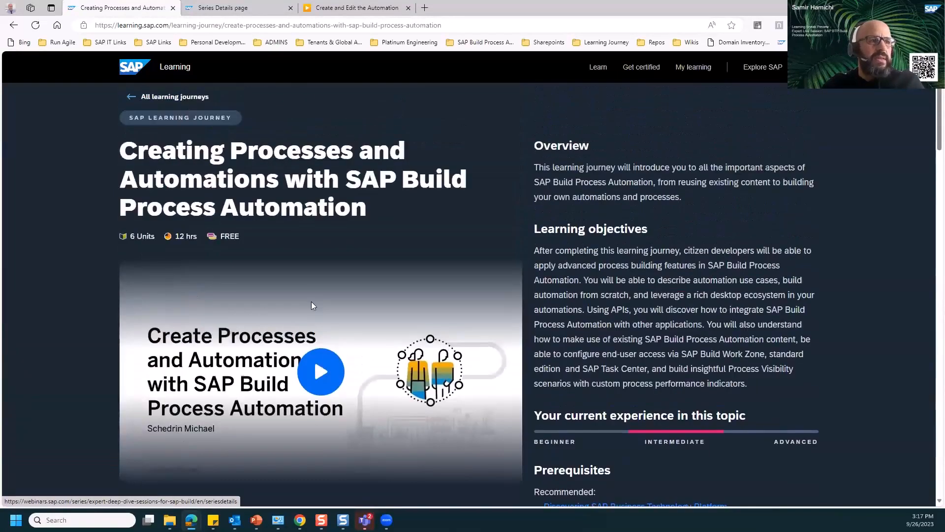
{"action": "scroll", "scroll_direction": "down", "scroll_amount": 3}
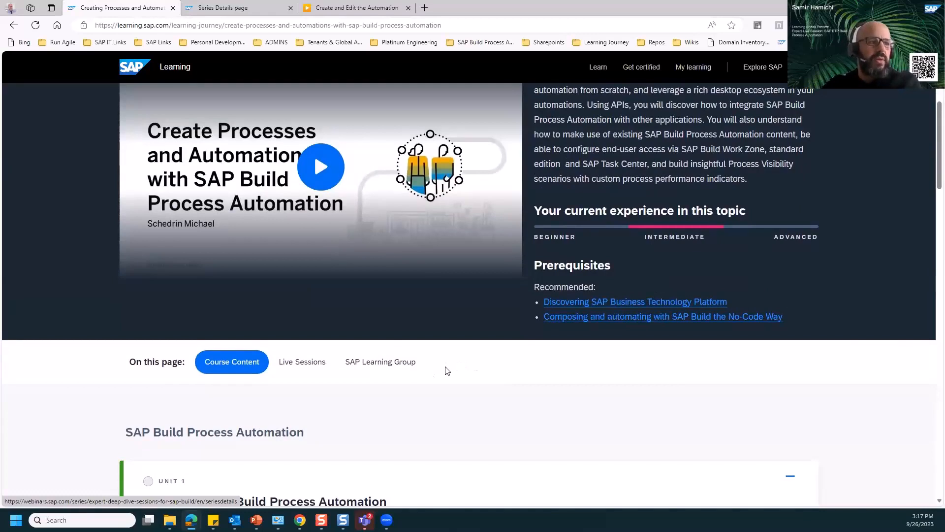
{"action": "mouse_move", "coordinate": [453, 370]}
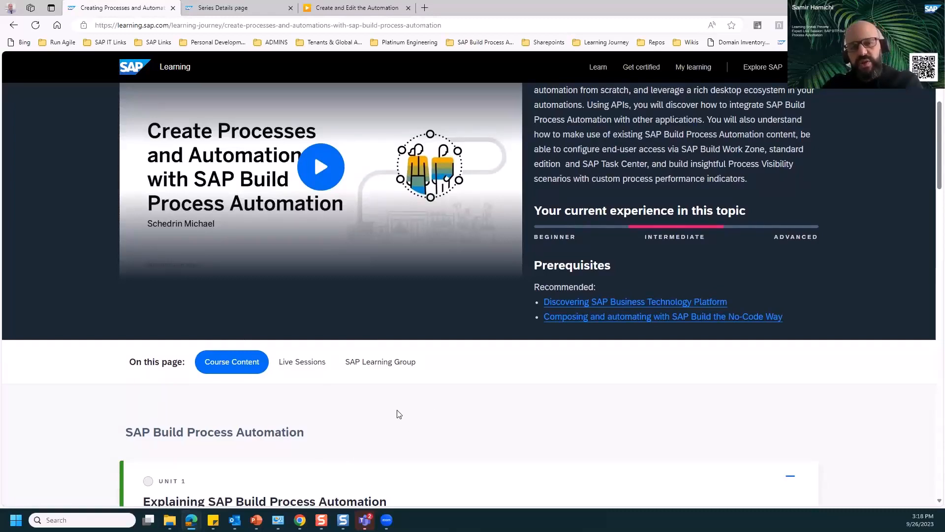
{"action": "mouse_move", "coordinate": [397, 420]}
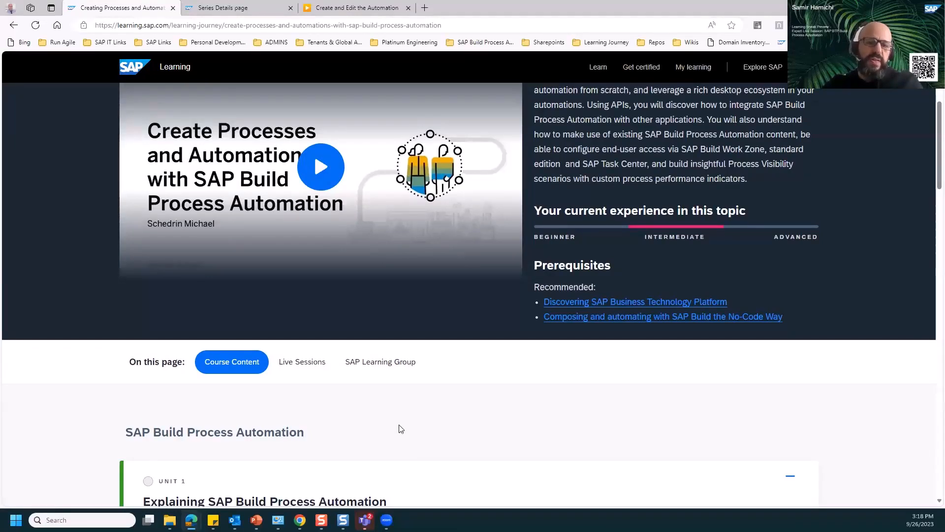
{"action": "mouse_move", "coordinate": [386, 414]}
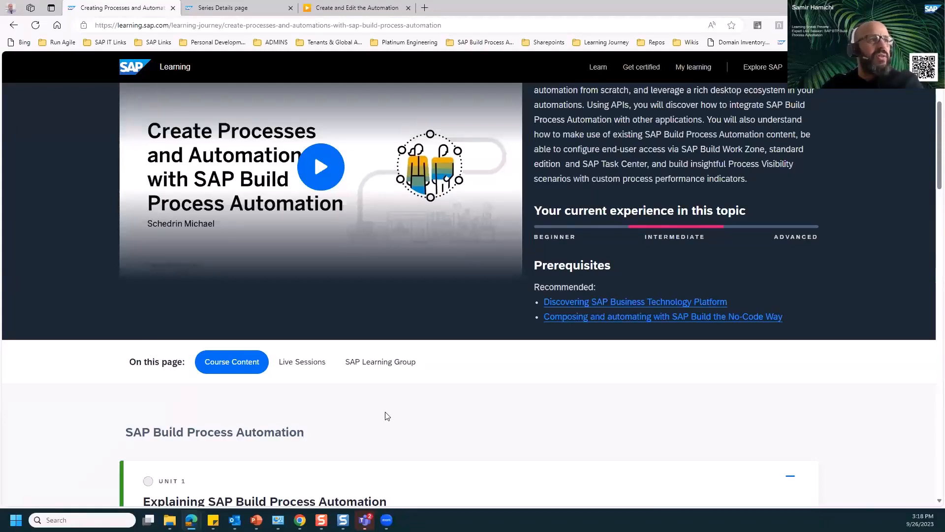
{"action": "mouse_move", "coordinate": [395, 408]}
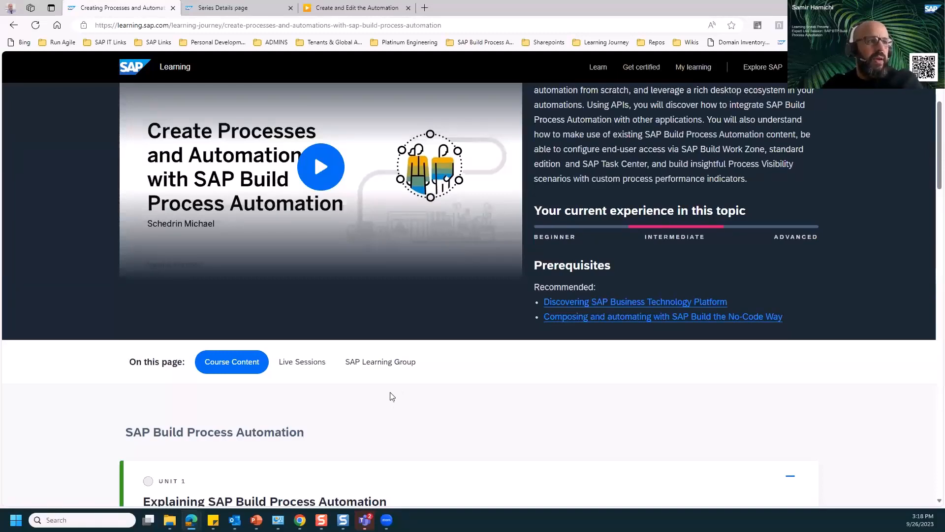
{"action": "mouse_move", "coordinate": [386, 413]}
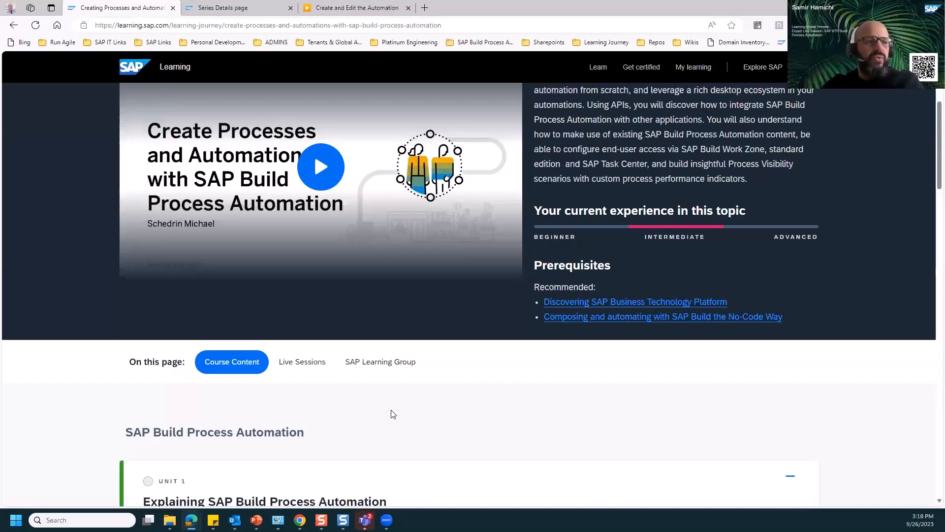
{"action": "mouse_move", "coordinate": [386, 388]}
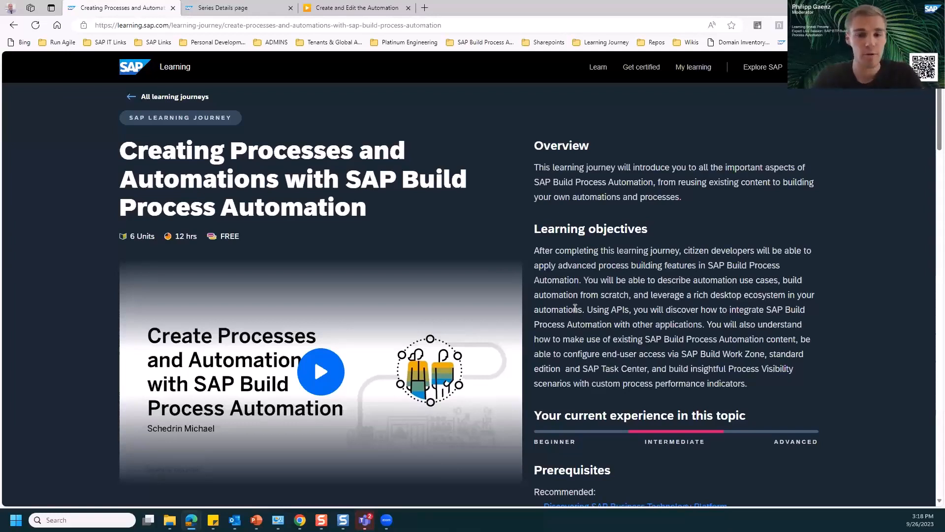
{"action": "mouse_move", "coordinate": [881, 481]}
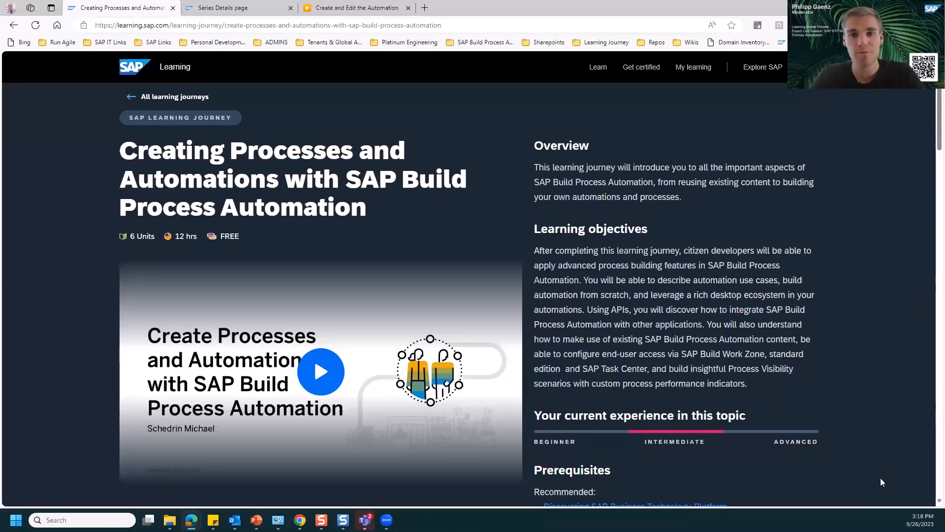